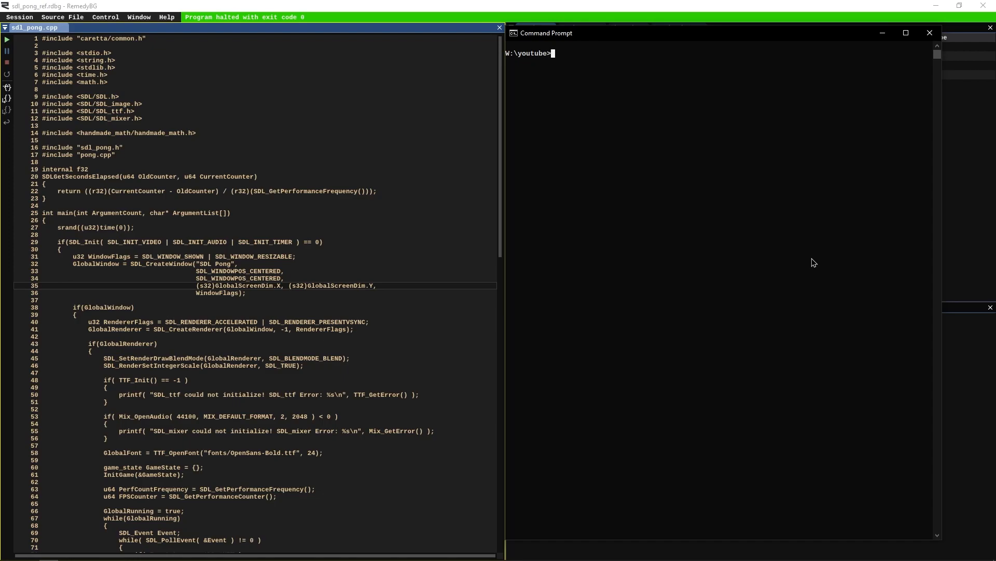
pyautogui.moveTo(701, 163)
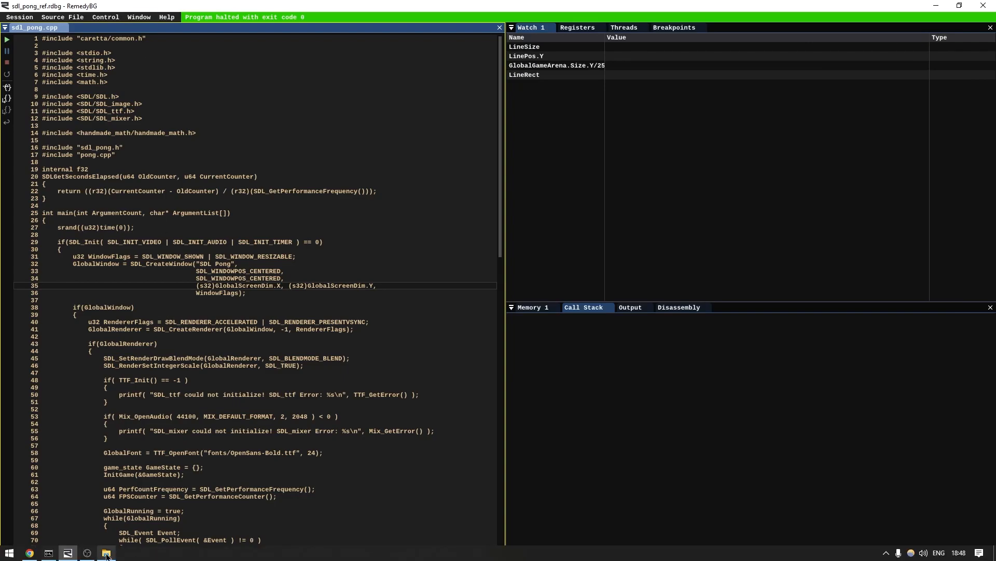
pyautogui.moveTo(289, 285)
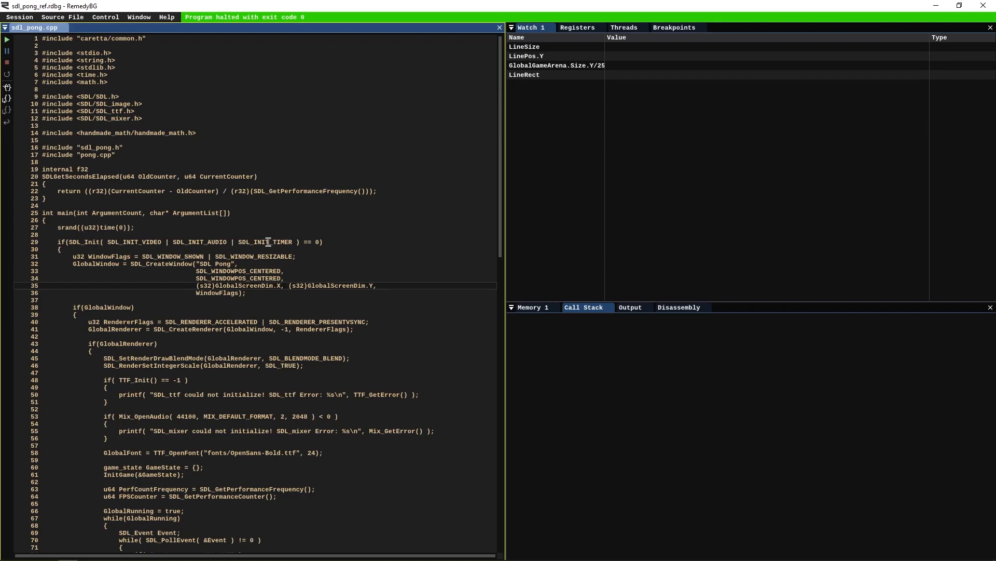
pyautogui.moveTo(257, 199)
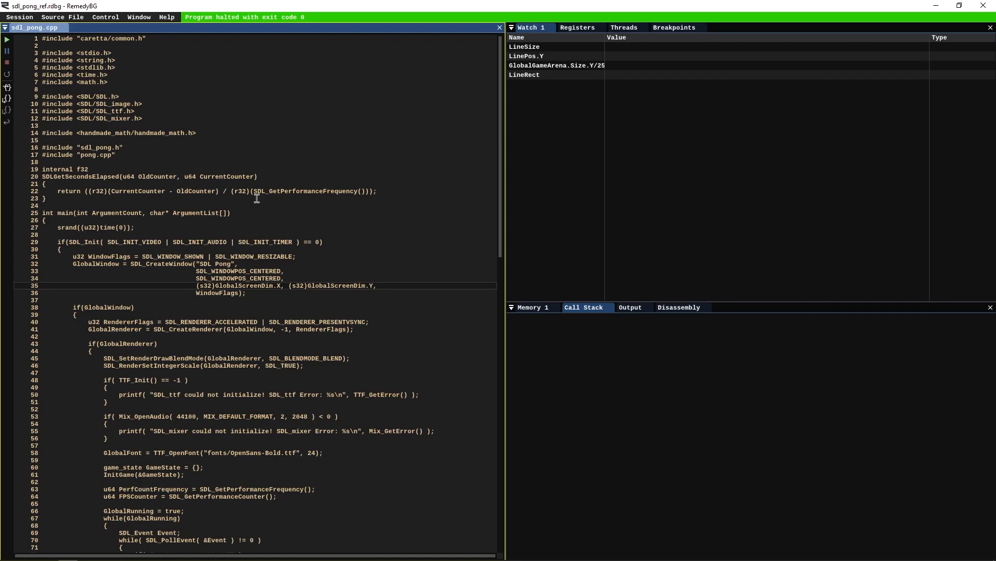
# Run sdl_pong_ref.exe under RemedyBG to a 0–2 score, then close the game window
pyautogui.press('alt+tab')
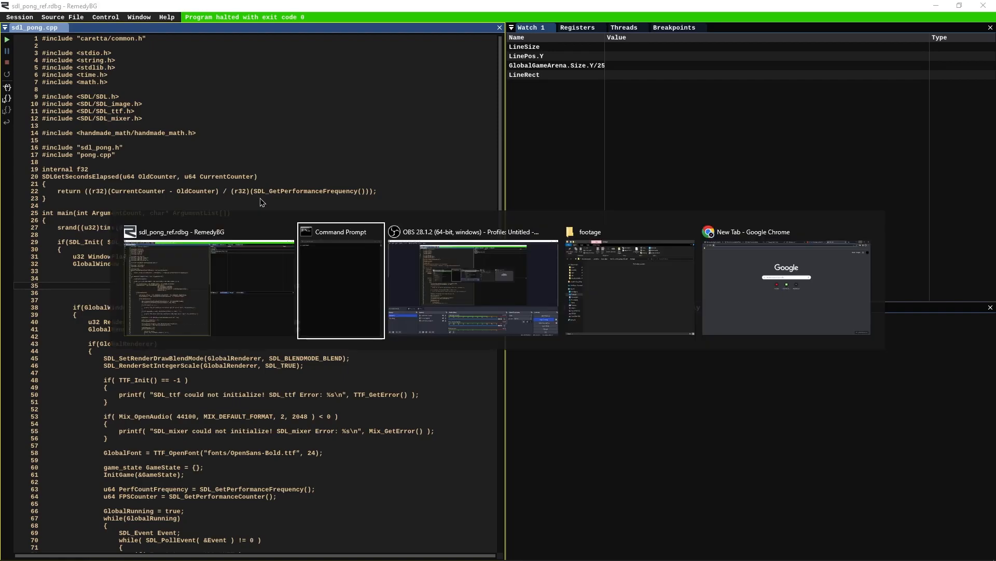
pyautogui.click(340, 231)
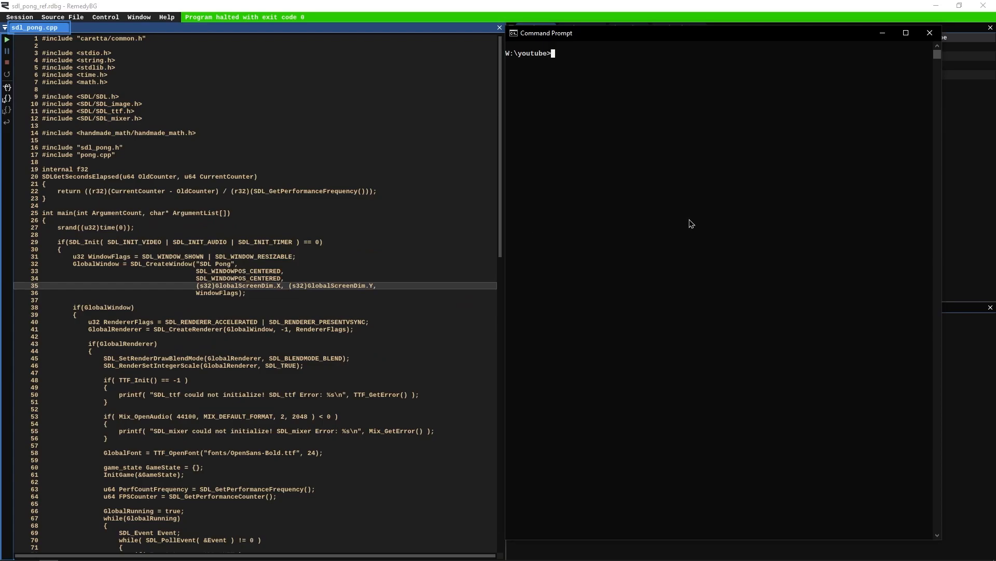
pyautogui.press('F5')
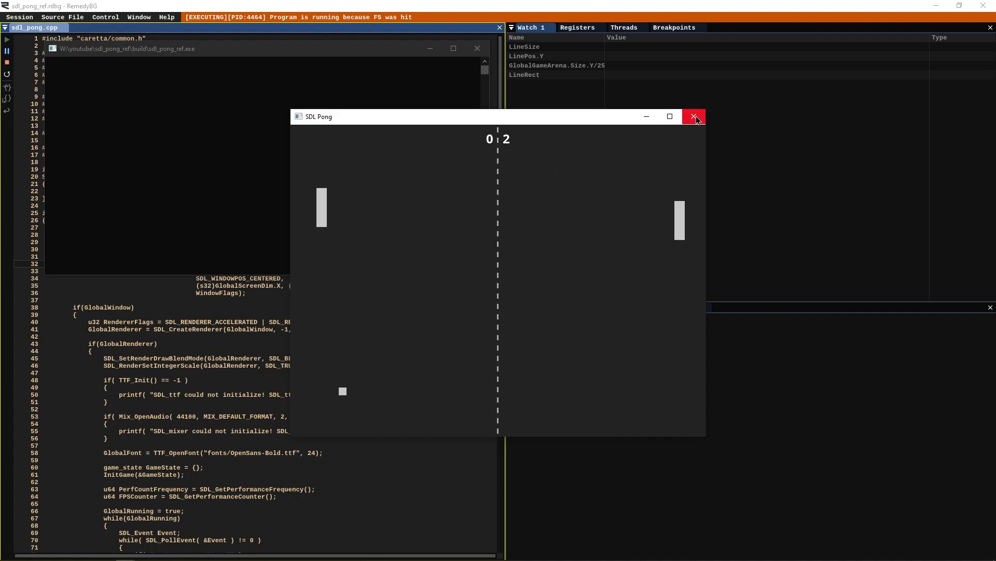
pyautogui.click(693, 116)
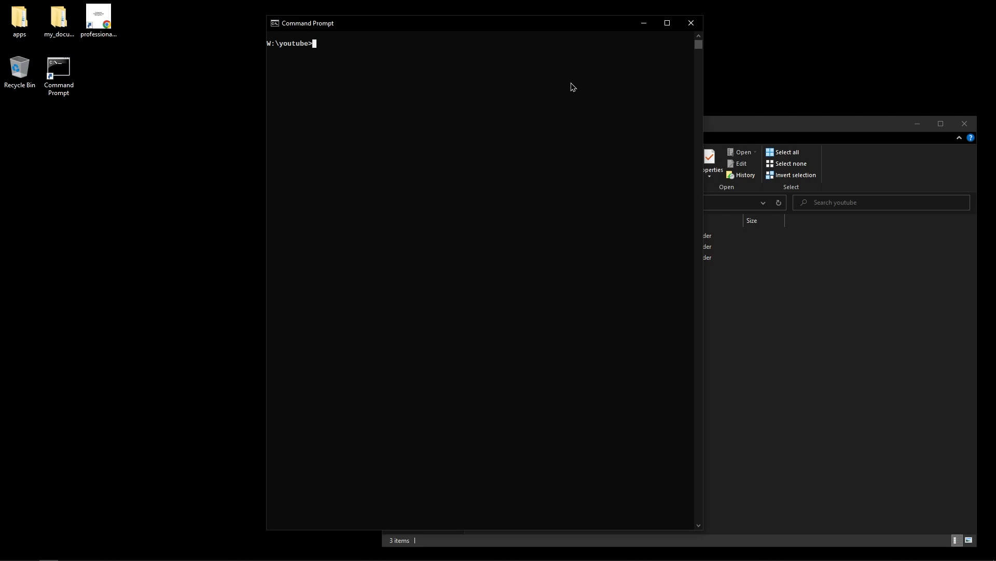
# Create a pong folder under W:\youtube, enter it and start its first subfolder
pyautogui.write('mkdir')
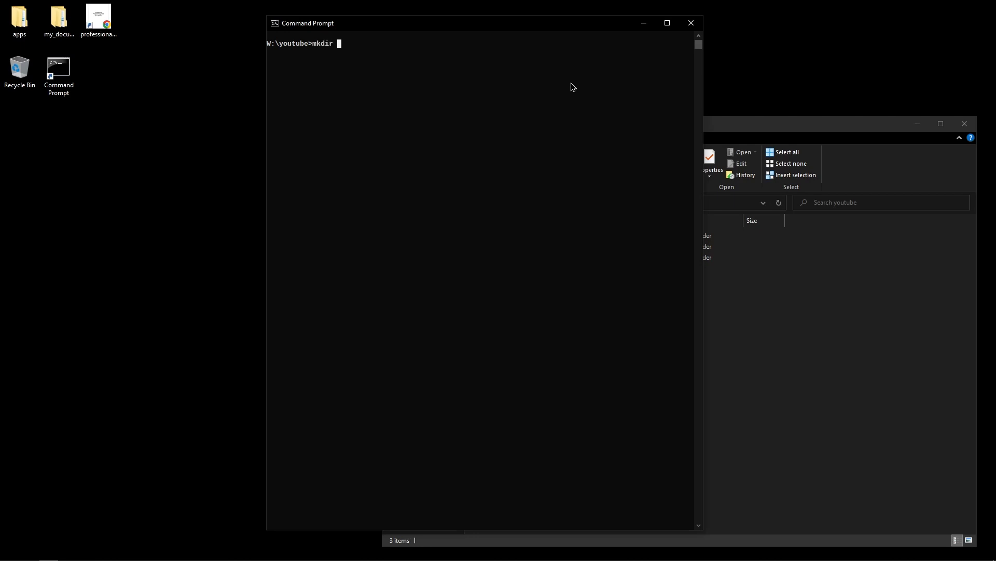
pyautogui.moveTo(539, 67)
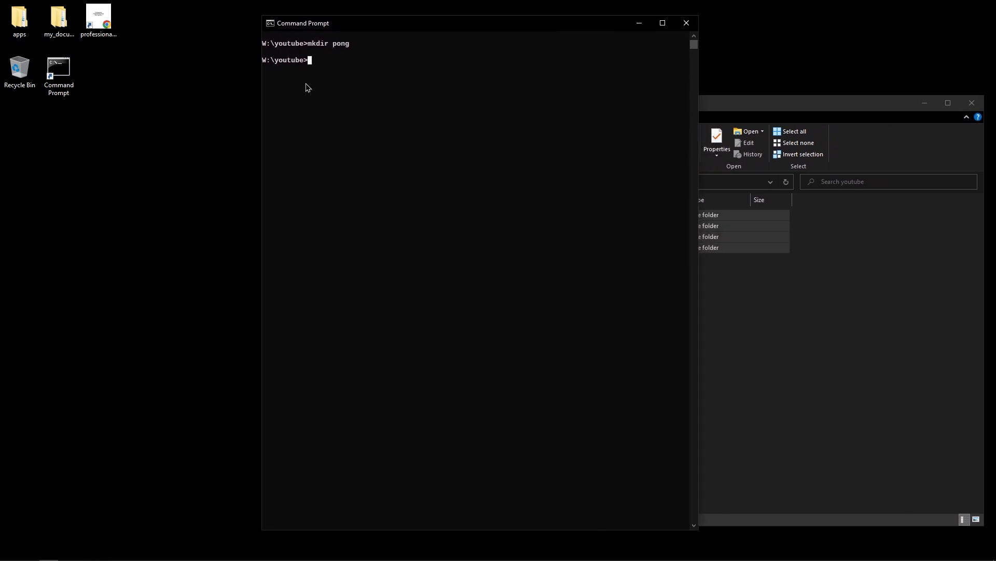
pyautogui.write('cd pong')
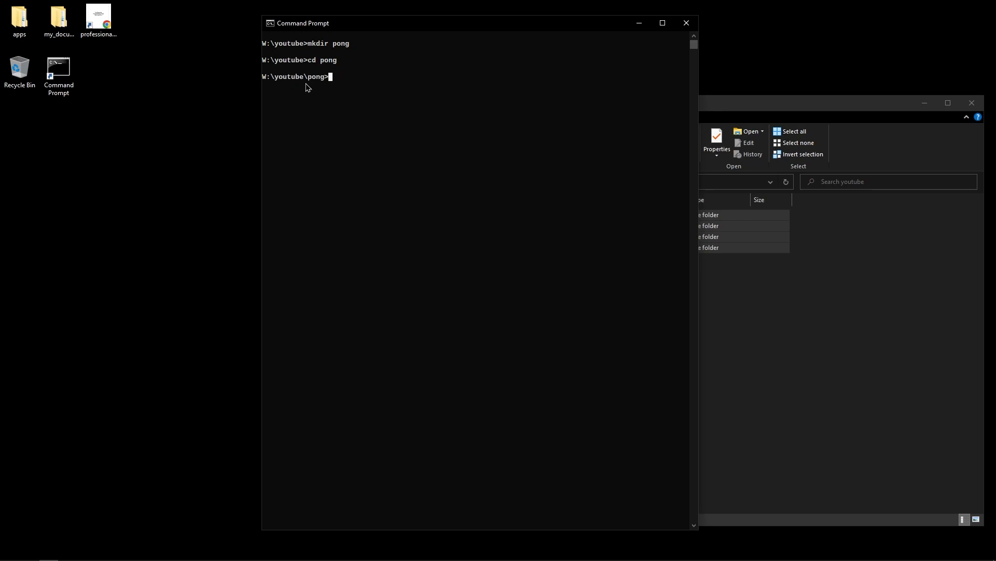
pyautogui.write('mkdir code')
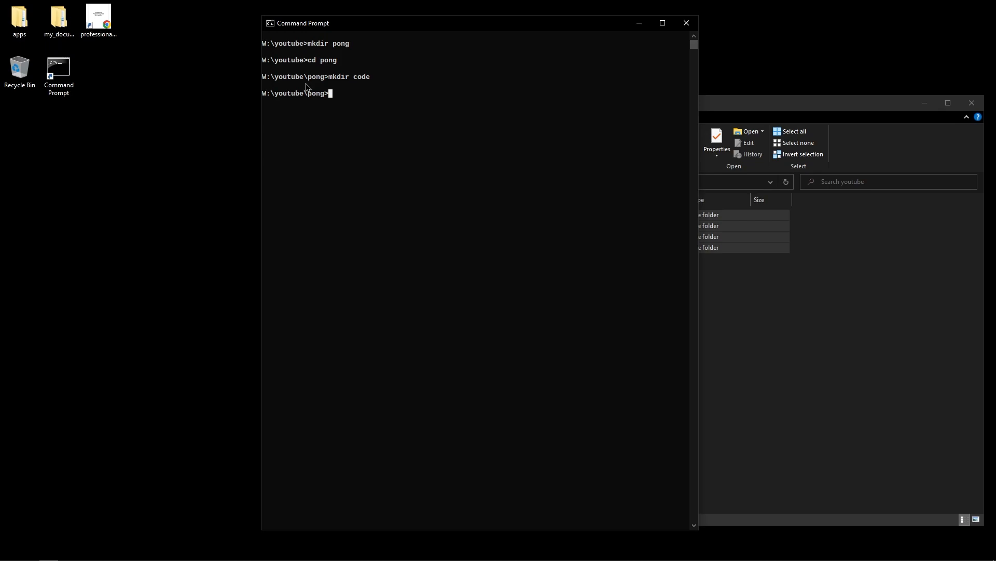
# Add the data, misc and build subfolders inside pong
pyautogui.write('mkdir data')
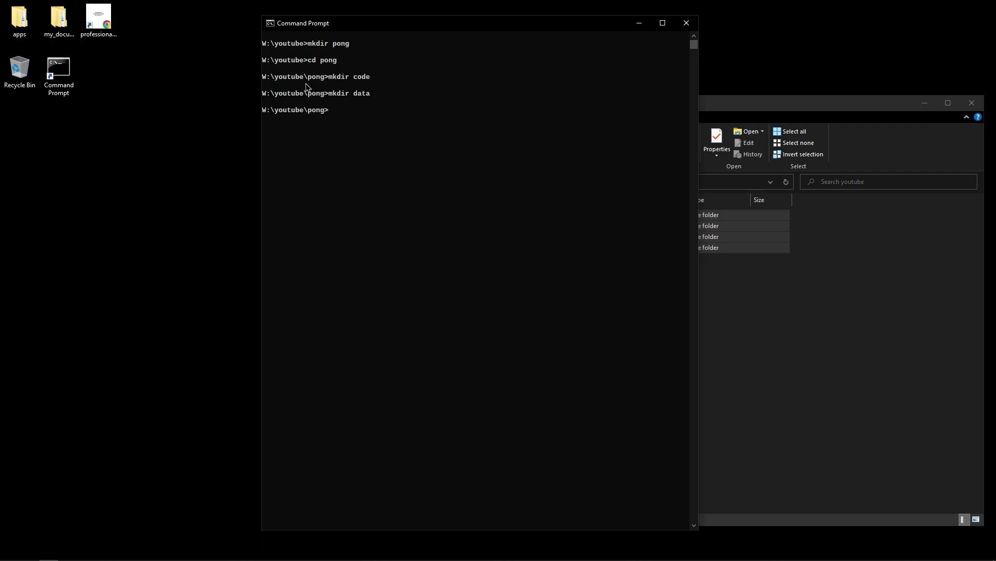
pyautogui.write('mkdir misc')
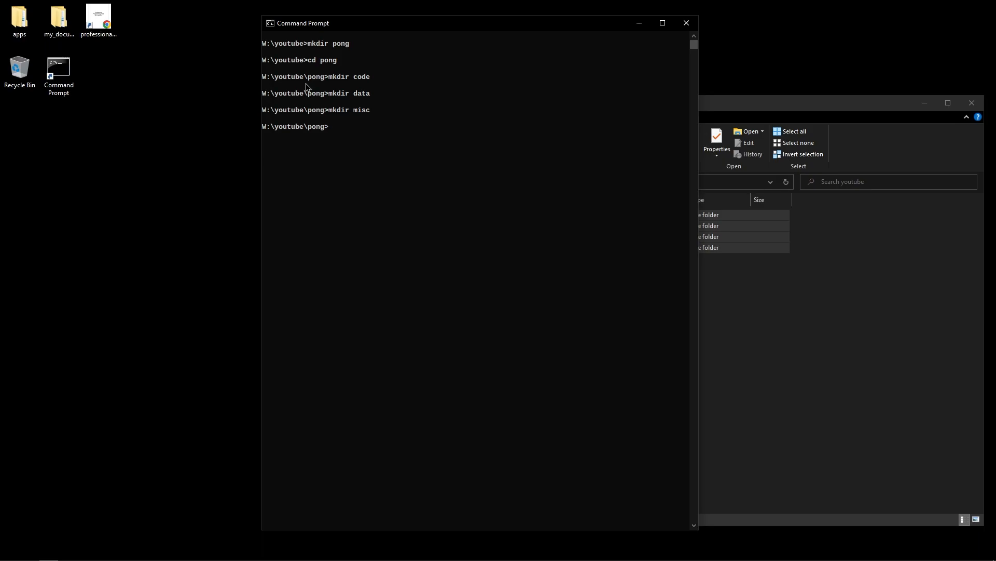
pyautogui.write('mkdir build')
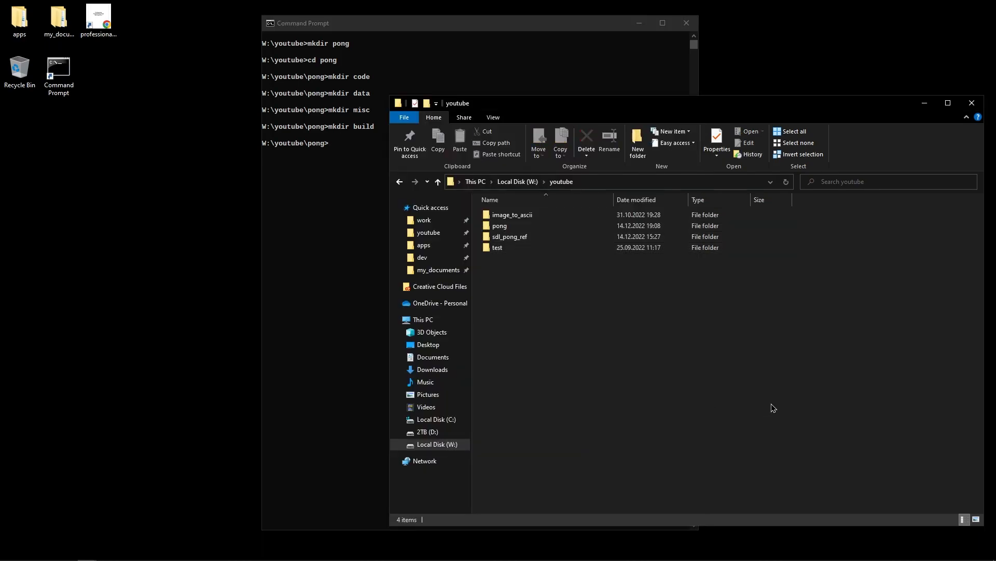
# Create an empty sdl_pong.cpp in pong\code, accepting the extension change
pyautogui.doubleClick(499, 225)
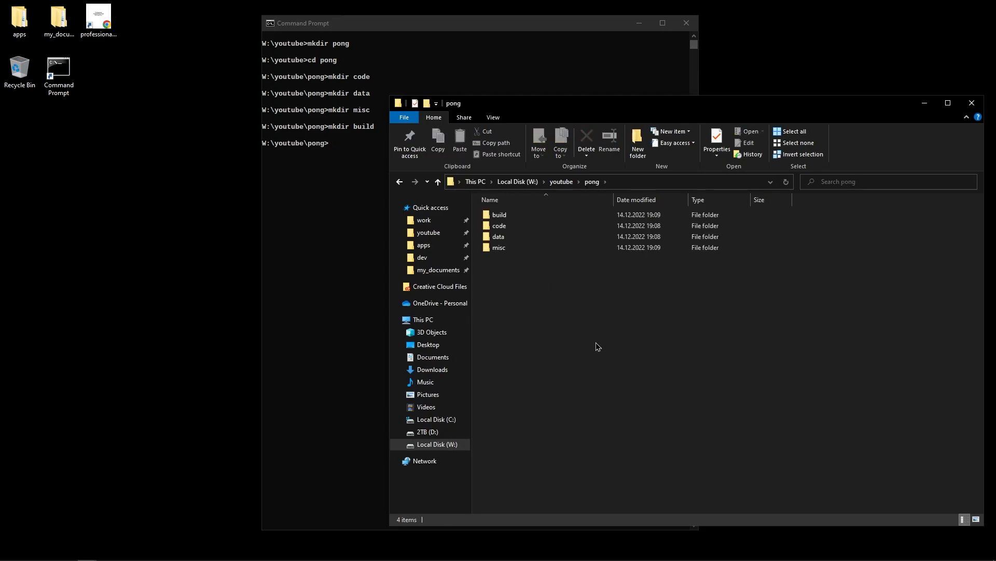
pyautogui.click(499, 247)
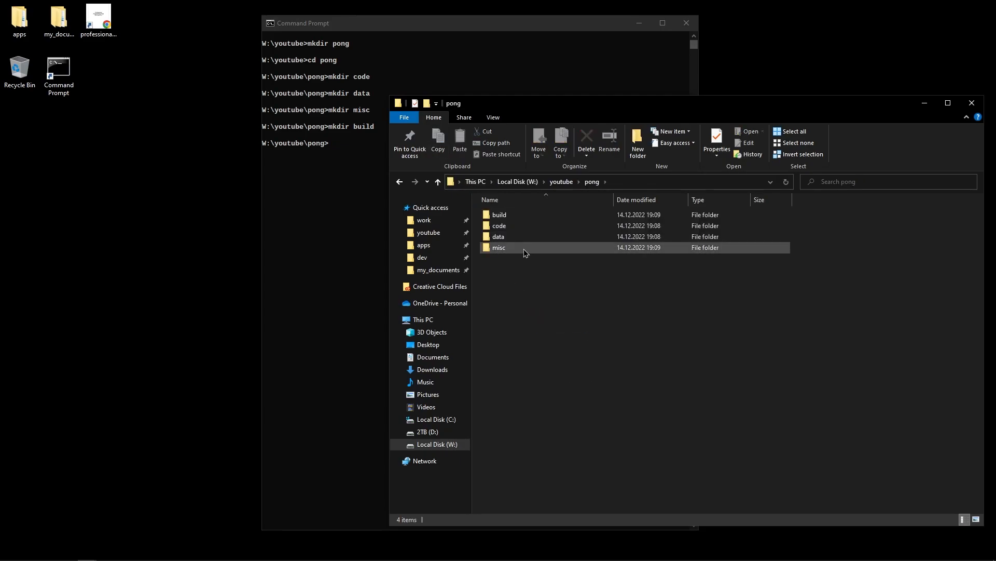
pyautogui.moveTo(512, 243)
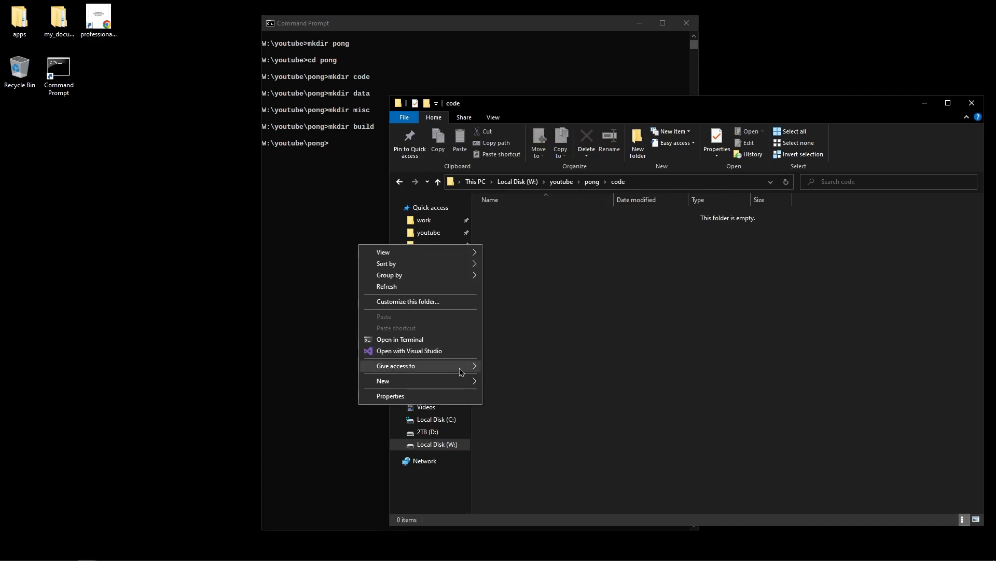
pyautogui.click(382, 381)
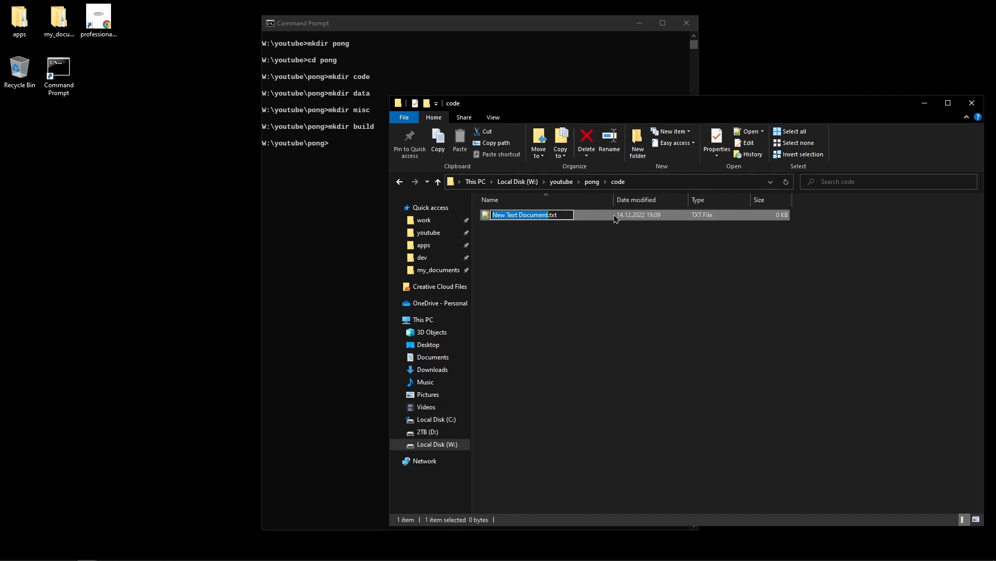
pyautogui.write('sdl_pong.cpp')
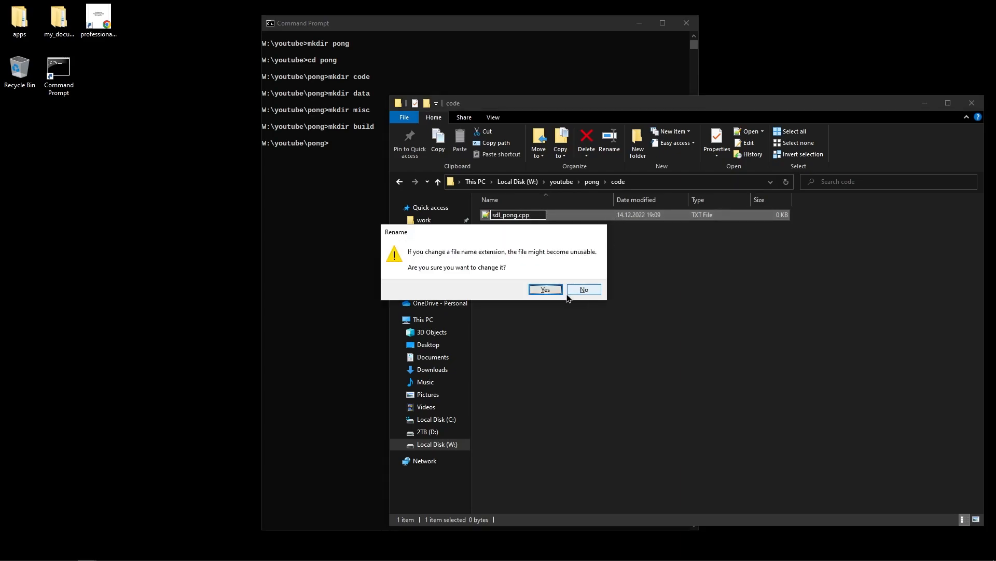
pyautogui.click(546, 288)
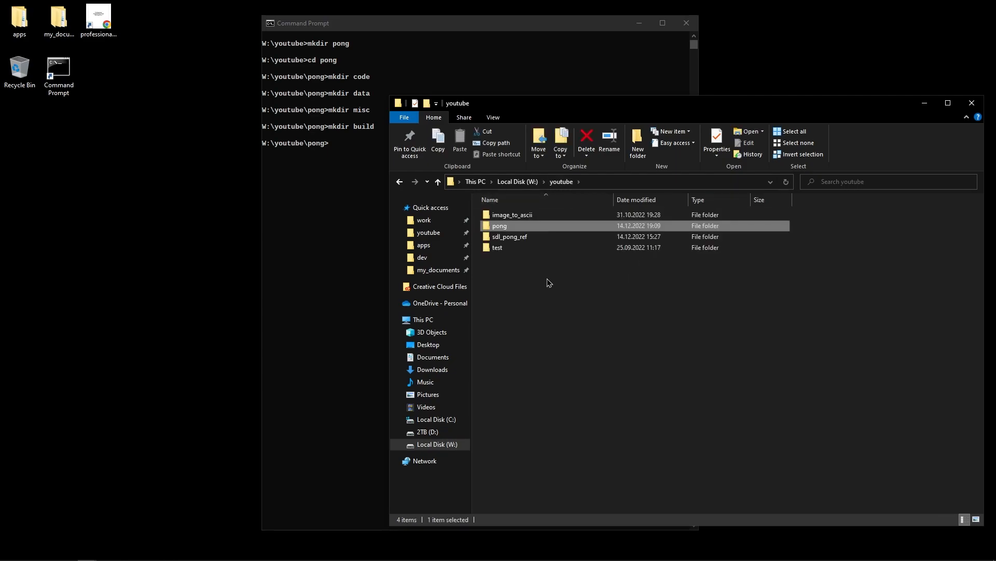
# Copy build.bat and project.4coder from test\code into pong\code and open project.4coder
pyautogui.doubleClick(498, 247)
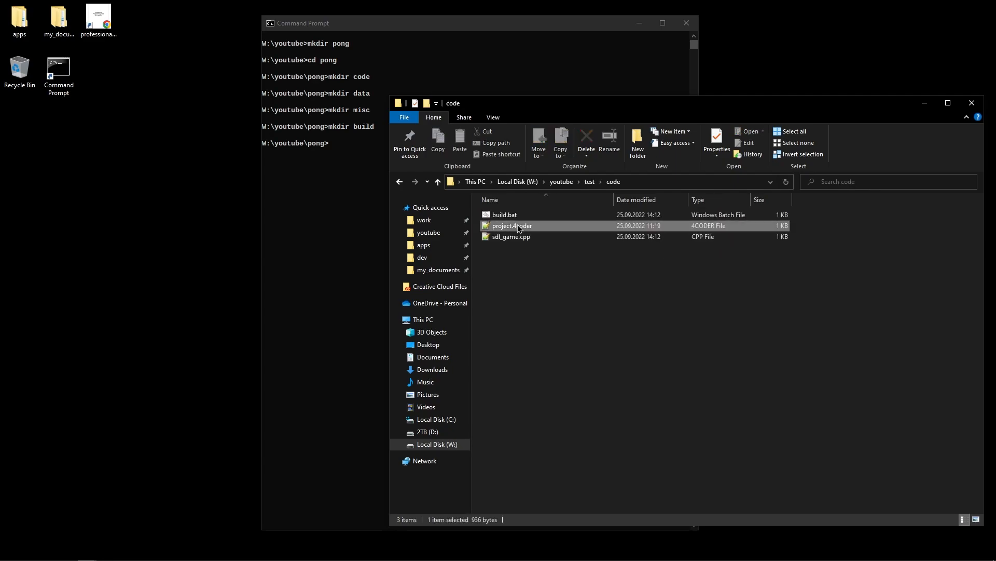
pyautogui.click(561, 180)
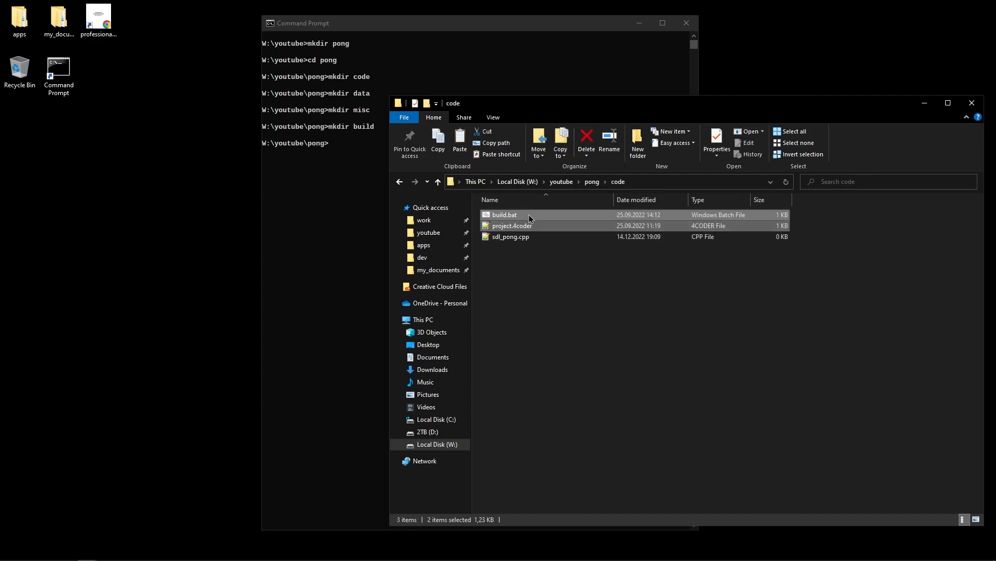
pyautogui.moveTo(522, 209)
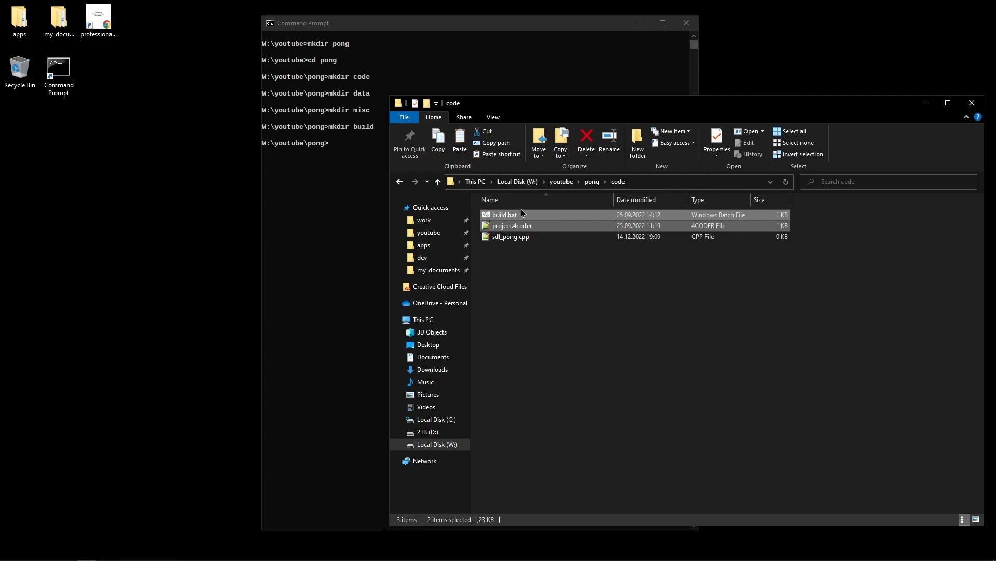
pyautogui.moveTo(525, 218)
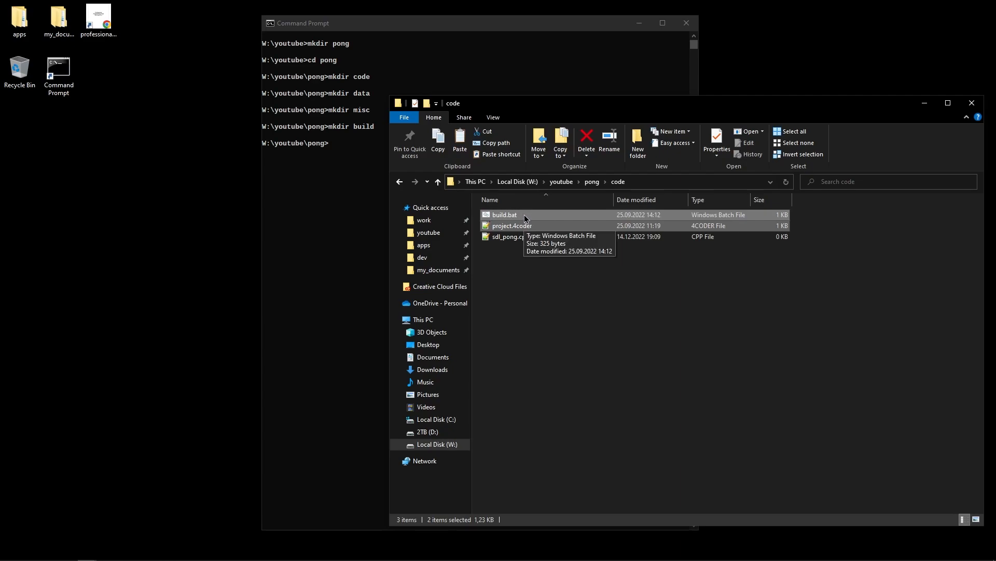
pyautogui.click(550, 283)
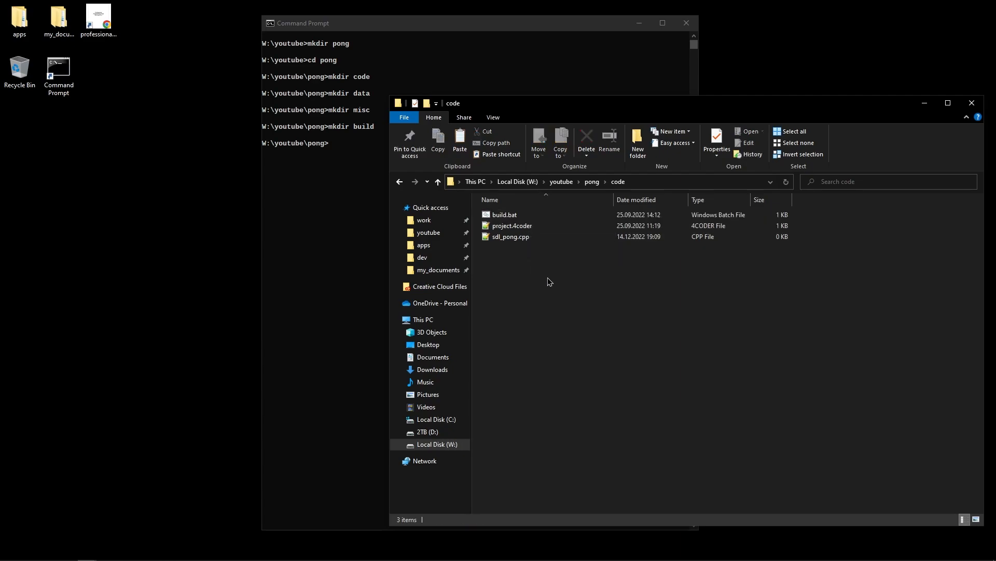
pyautogui.moveTo(519, 226)
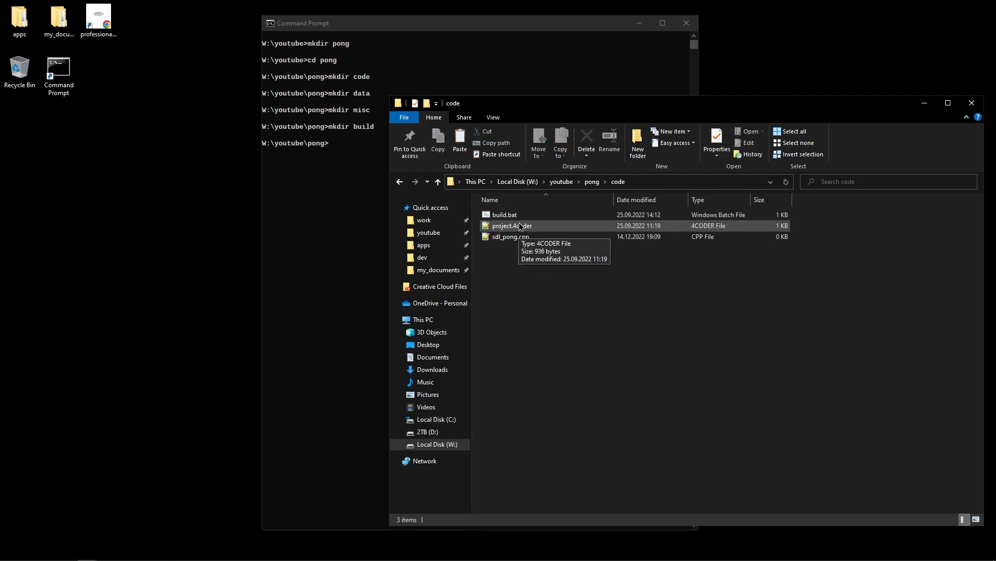
pyautogui.moveTo(532, 230)
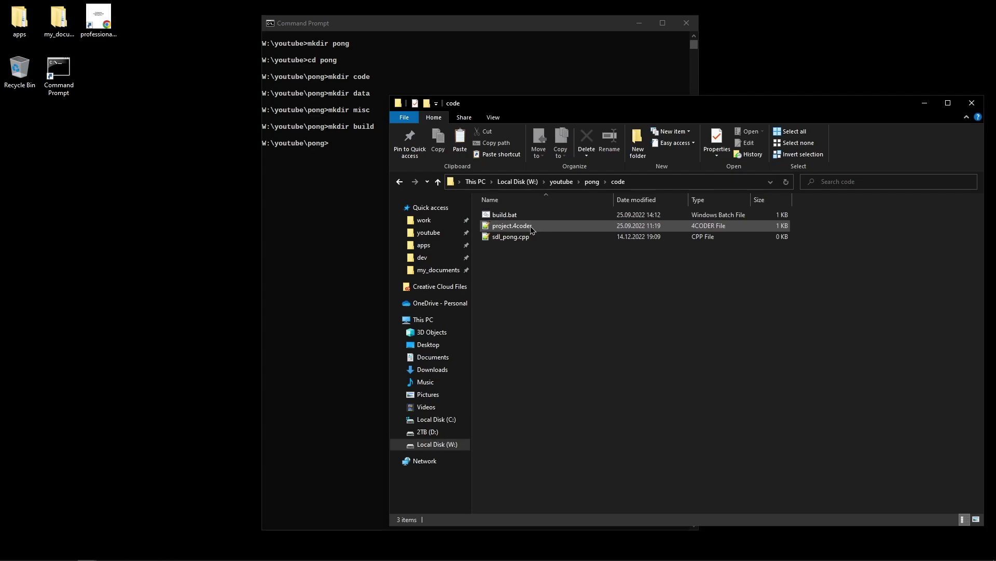
pyautogui.moveTo(529, 229)
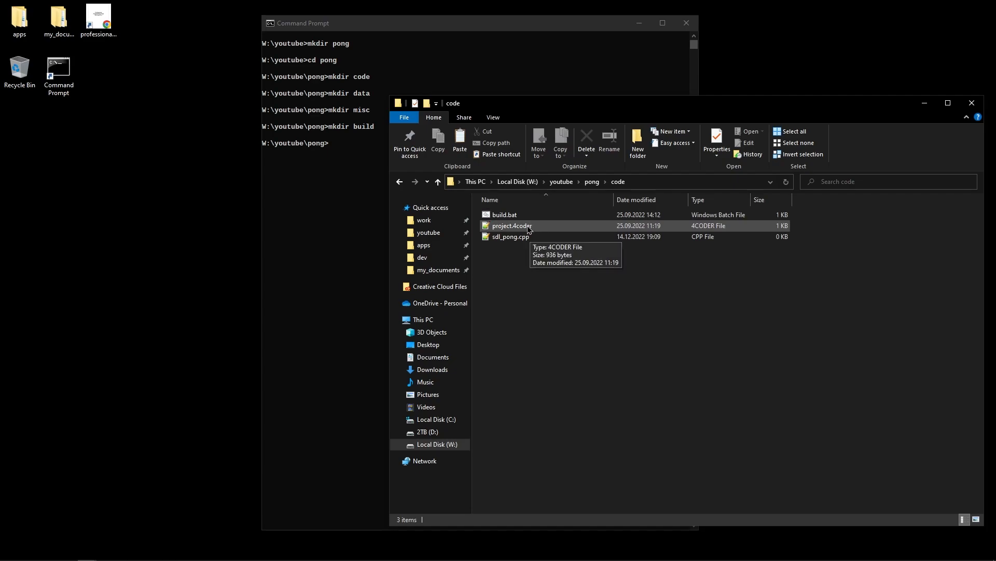
pyautogui.doubleClick(511, 226)
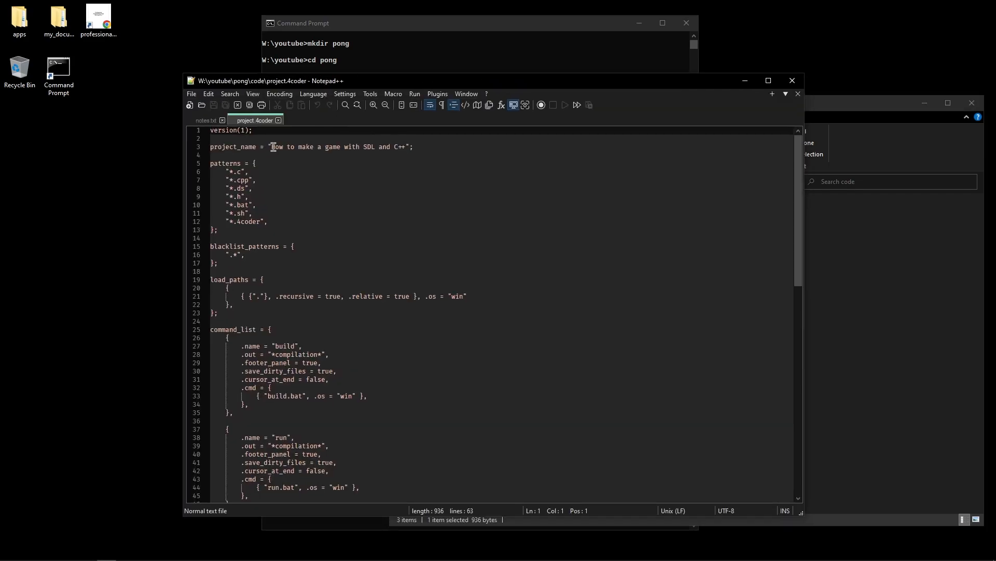
# Rename the project to Pong in project.4coder and save it
pyautogui.moveTo(273, 146); pyautogui.dragTo(403, 146)
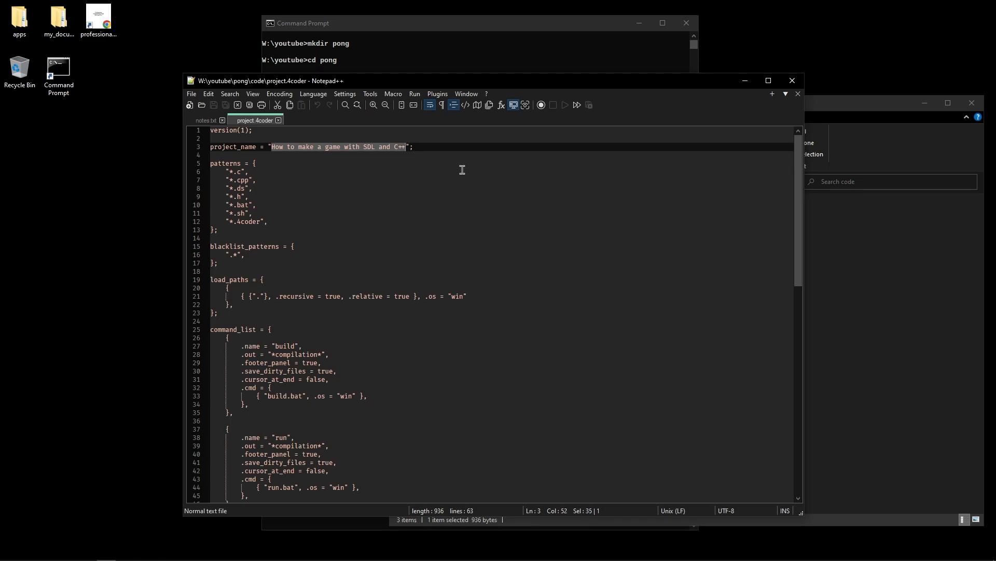
pyautogui.write('Pong')
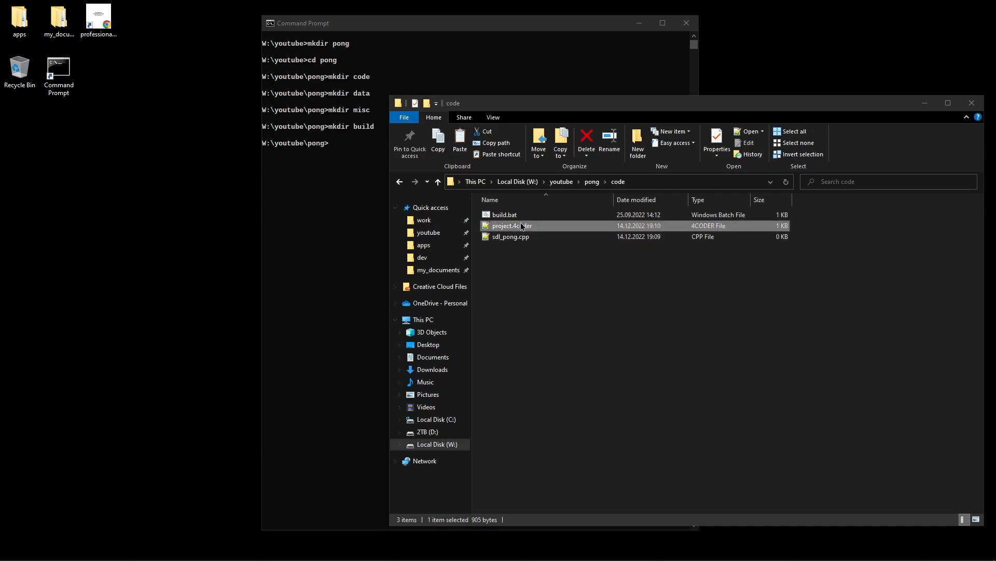
# Open build.bat from pong\code in Notepad for editing
pyautogui.click(505, 214)
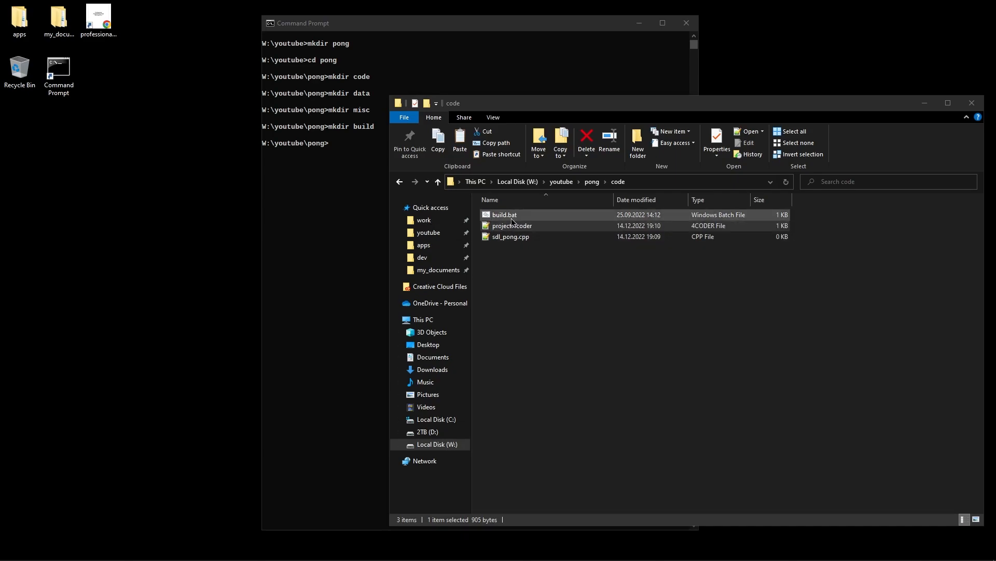
pyautogui.click(505, 214)
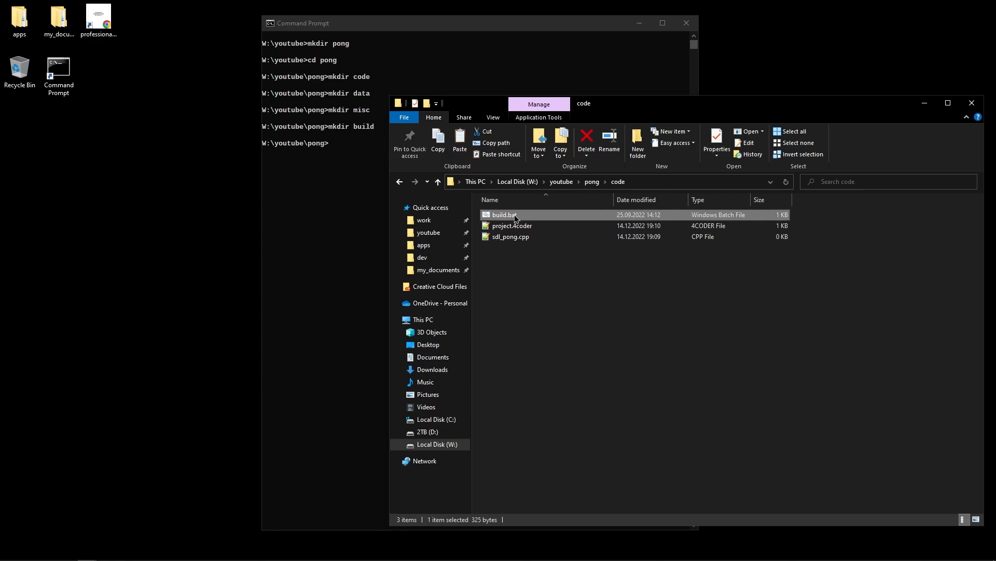
pyautogui.doubleClick(501, 214)
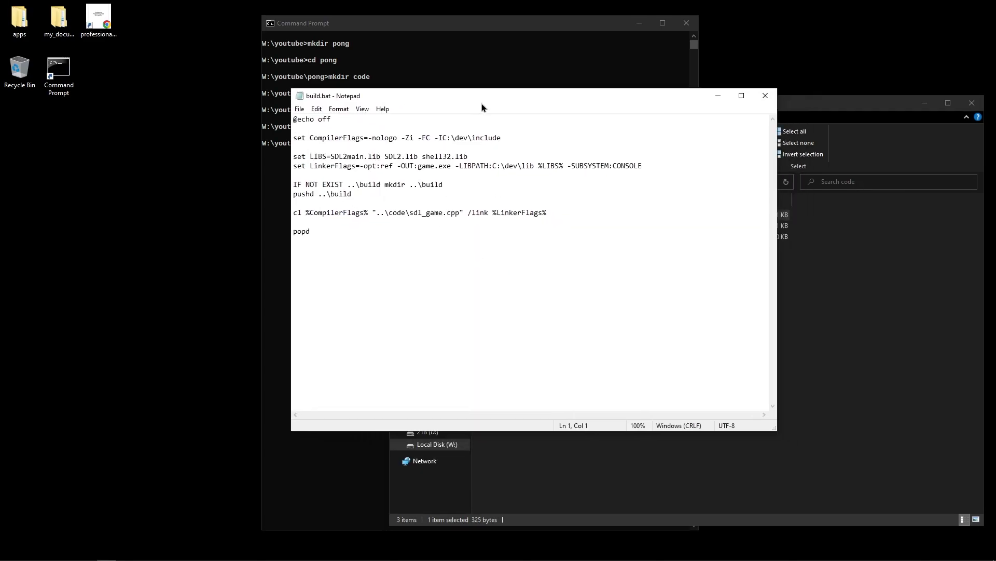
pyautogui.click(309, 230)
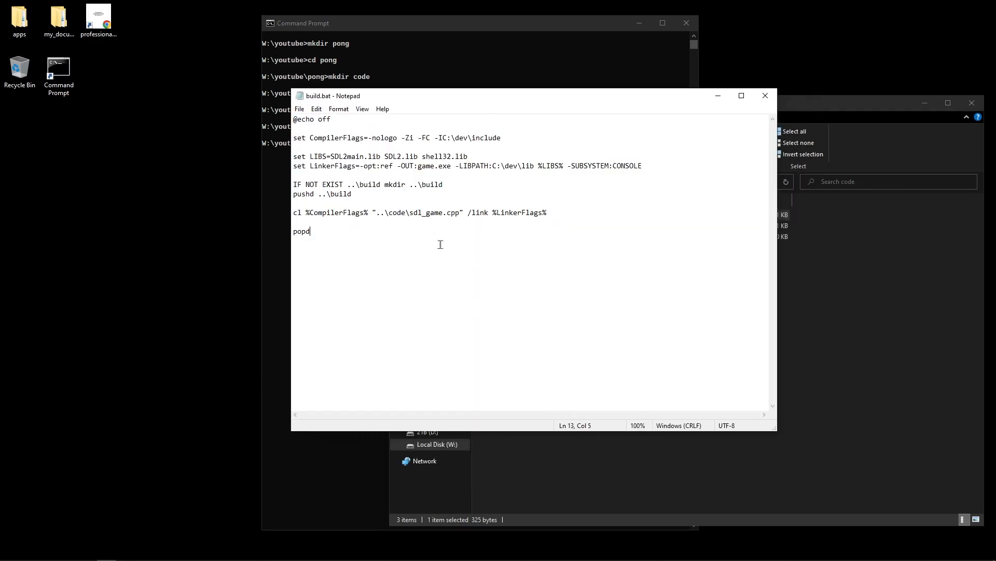
pyautogui.moveTo(303, 181)
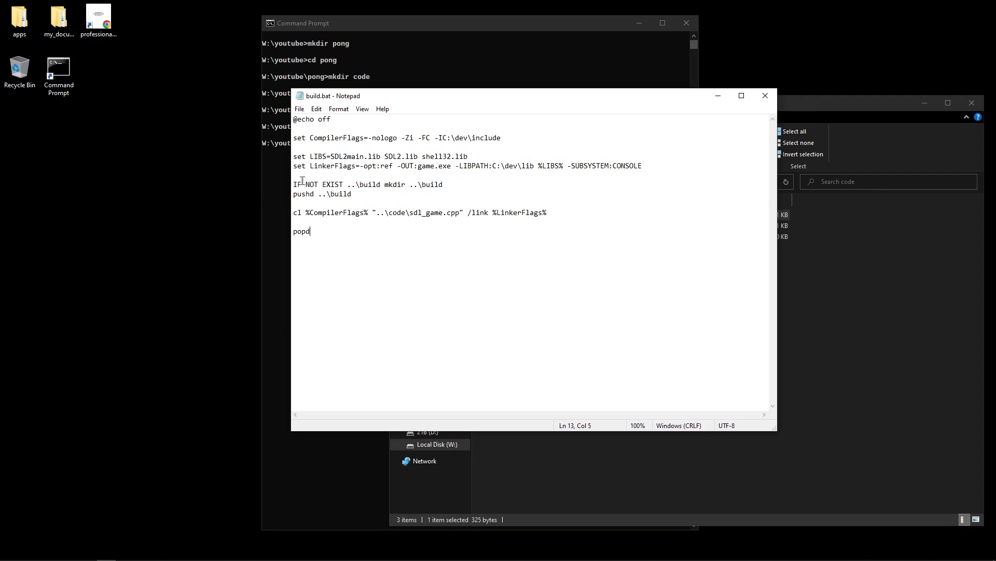
# Strip the LIBS and LinkerFlags lines and %CompilerFlags% /link, leaving cl with -nologo -Zi
pyautogui.moveTo(293, 137); pyautogui.dragTo(642, 165)
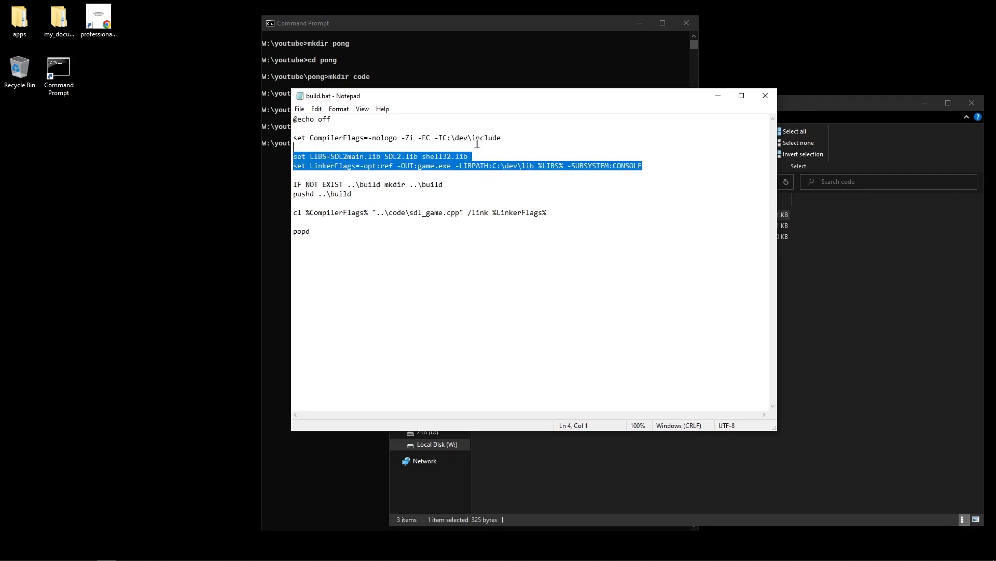
pyautogui.press('Delete')
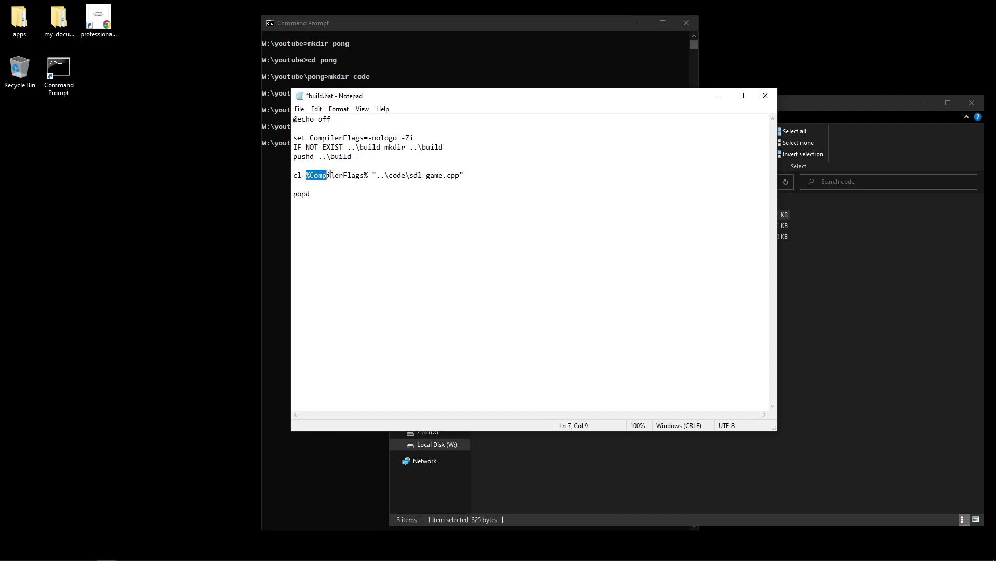
pyautogui.press('Delete')
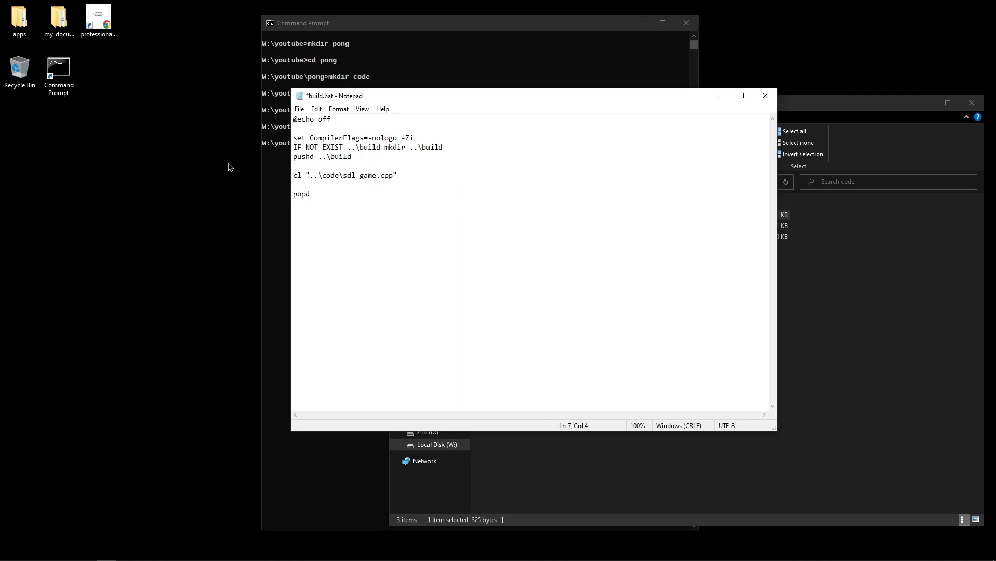
pyautogui.press('Enter')
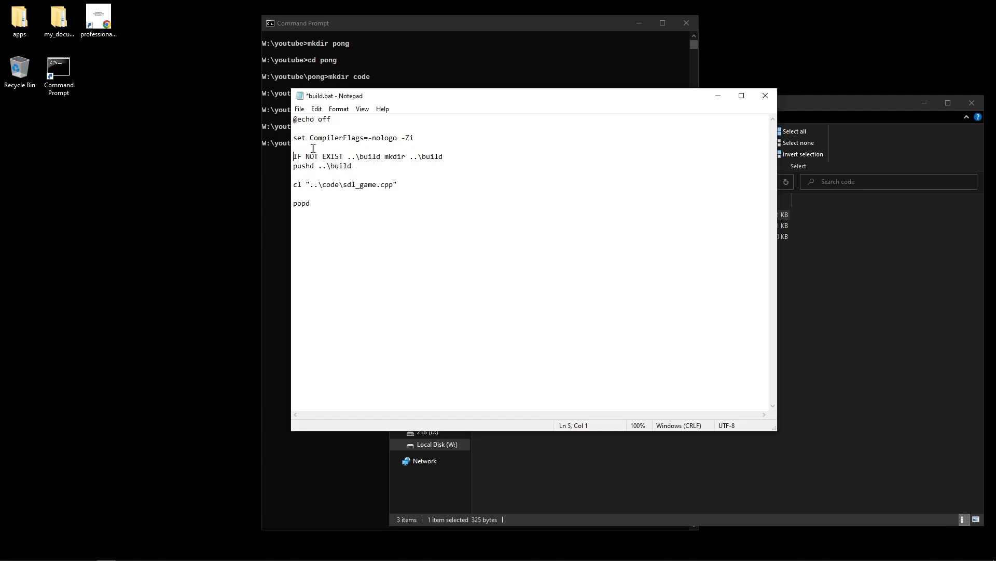
pyautogui.doubleClick(410, 137)
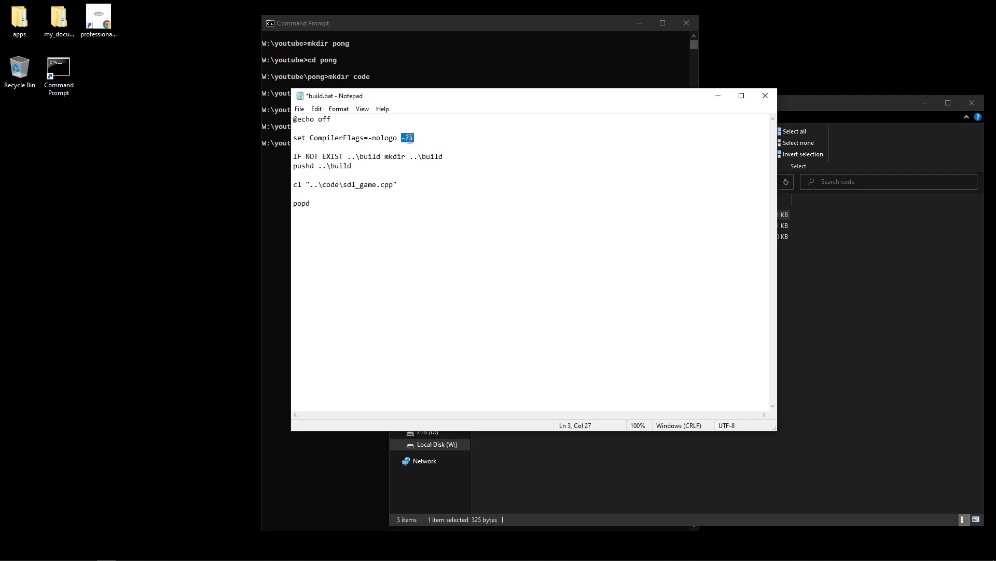
pyautogui.moveTo(449, 120)
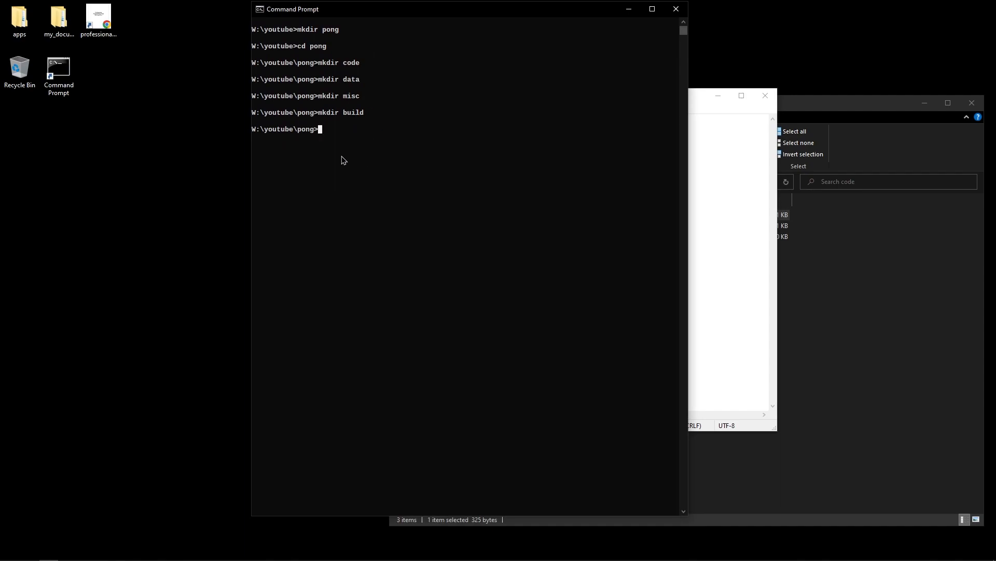
pyautogui.moveTo(291, 165)
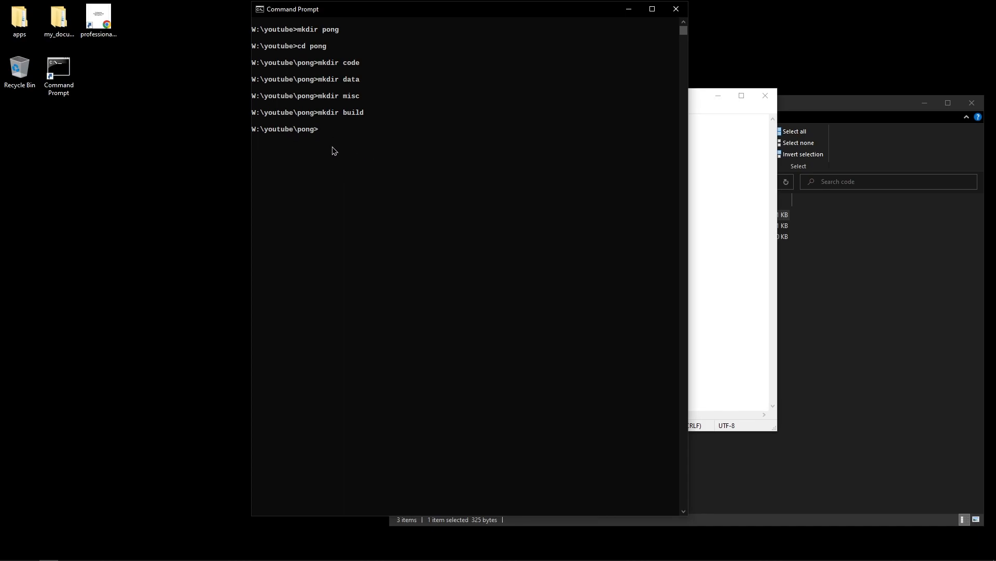
pyautogui.moveTo(704, 112)
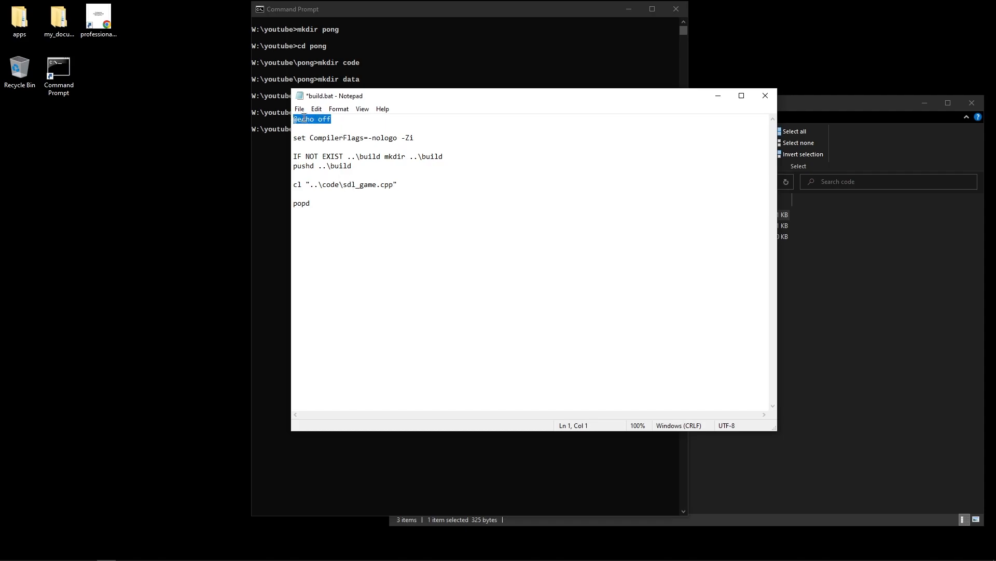
pyautogui.moveTo(491, 140)
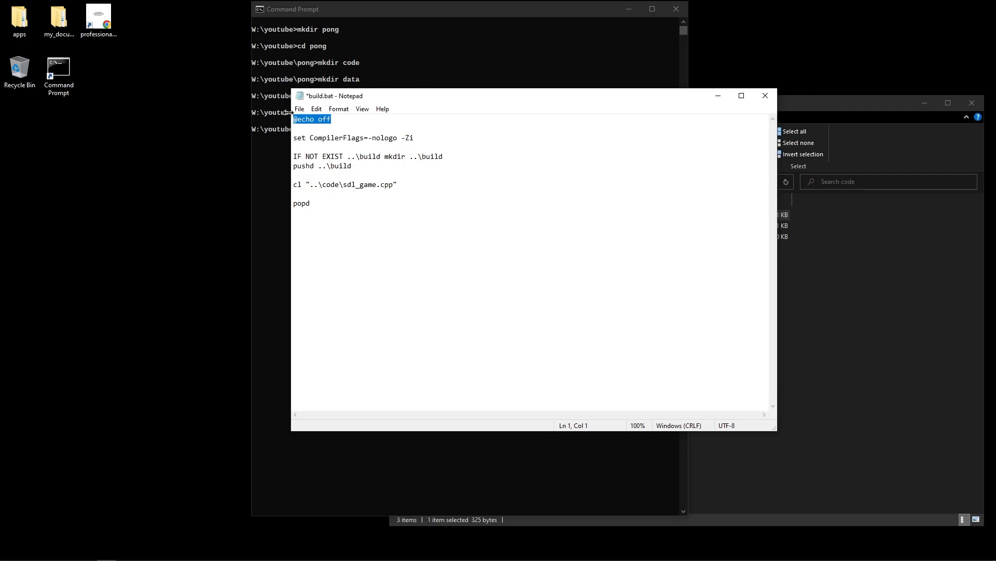
pyautogui.moveTo(517, 181)
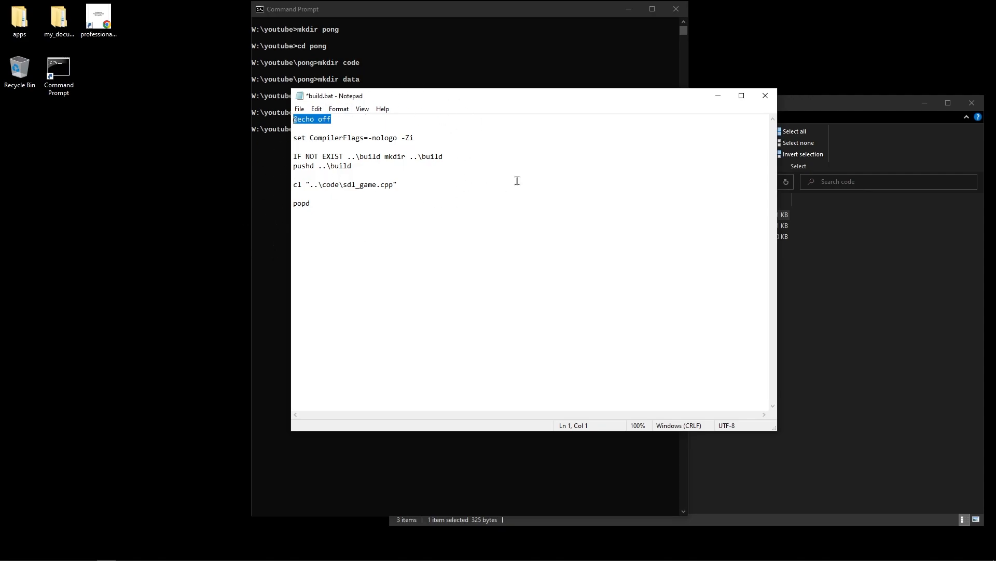
pyautogui.moveTo(403, 171)
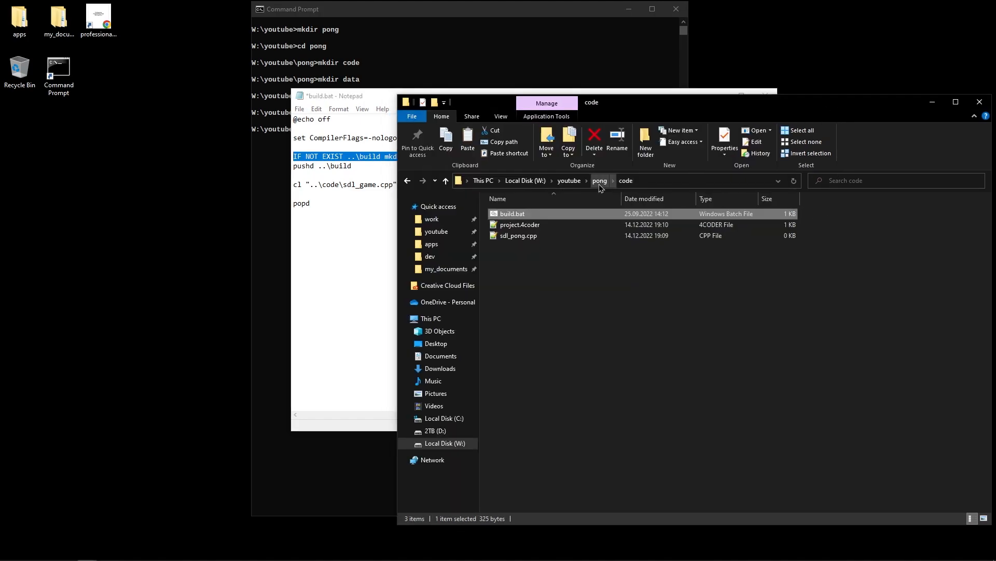
# Browse up to the pong folder, check the empty data folder and return to pong
pyautogui.click(600, 180)
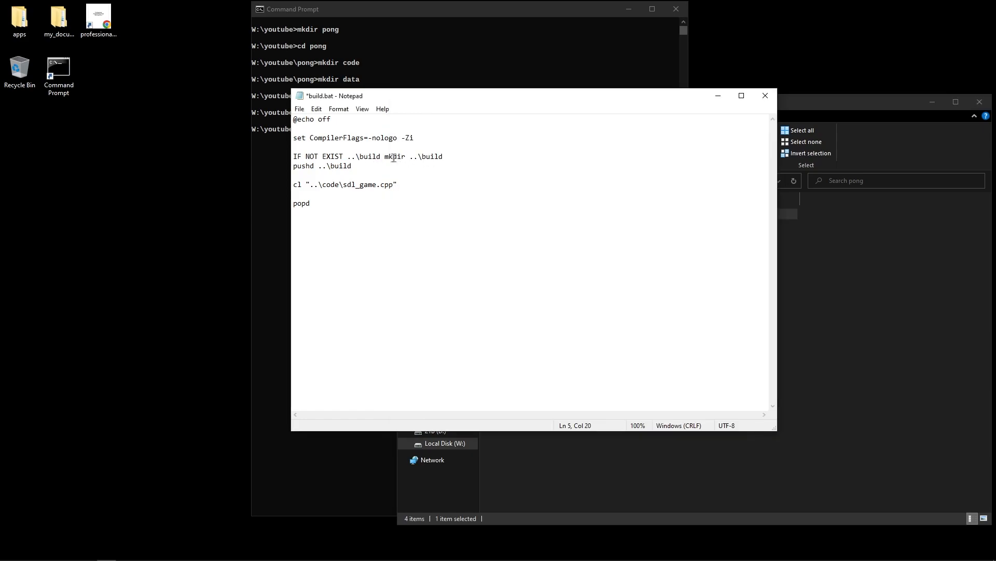
pyautogui.moveTo(383, 157); pyautogui.dragTo(443, 157)
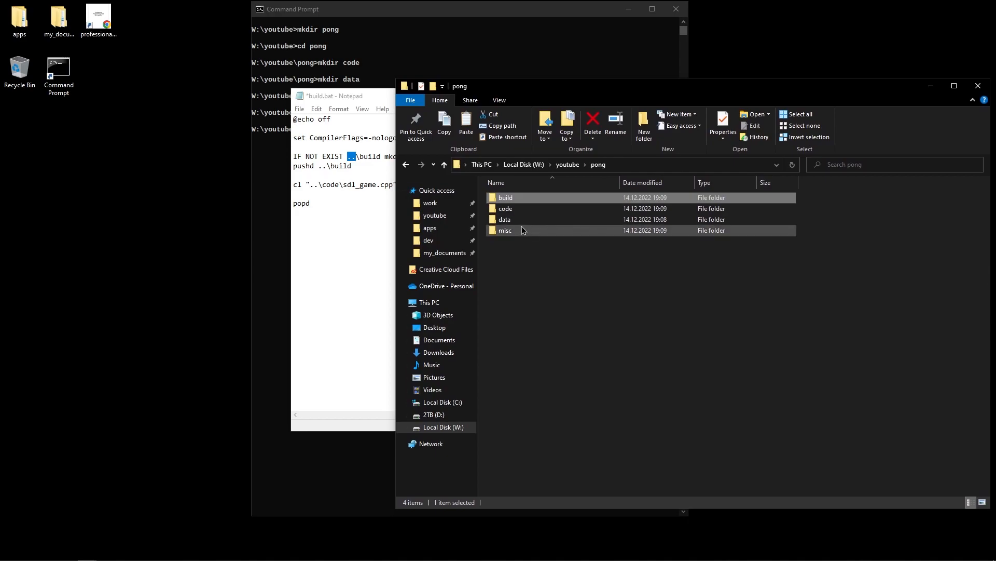
pyautogui.doubleClick(504, 219)
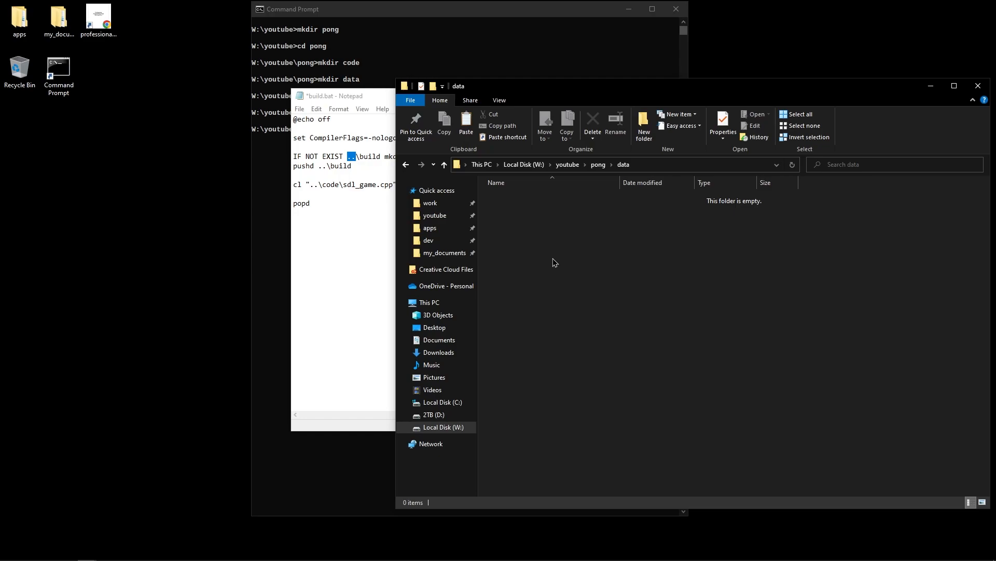
pyautogui.moveTo(559, 275)
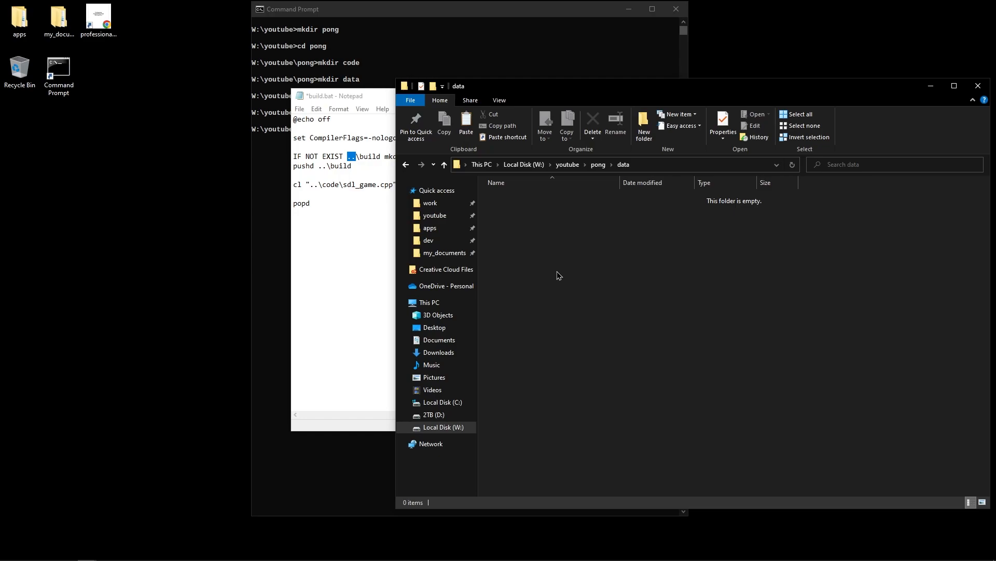
pyautogui.moveTo(556, 236)
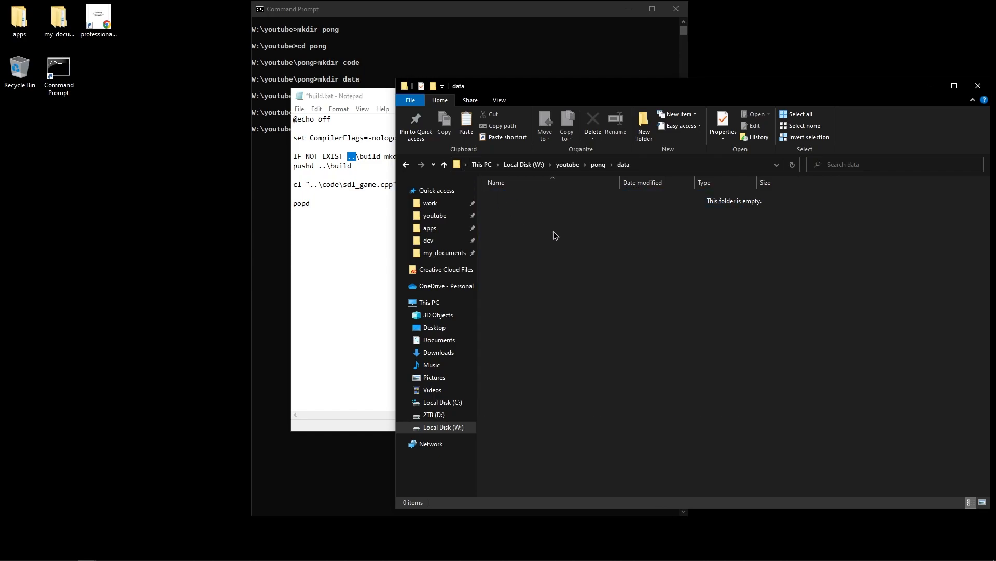
pyautogui.moveTo(640, 390)
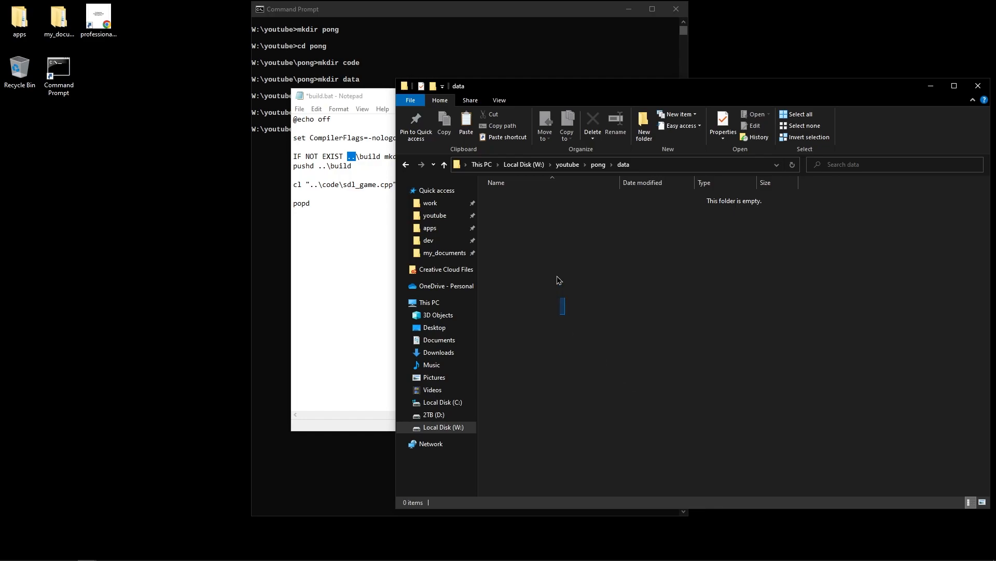
pyautogui.moveTo(680, 240)
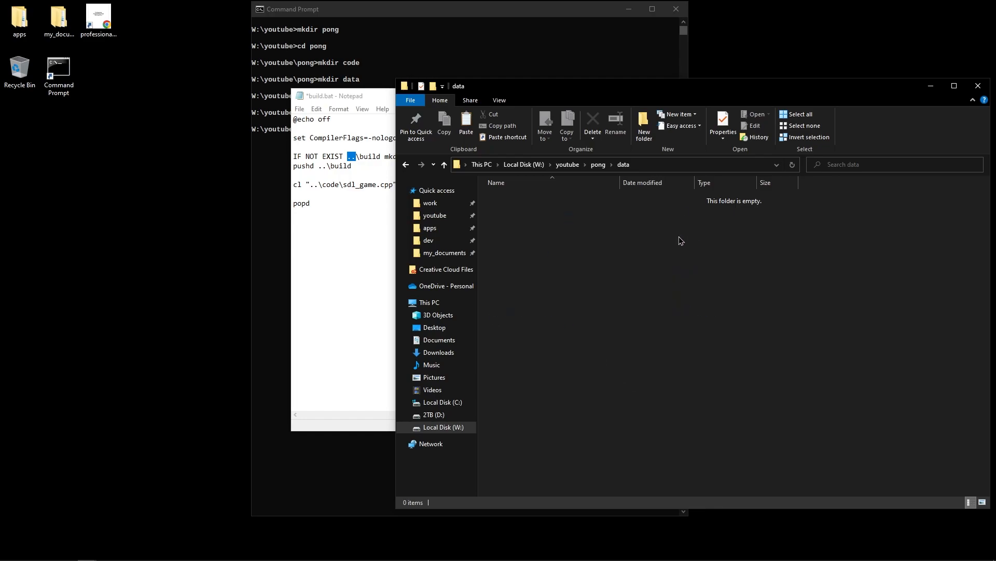
pyautogui.moveTo(555, 336)
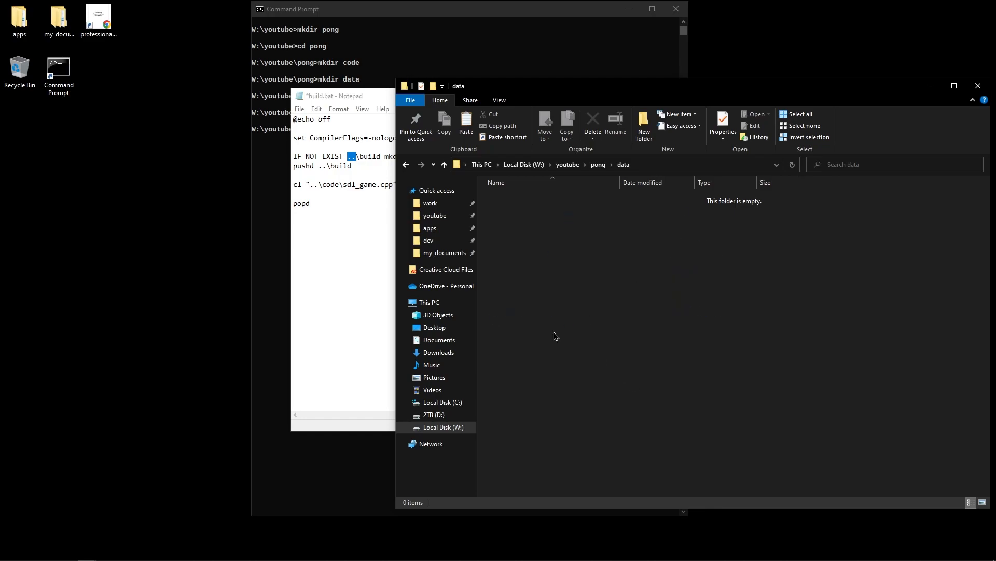
pyautogui.moveTo(465, 203)
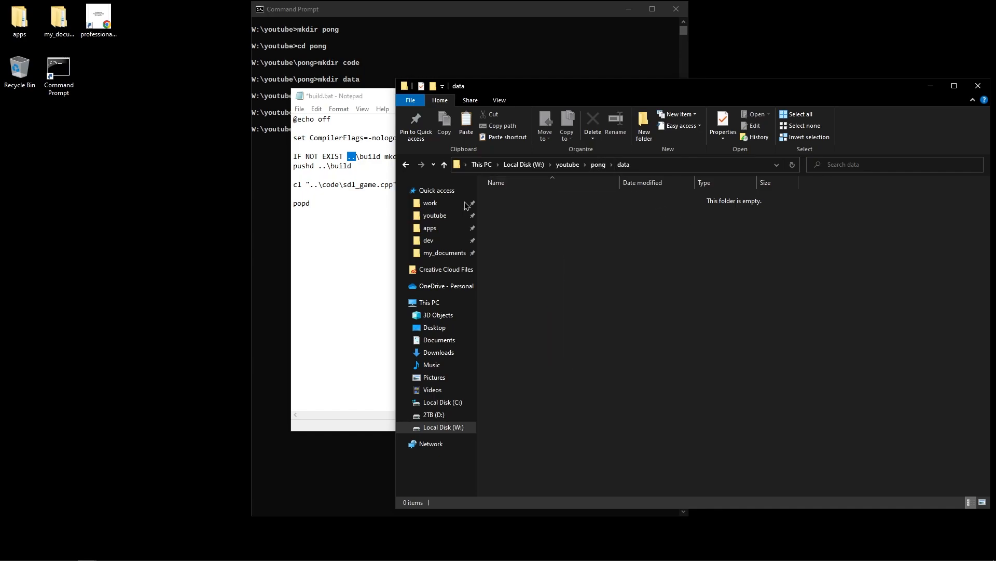
pyautogui.press('ctrl+a')
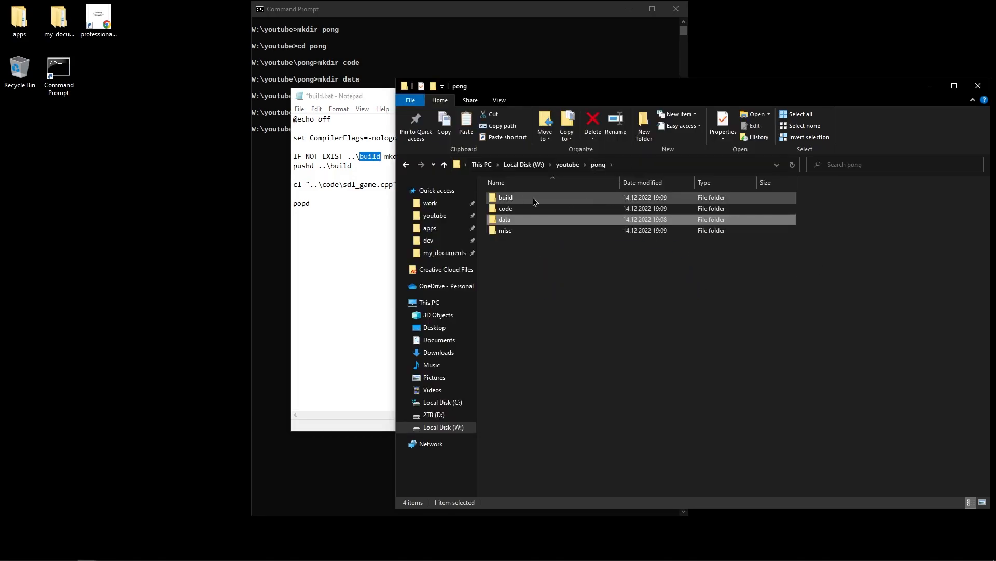
pyautogui.moveTo(494, 197)
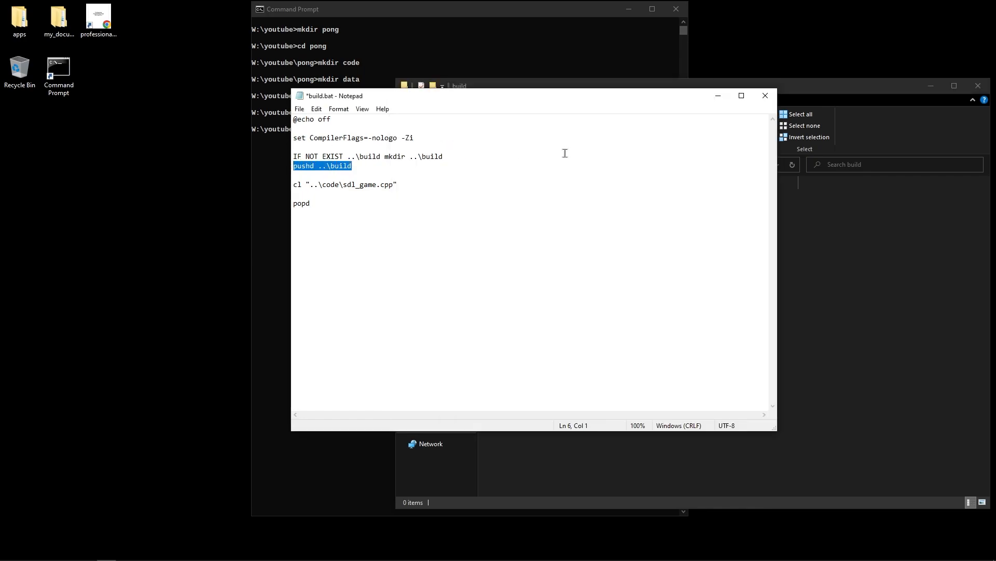
# Change the cl line in build.bat to compile ..\code\sdl_pong.cpp instead of sdl_game.cpp
pyautogui.doubleClick(304, 165)
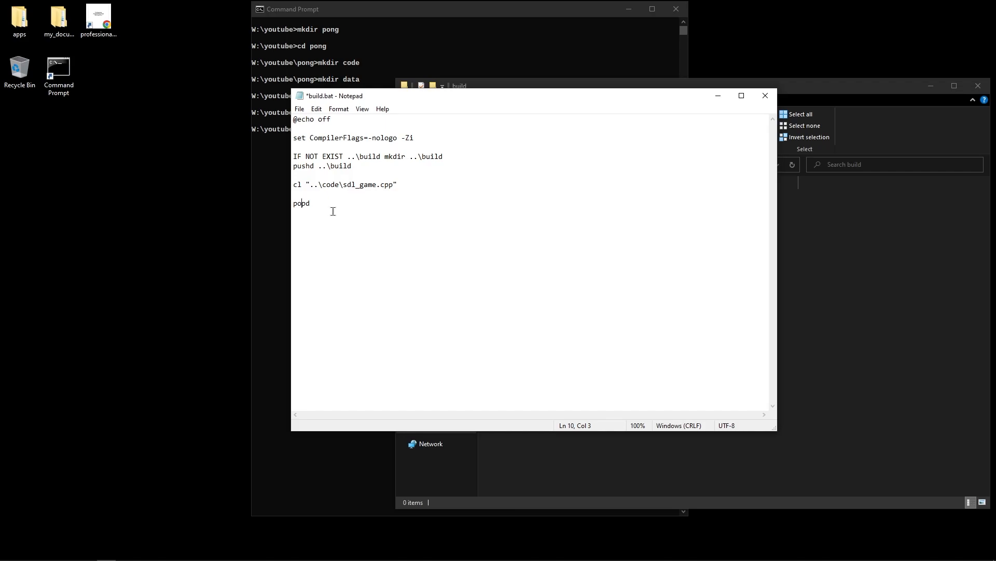
pyautogui.moveTo(337, 211)
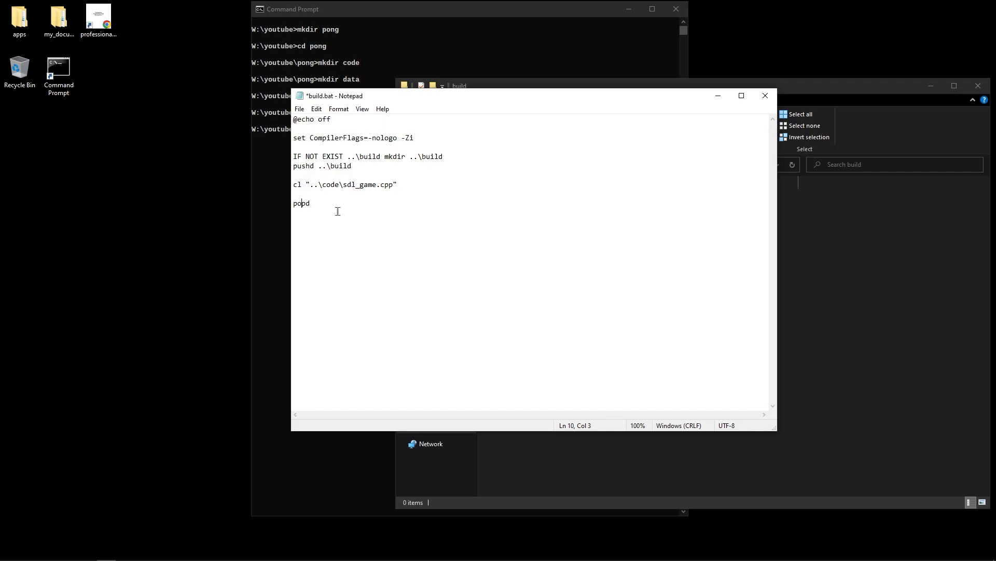
pyautogui.doubleClick(301, 203)
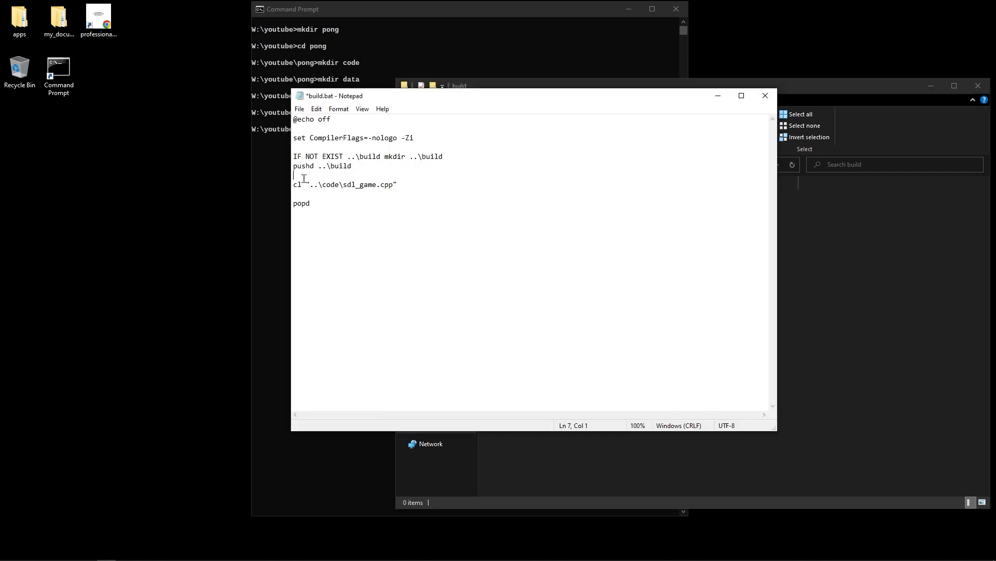
pyautogui.click(400, 184)
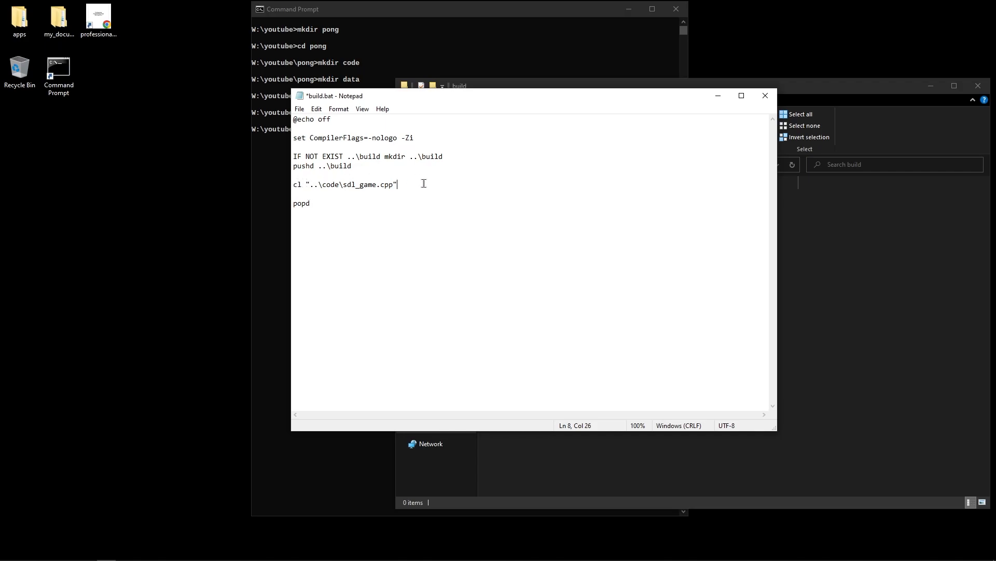
pyautogui.doubleClick(365, 185)
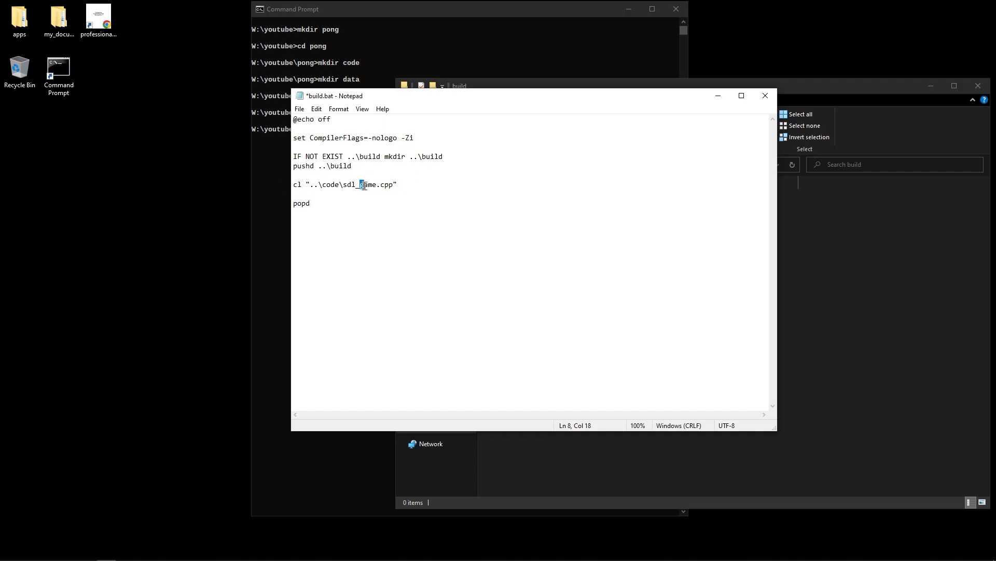
pyautogui.write('pon')
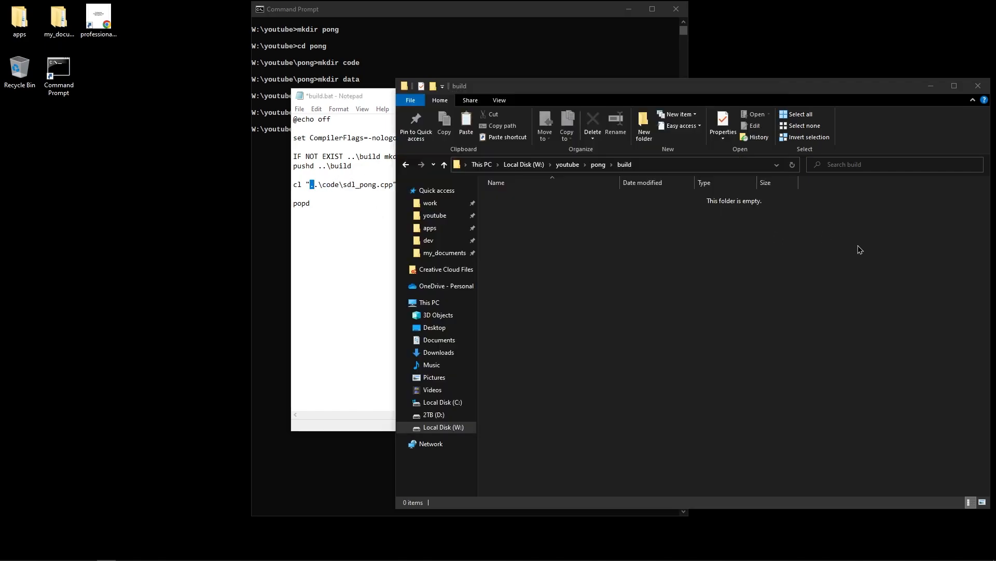
pyautogui.moveTo(602, 169)
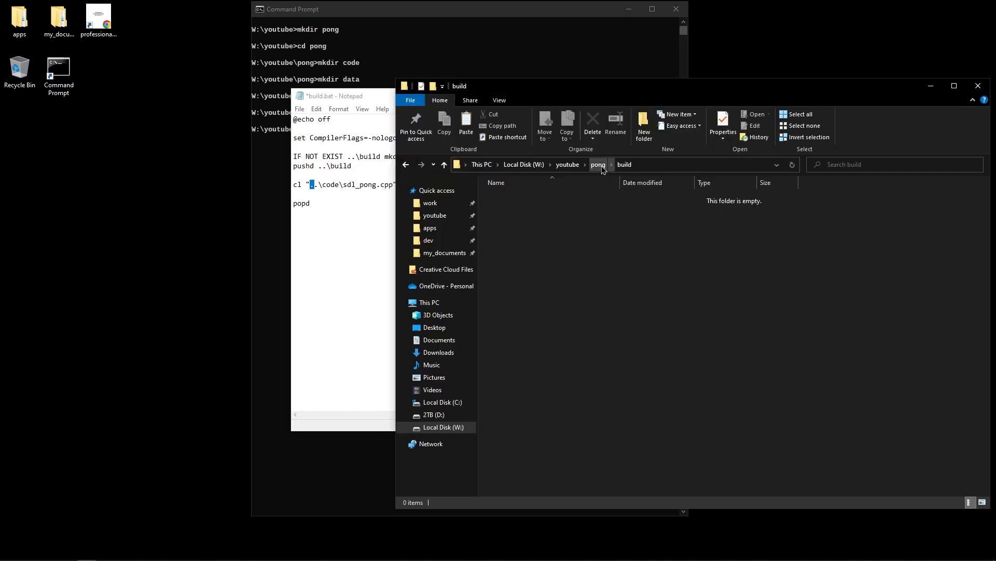
# Browse back into pong\code where project.4coder sits
pyautogui.click(598, 164)
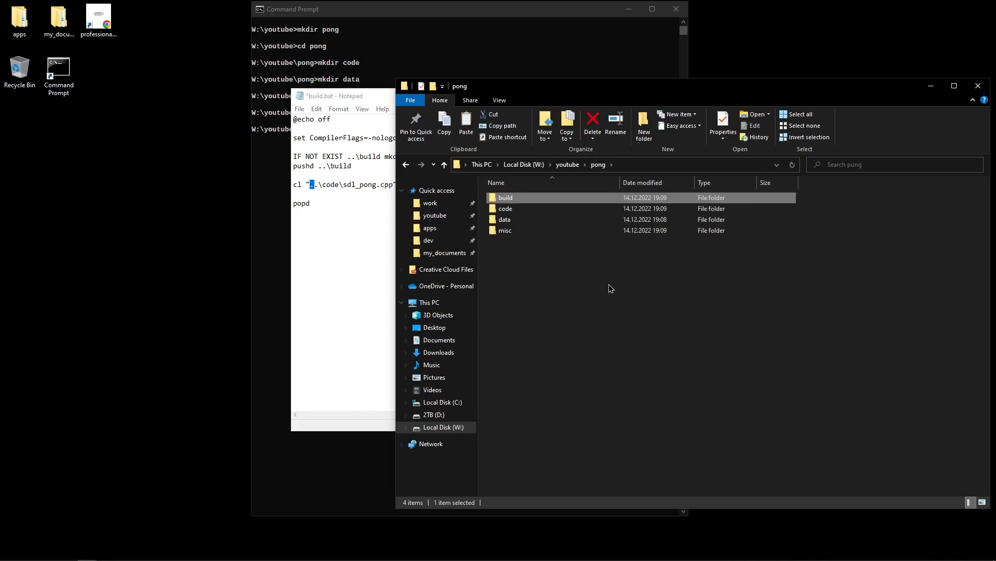
pyautogui.doubleClick(506, 208)
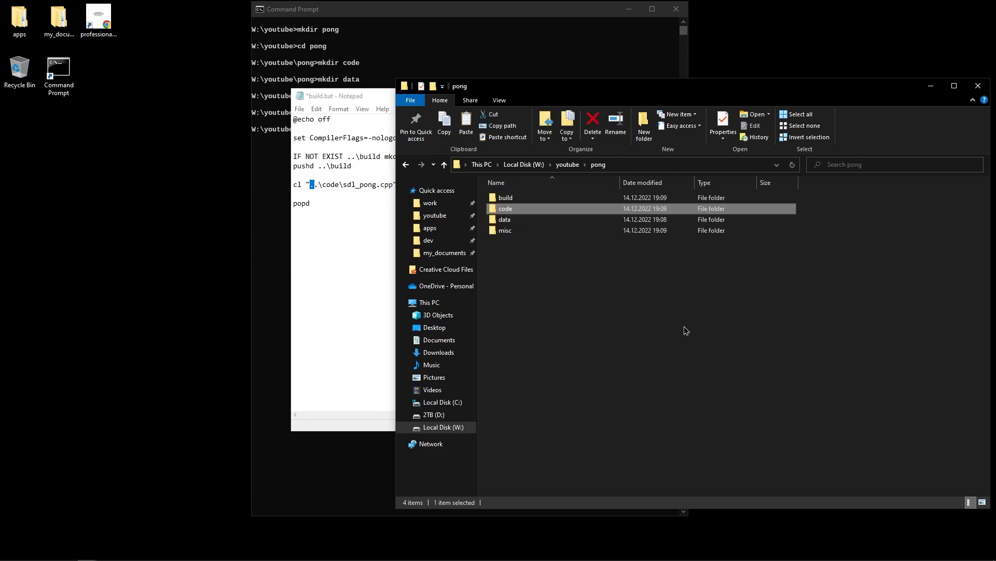
pyautogui.doubleClick(506, 198)
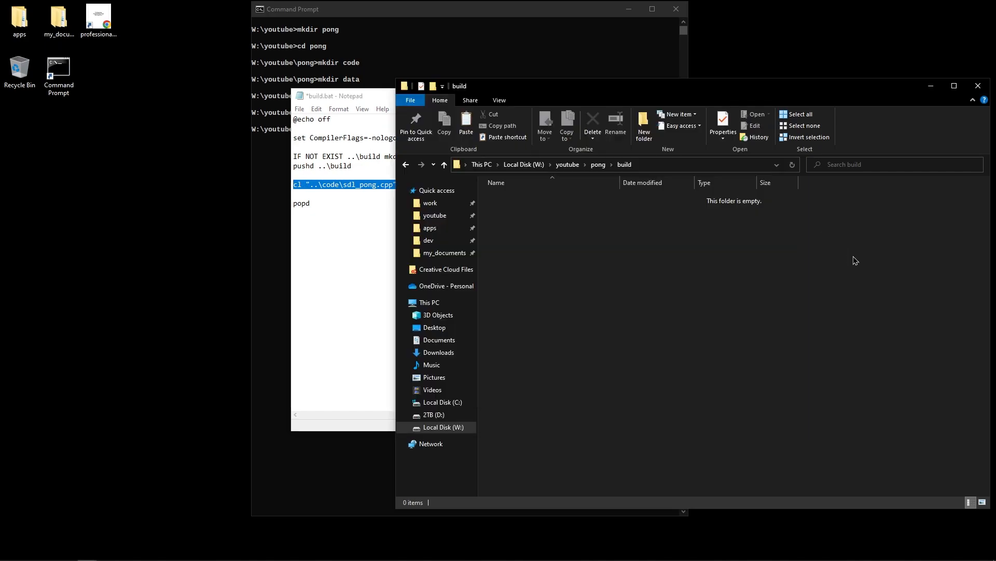
pyautogui.moveTo(704, 202)
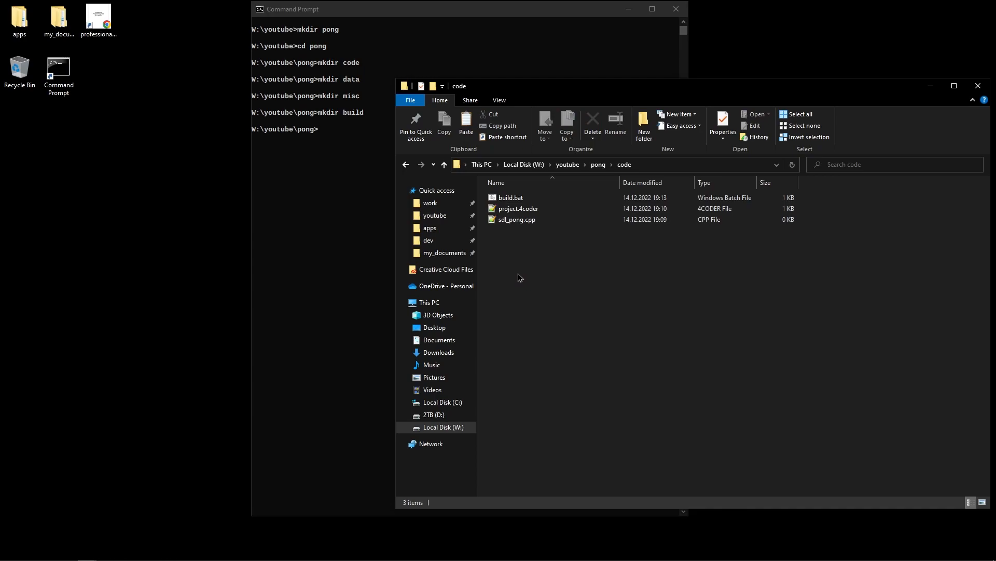
pyautogui.moveTo(521, 226)
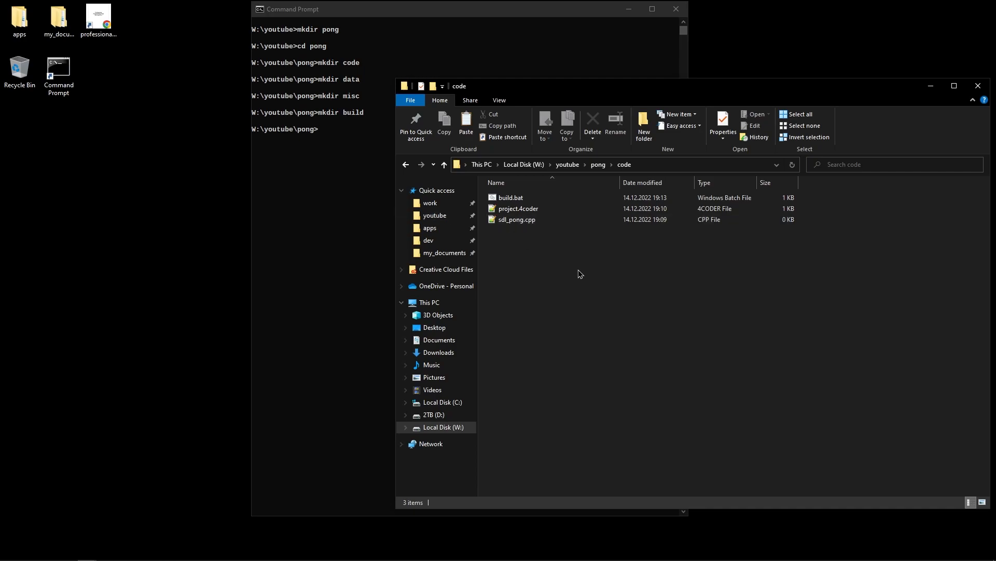
pyautogui.click(313, 9)
pyautogui.write('ls')
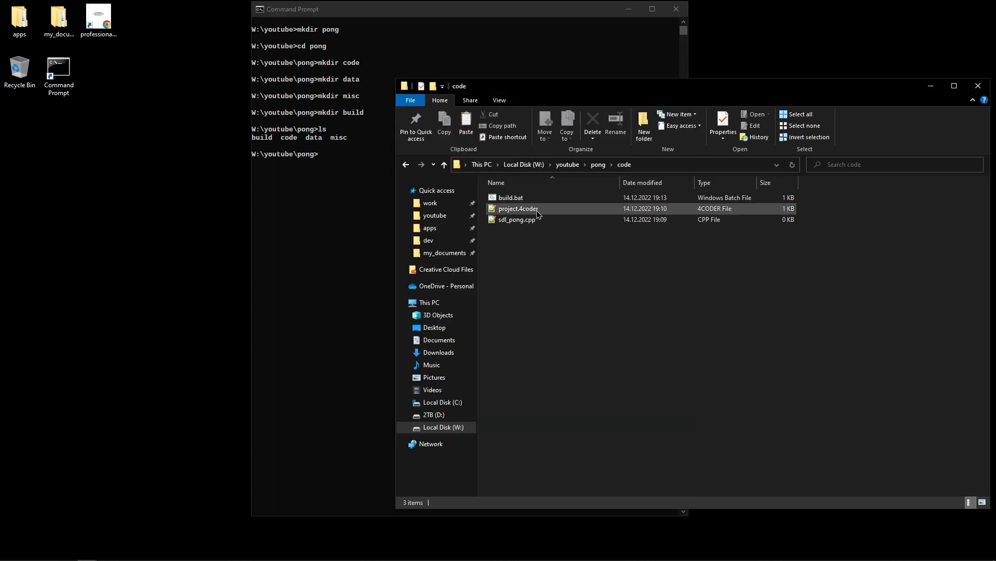
# Move project.4coder up into the pong root folder and start launching 4ed there
pyautogui.click(519, 209)
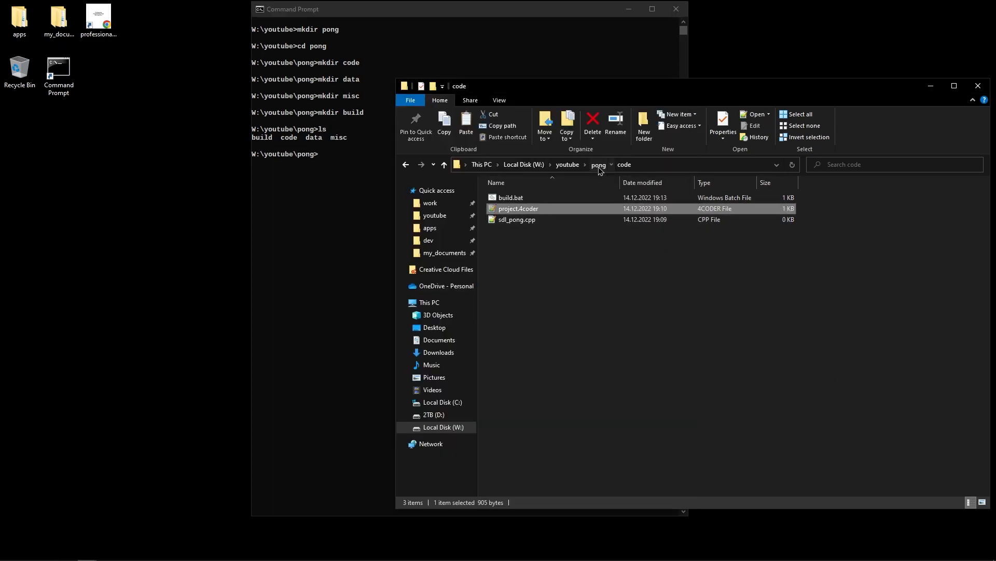
pyautogui.click(599, 164)
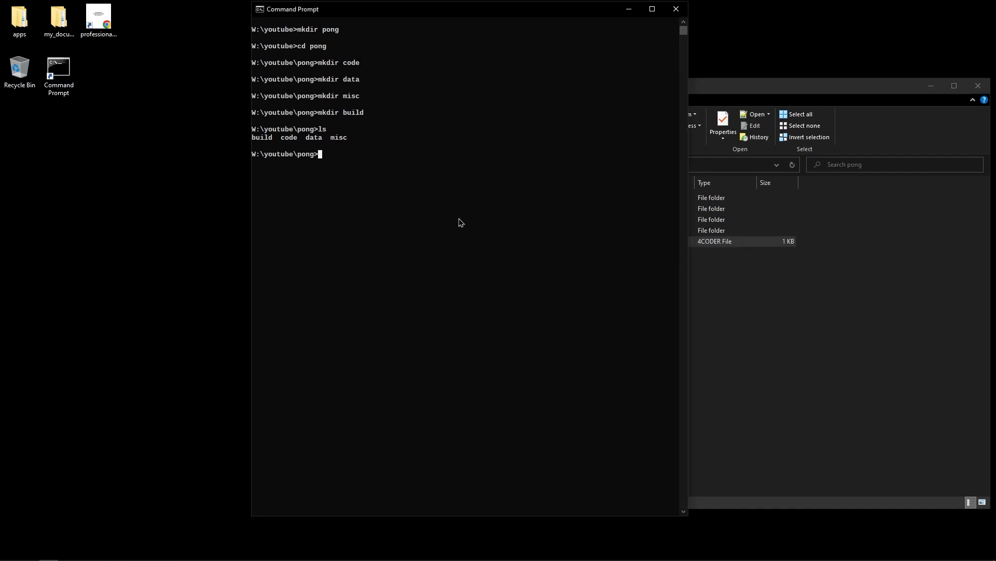
pyautogui.write('4e')
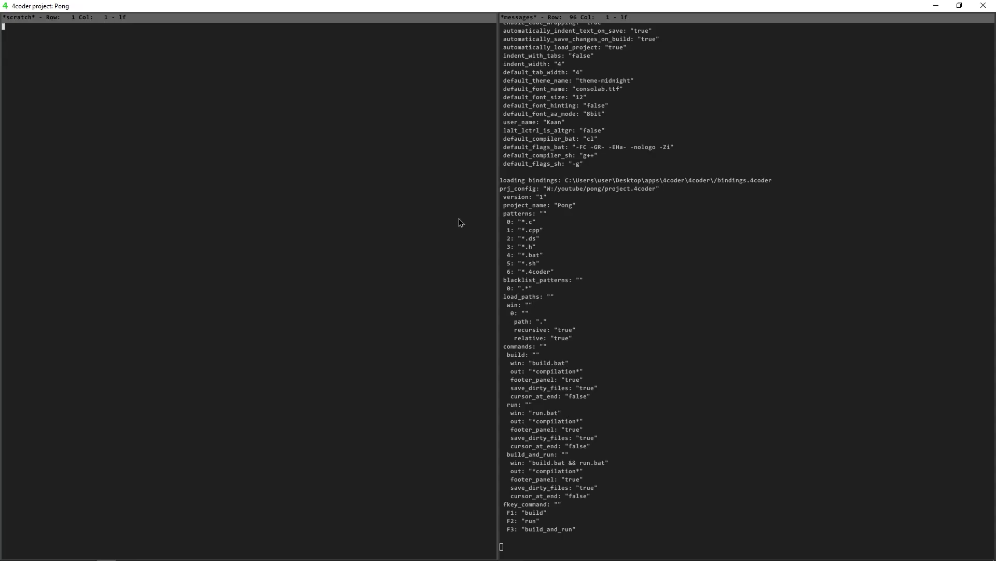
pyautogui.moveTo(336, 233)
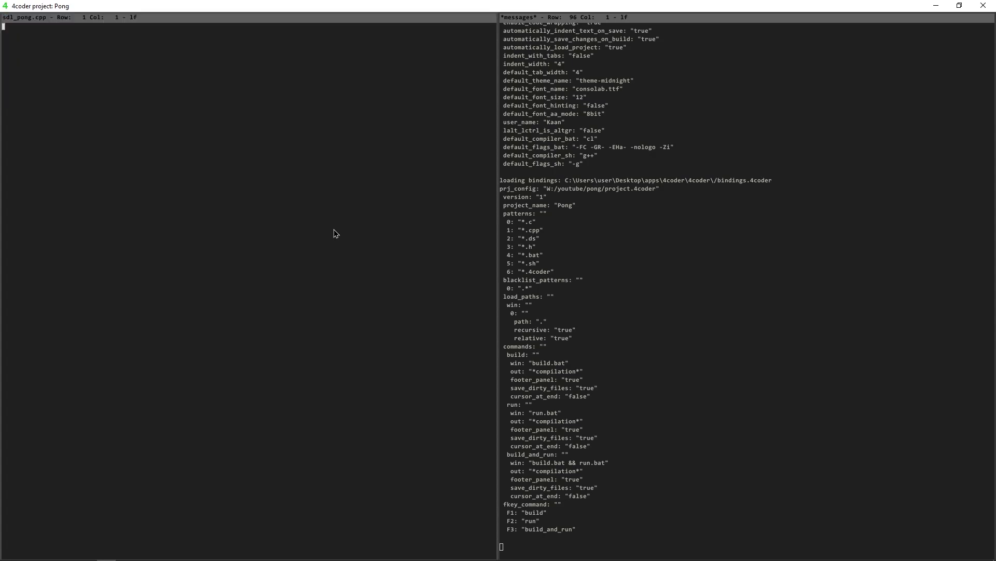
pyautogui.moveTo(200, 125)
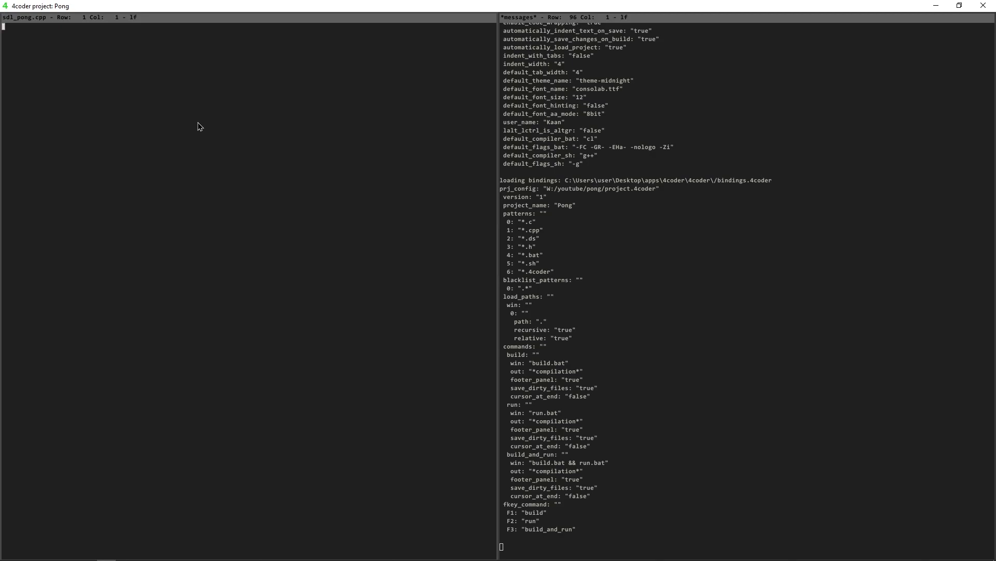
# Write #include <stdio.h> and an int main(int argc, char *argv[]) signature in sdl_pong.cpp
pyautogui.write('#include <stdio.h>')
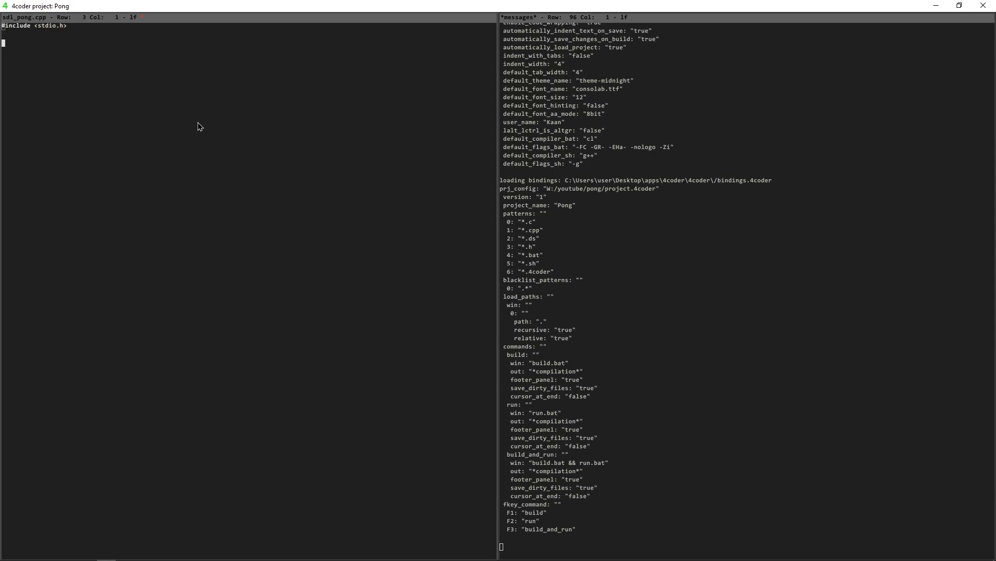
pyautogui.write('int main(')
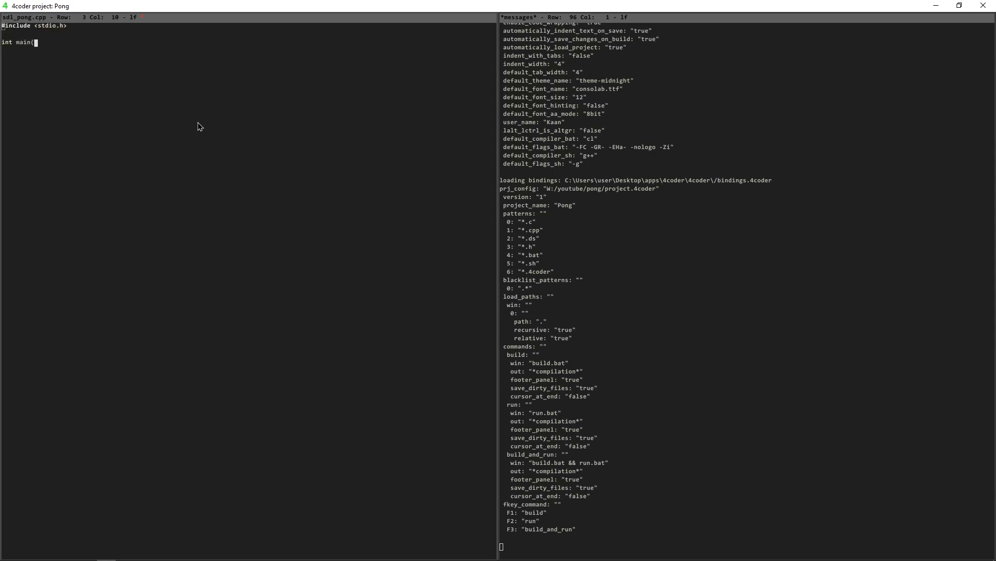
pyautogui.write('int argc, c')
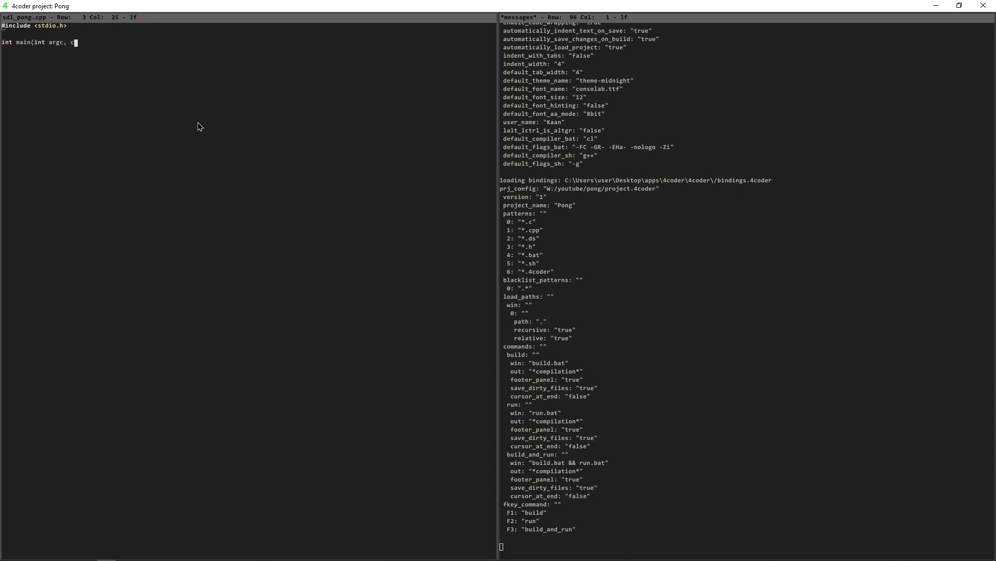
pyautogui.write('har *argv[]')
pyautogui.write('return')
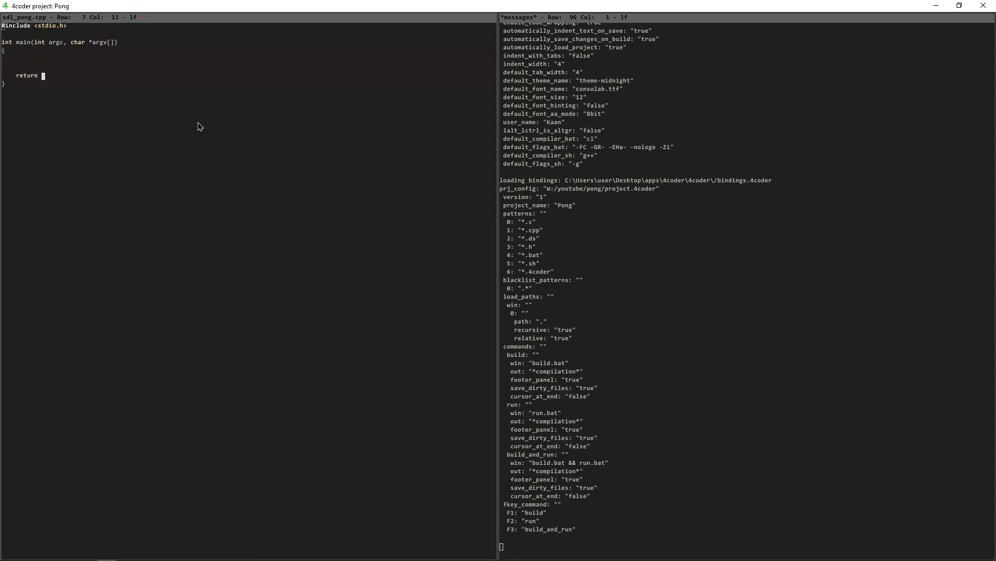
# Add printf("hello, world.\n"); with return 0 and save the file
pyautogui.write('printf9')
pyautogui.write(' 0;')
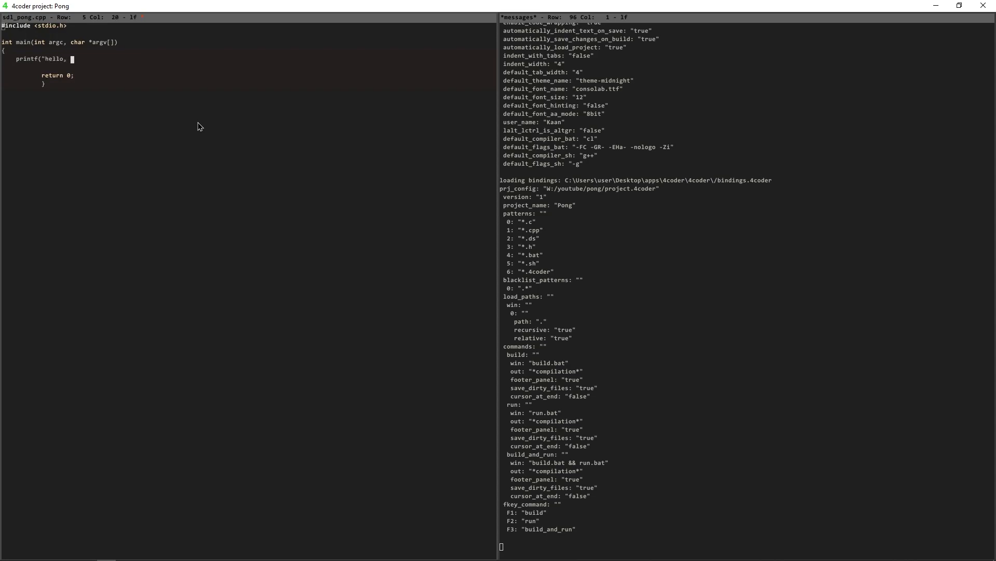
pyautogui.write('world.')
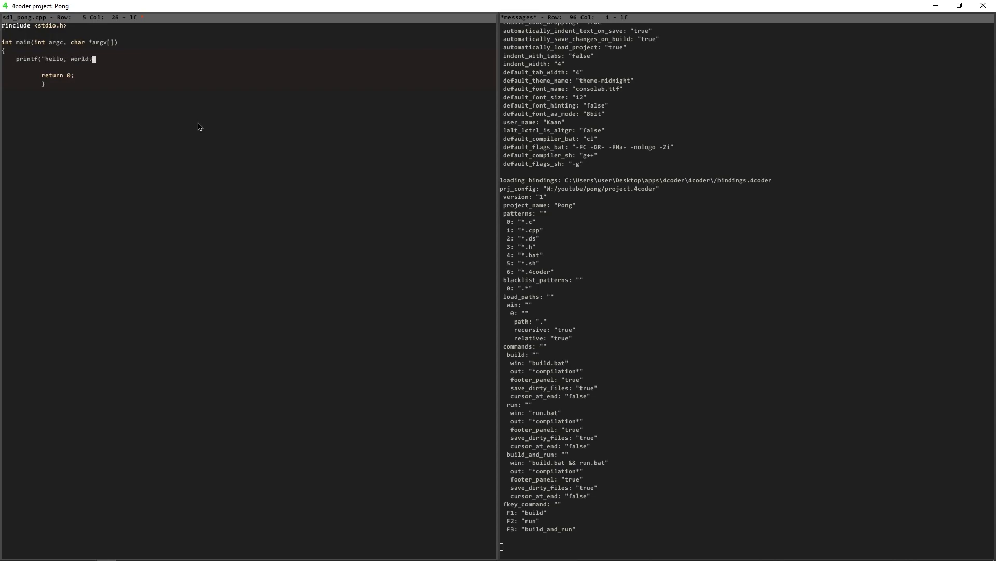
pyautogui.write('\\n");')
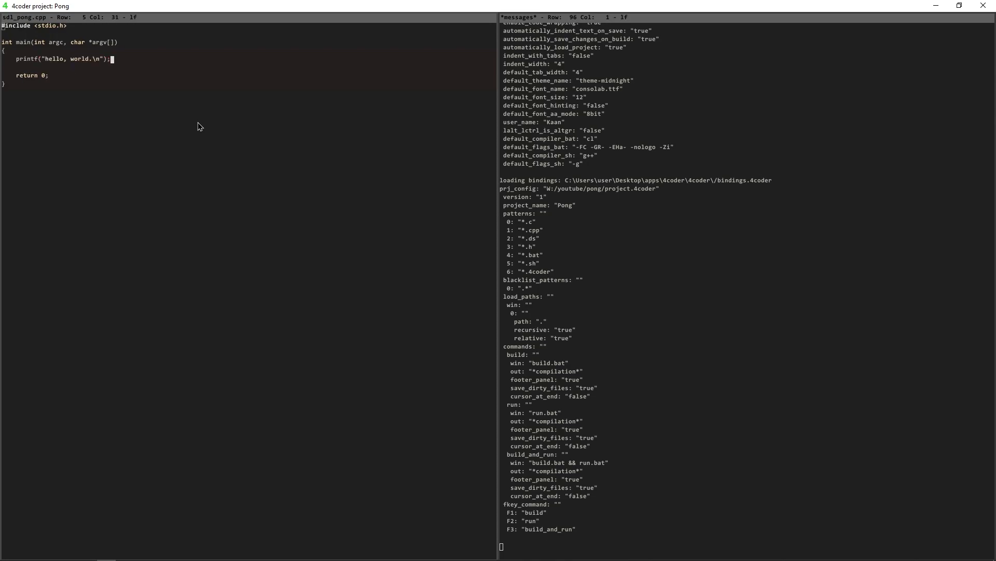
pyautogui.press('alt+tab')
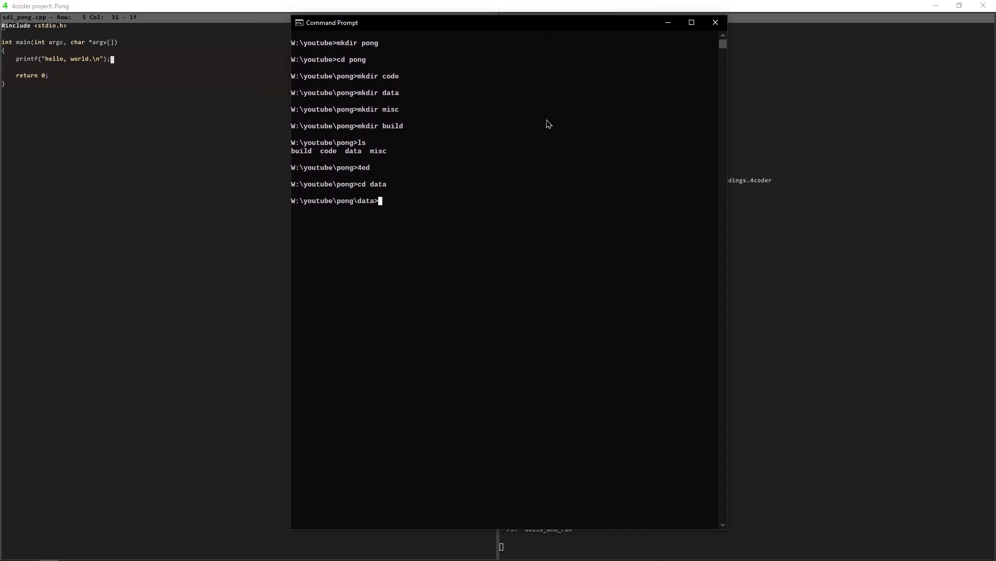
# Run ..\code\build.bat from the data folder to compile sdl_pong.cpp into sdl_pong.exe
pyautogui.write('..\\')
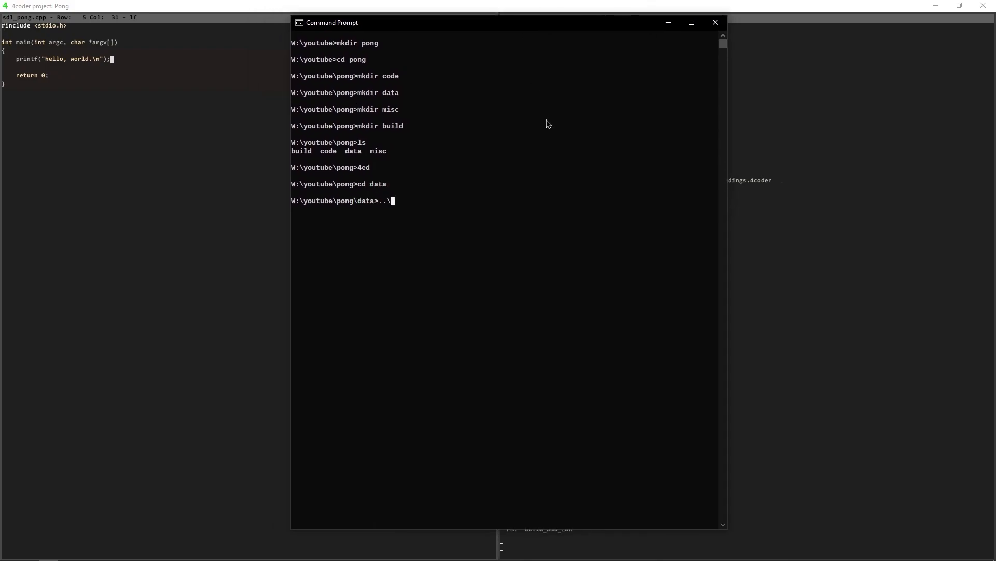
pyautogui.write('code\\build.bat')
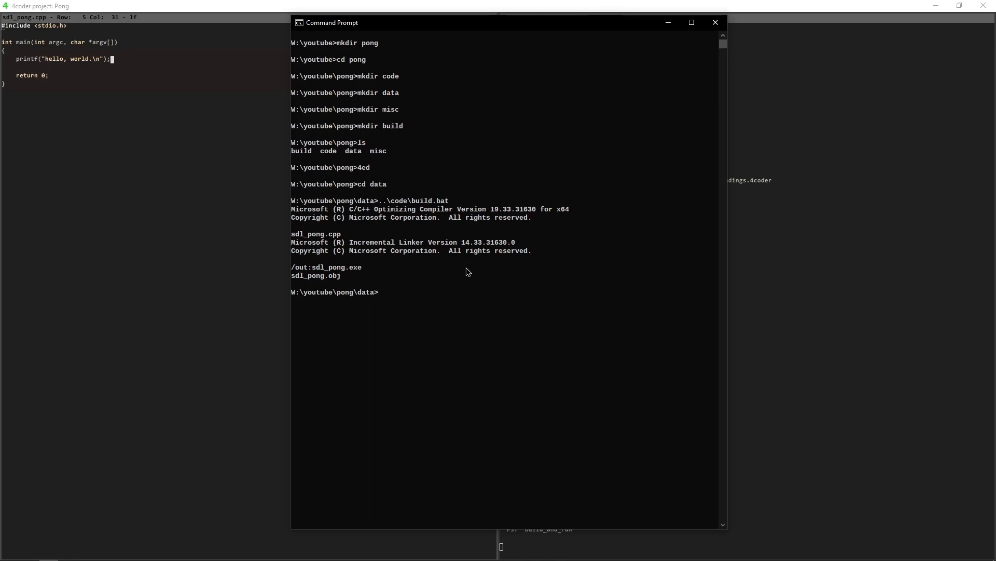
pyautogui.press('alt+tab')
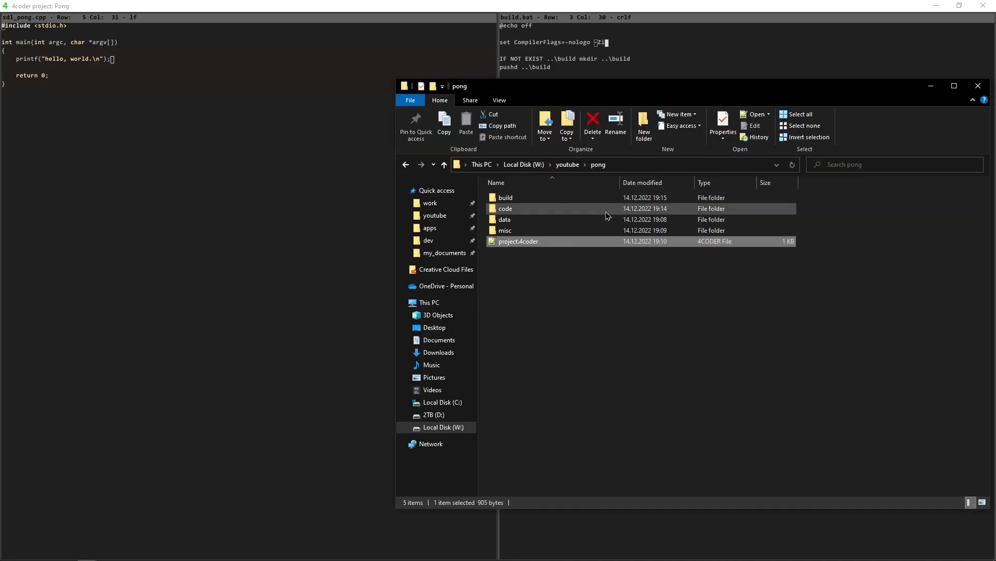
# Delete the old sdl_pong.exe and sdl_pong.obj from the build folder and check the rebuilt outputs
pyautogui.doubleClick(505, 197)
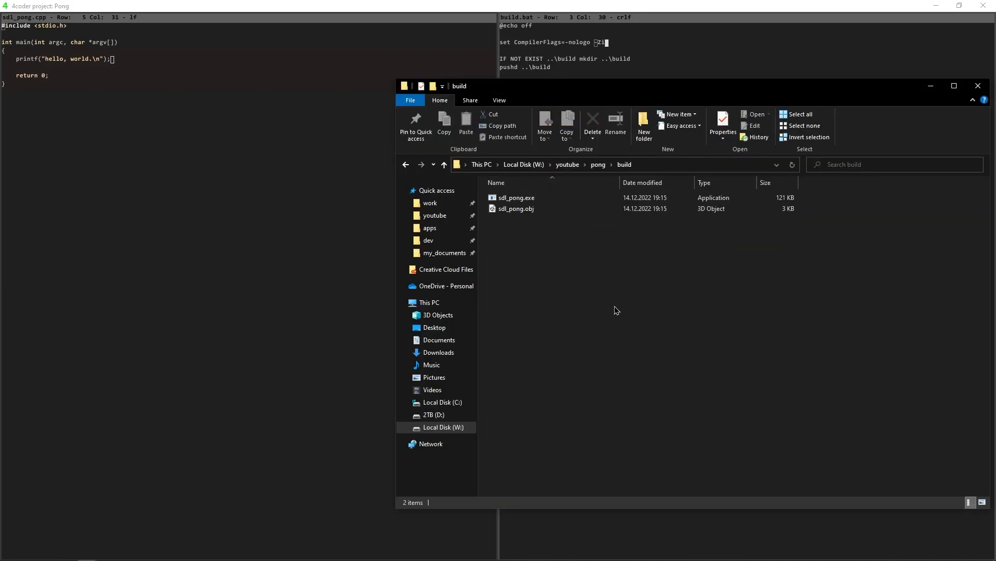
pyautogui.click(517, 197)
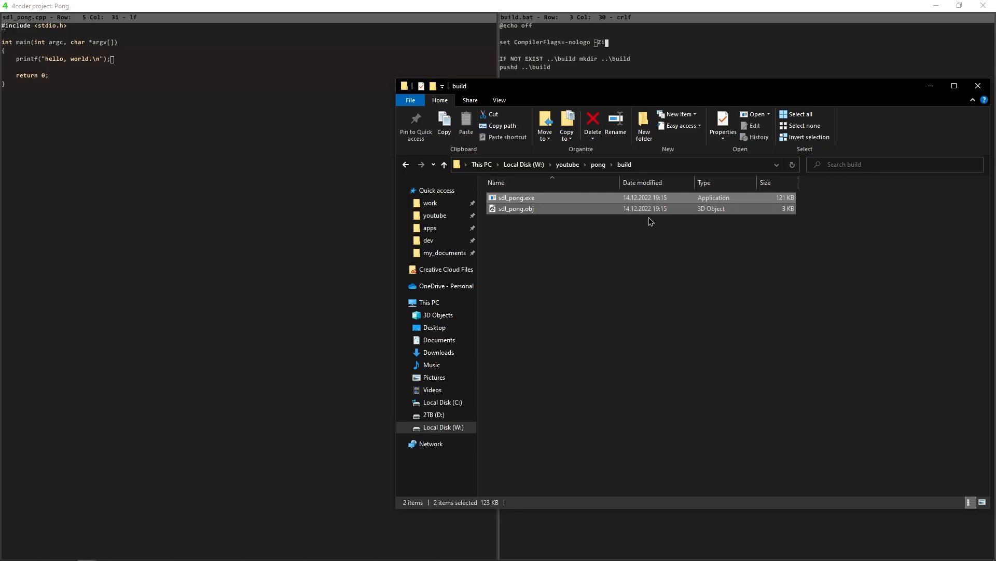
pyautogui.click(606, 264)
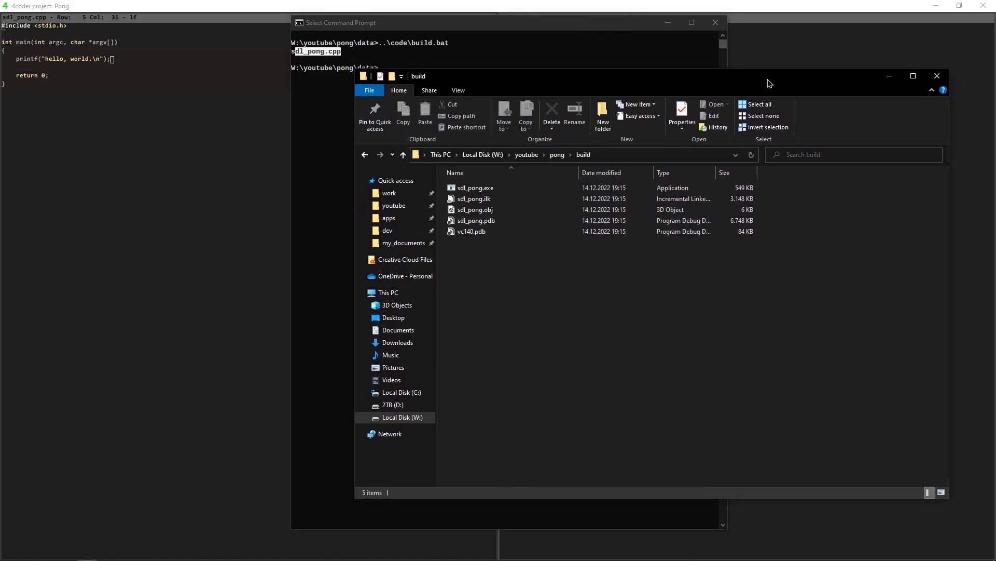
pyautogui.click(755, 104)
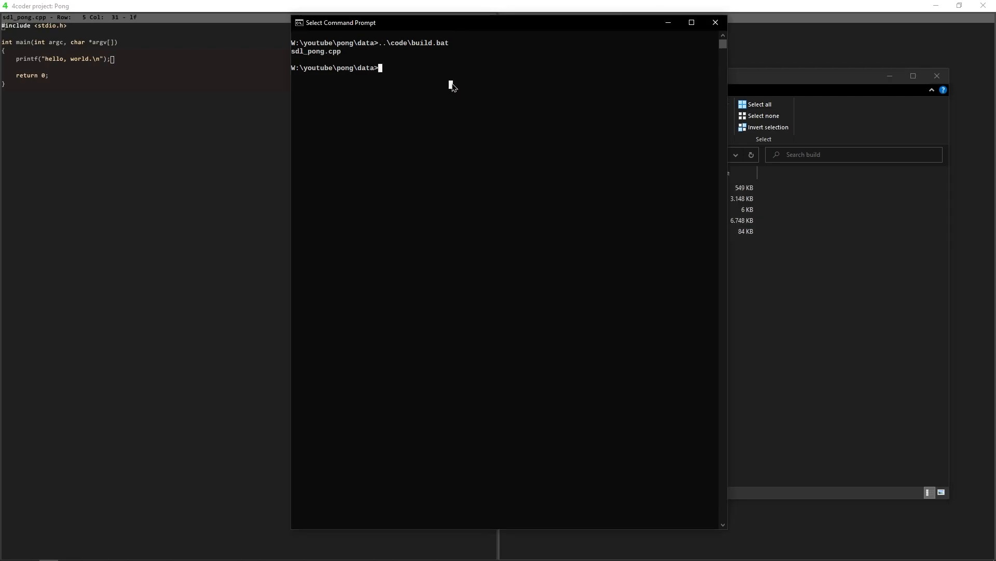
# Run ..\build\sdl_pong.exe, which prints hello, world
pyautogui.write('..')
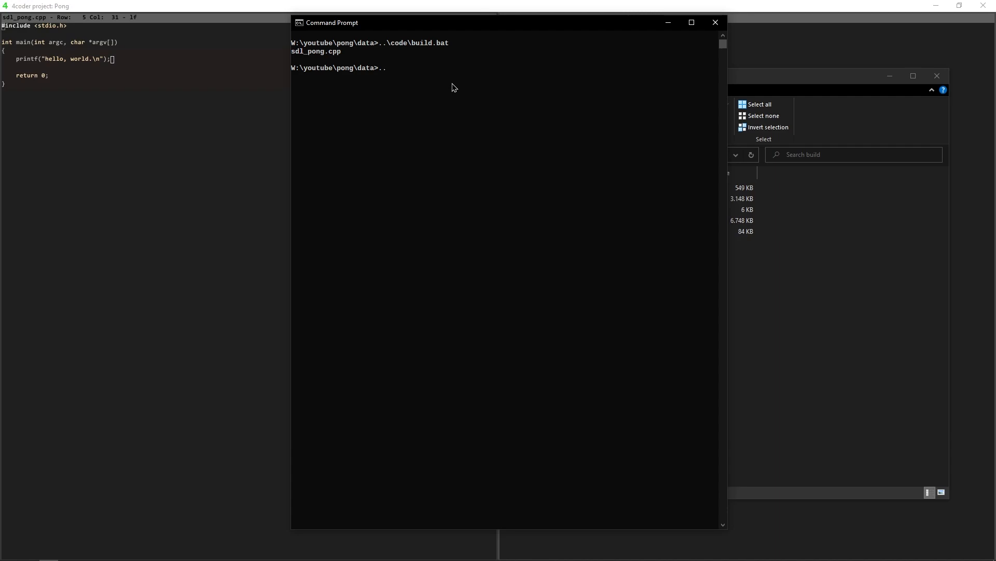
pyautogui.write('\\')
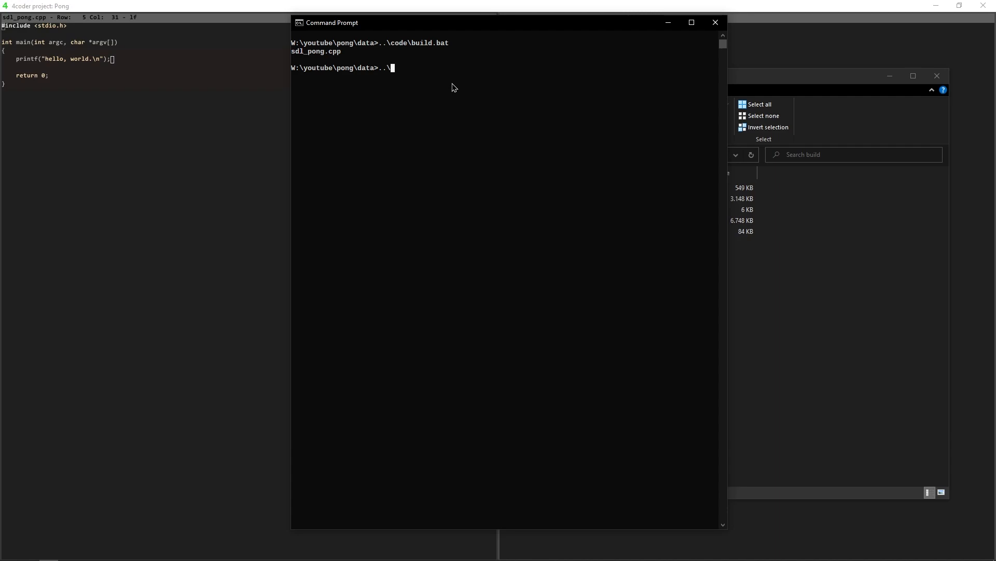
pyautogui.write('builde')
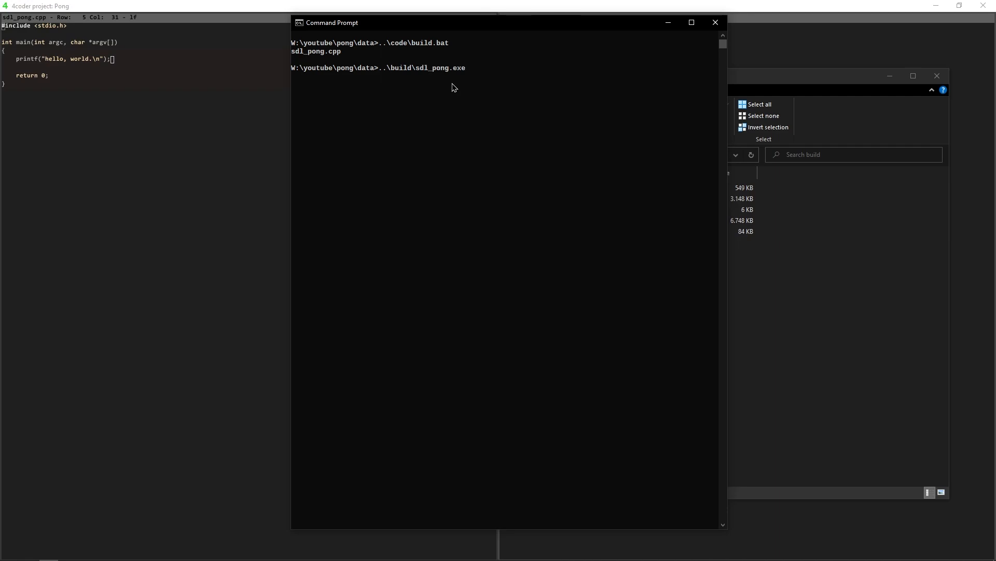
pyautogui.moveTo(364, 76)
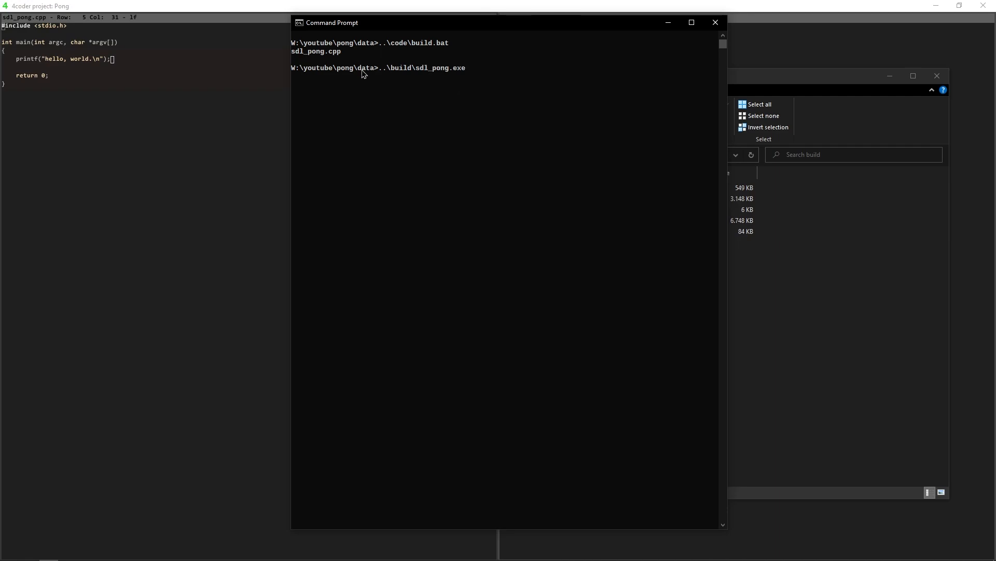
pyautogui.doubleClick(365, 69)
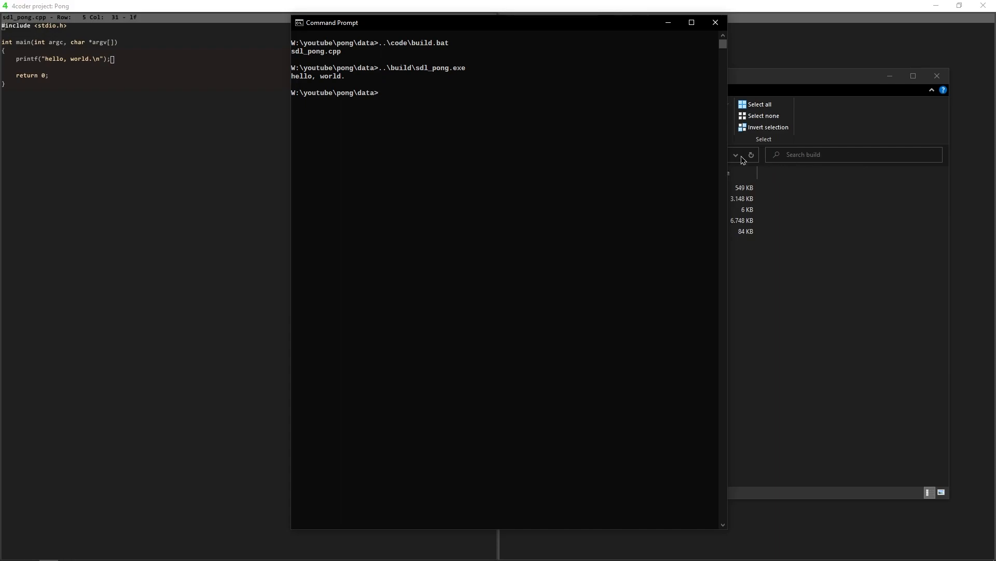
pyautogui.moveTo(822, 77)
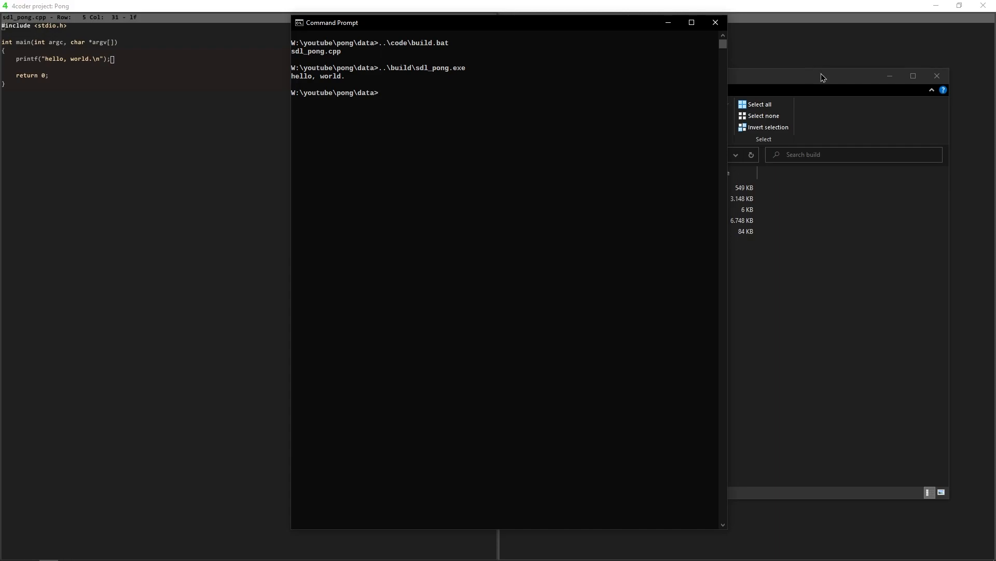
pyautogui.moveTo(812, 110)
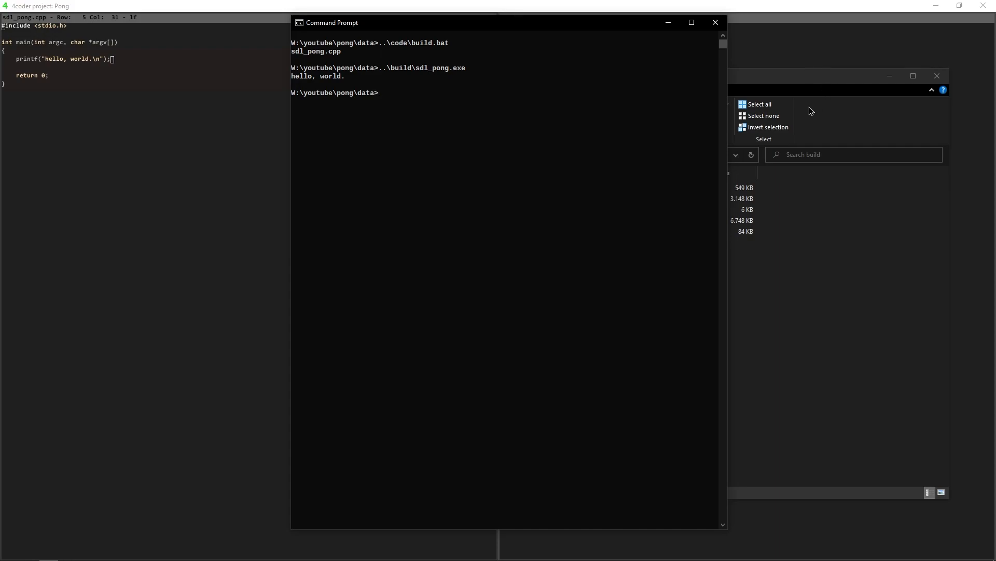
pyautogui.moveTo(402, 170)
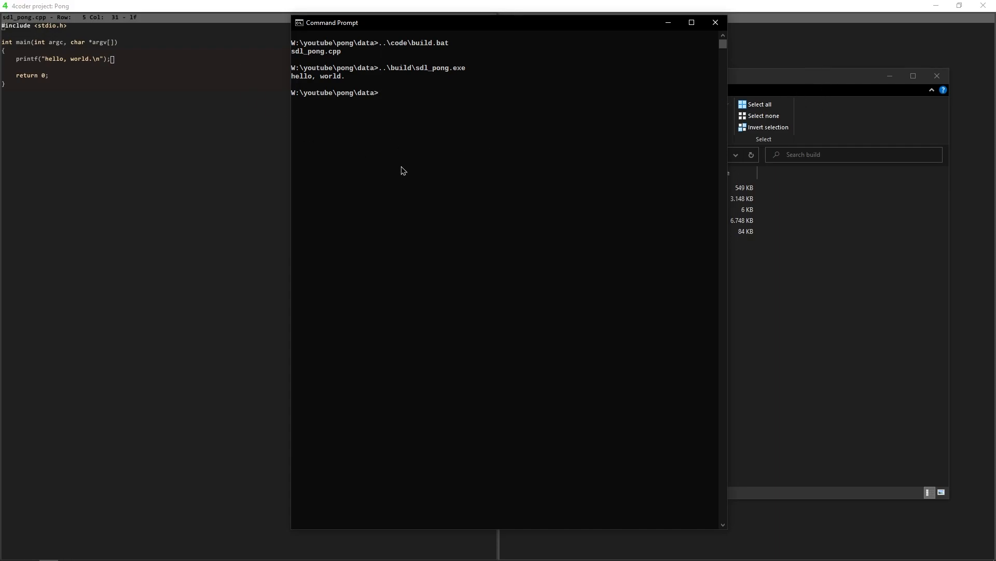
# Launch RemedyBG and point the session at build\sdl_pong.exe with pong\data as working directory
pyautogui.write('remedy')
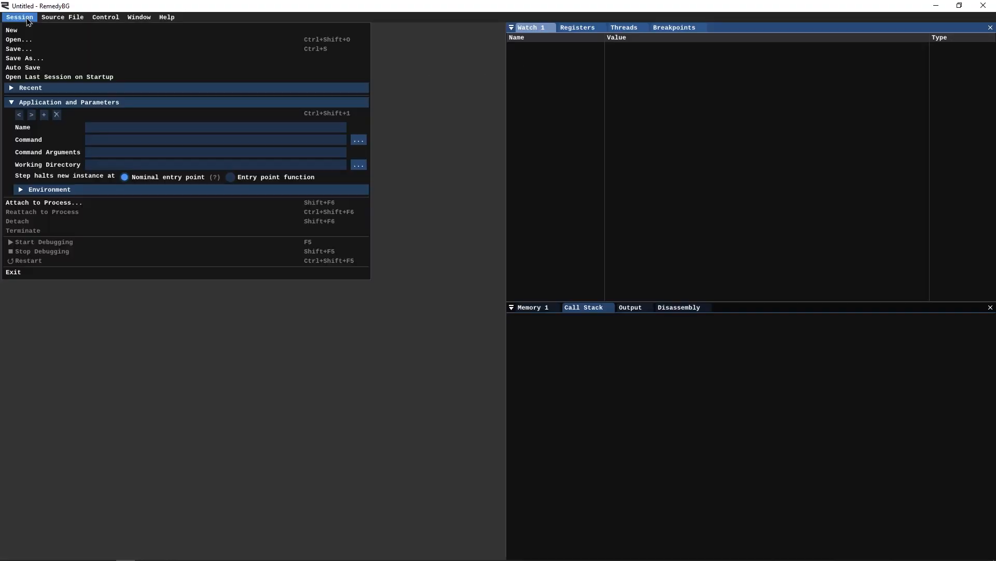
pyautogui.moveTo(25, 68)
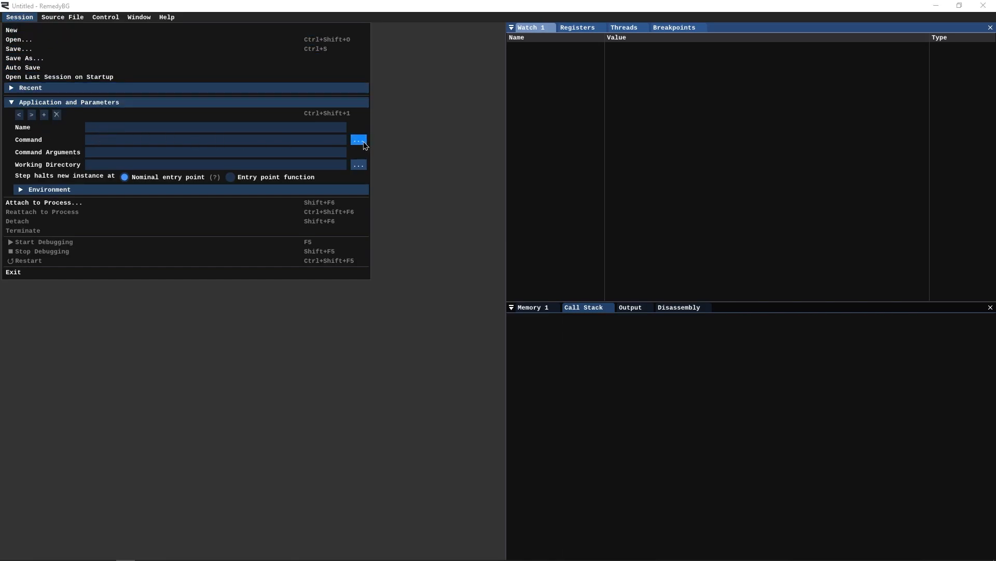
pyautogui.click(357, 139)
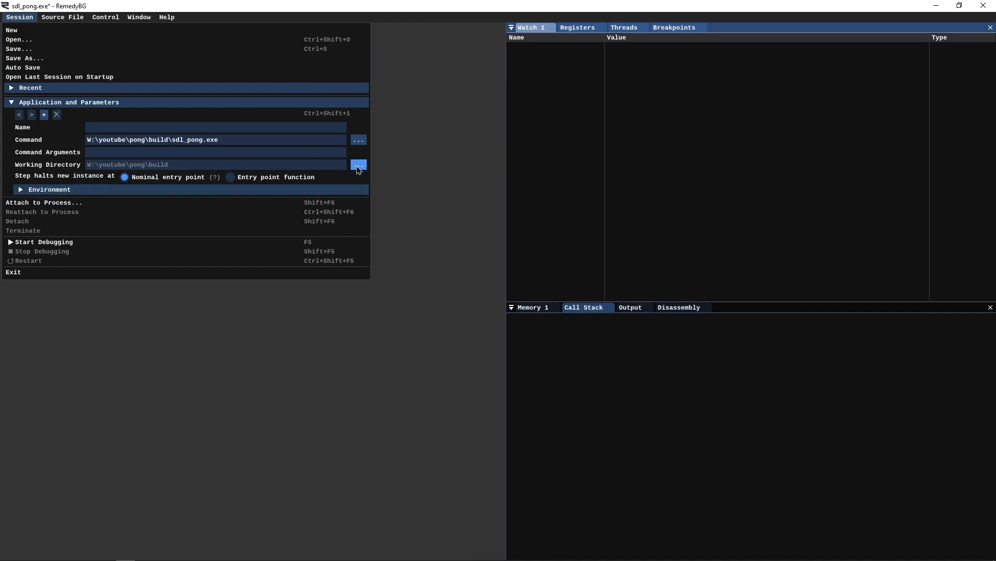
pyautogui.click(359, 165)
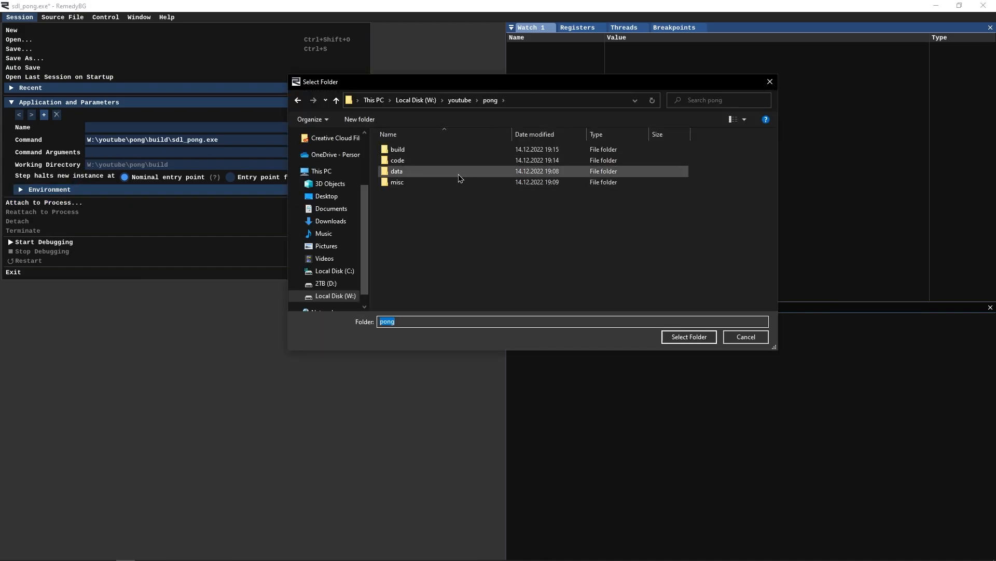
pyautogui.doubleClick(396, 170)
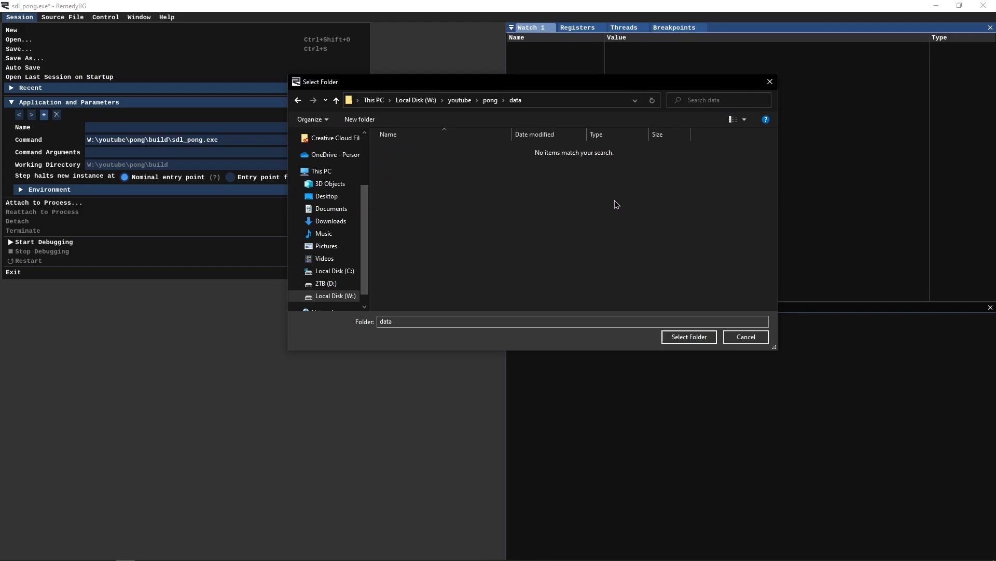
pyautogui.click(690, 337)
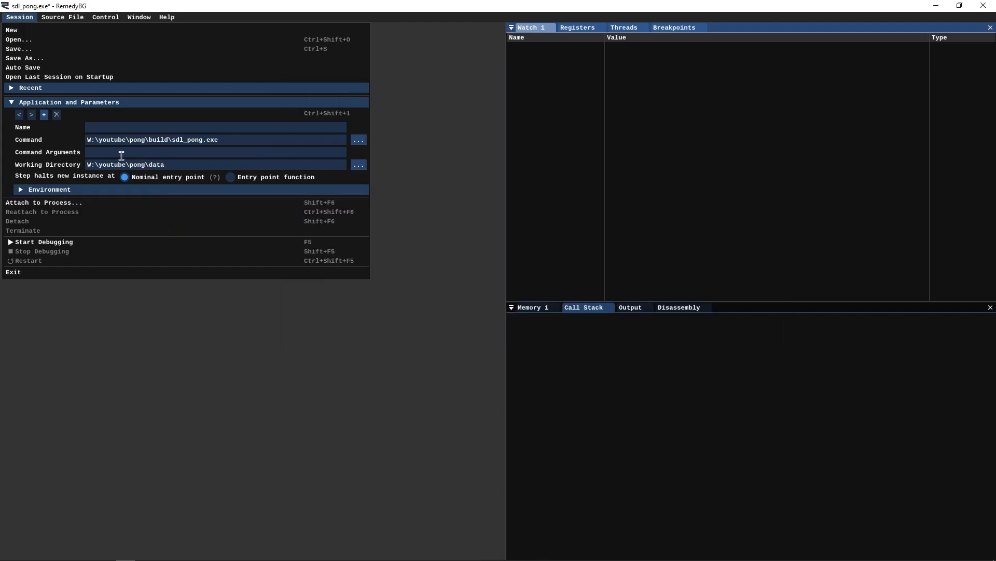
pyautogui.click(62, 17)
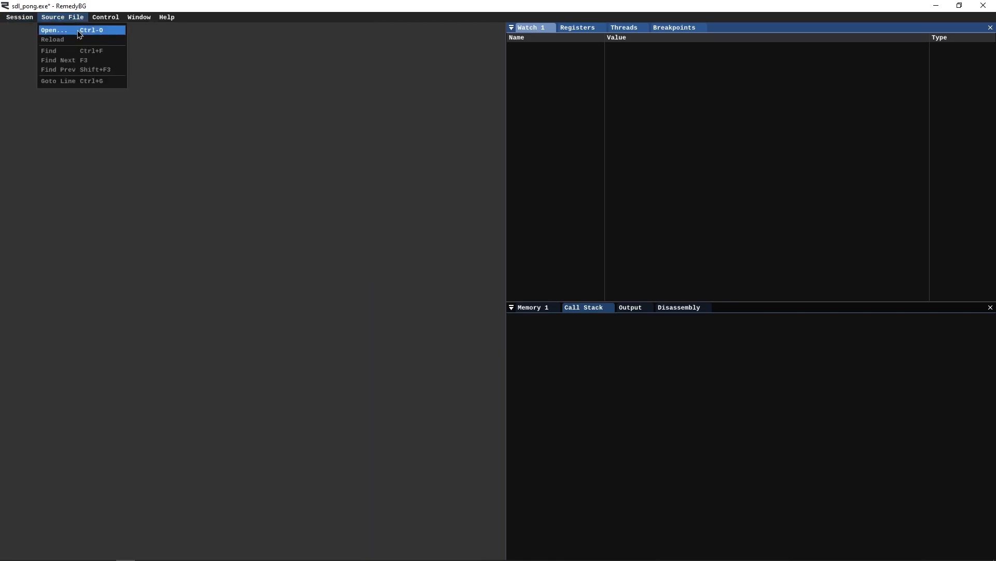
# Load sdl_pong.cpp in RemedyBG and run it under the debugger to exit code 0
pyautogui.click(54, 29)
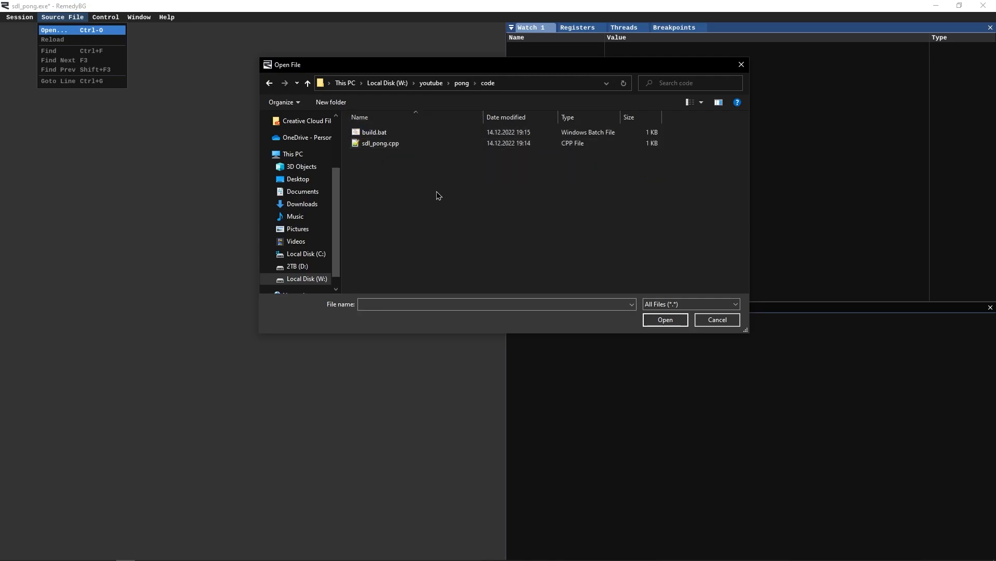
pyautogui.doubleClick(380, 142)
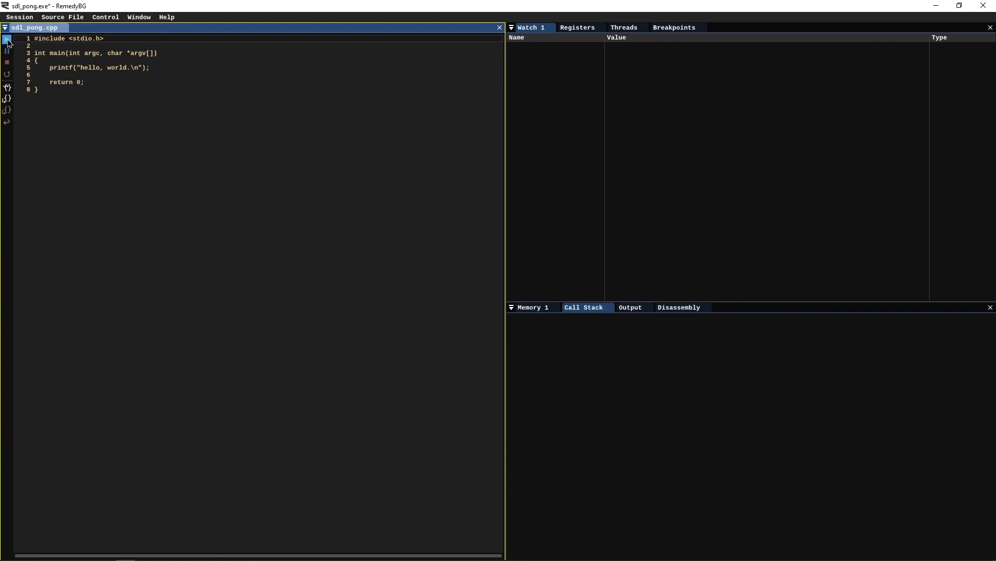
pyautogui.click(7, 40)
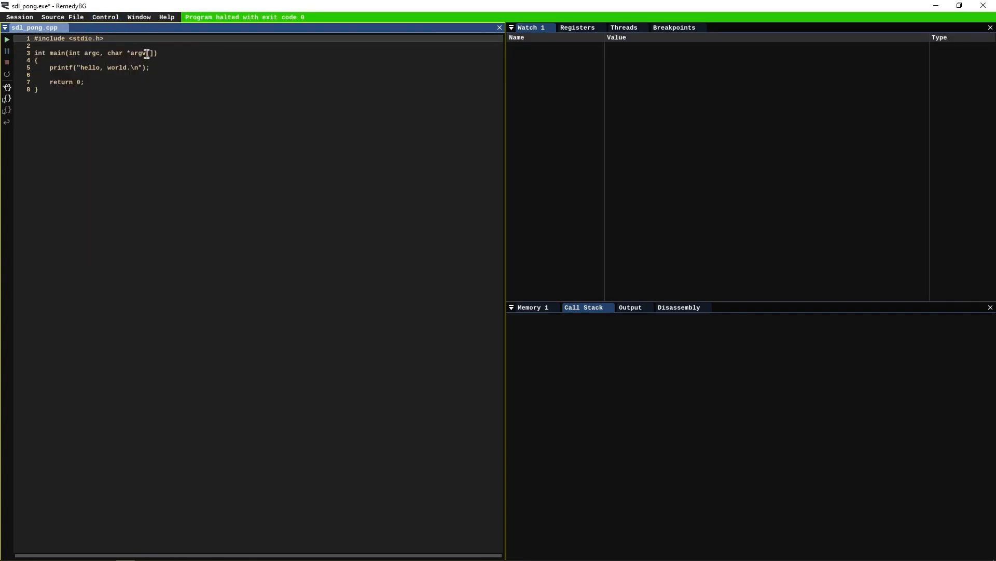
pyautogui.click(105, 17)
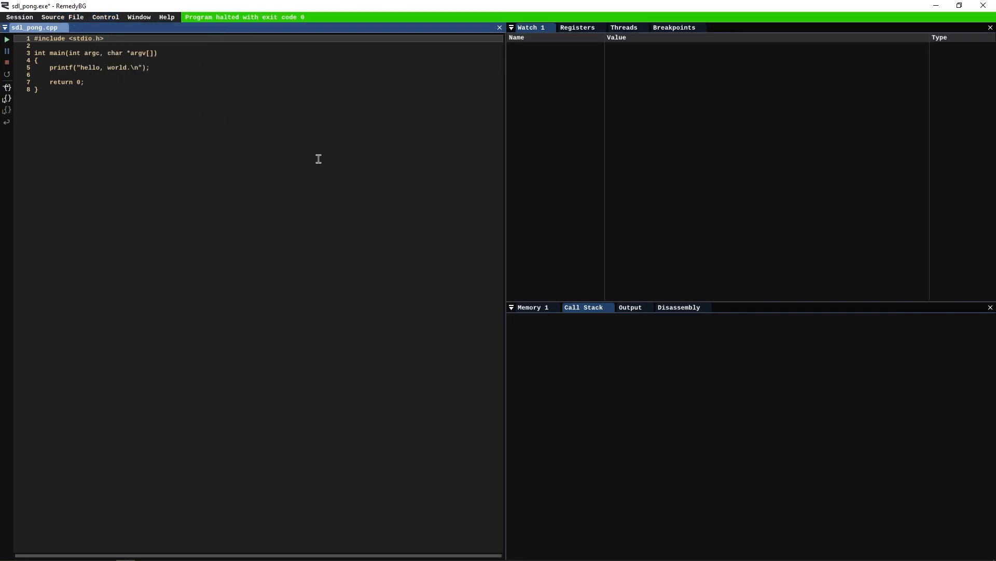
pyautogui.moveTo(65, 294)
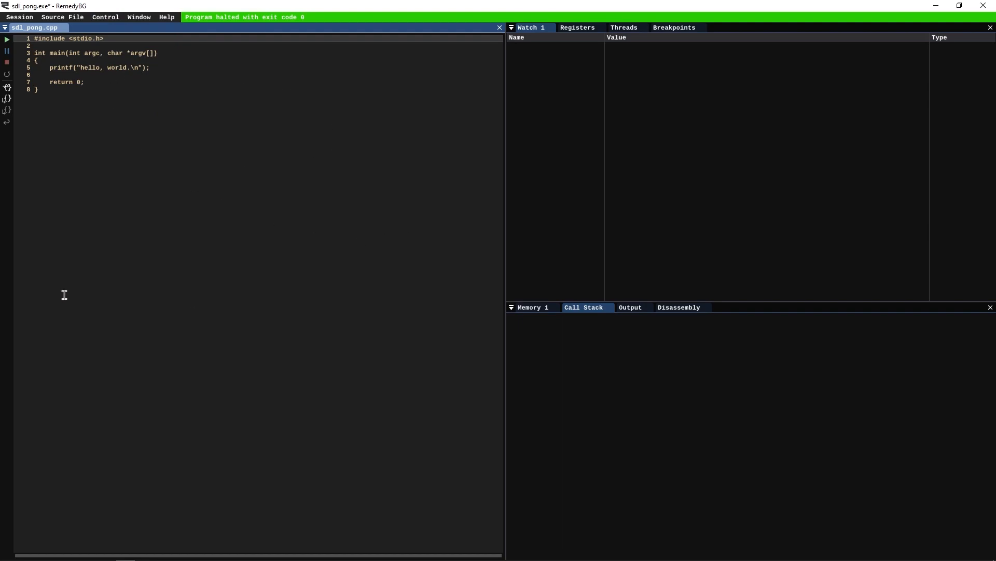
pyautogui.moveTo(71, 55)
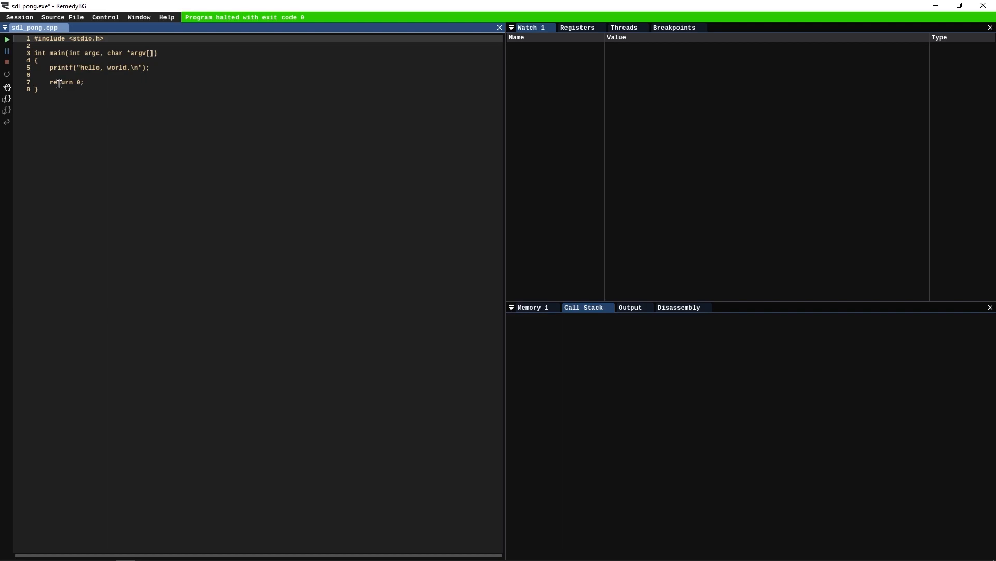
# Set a breakpoint on the printf line, step over it and let the run finish with code 0
pyautogui.click(21, 67)
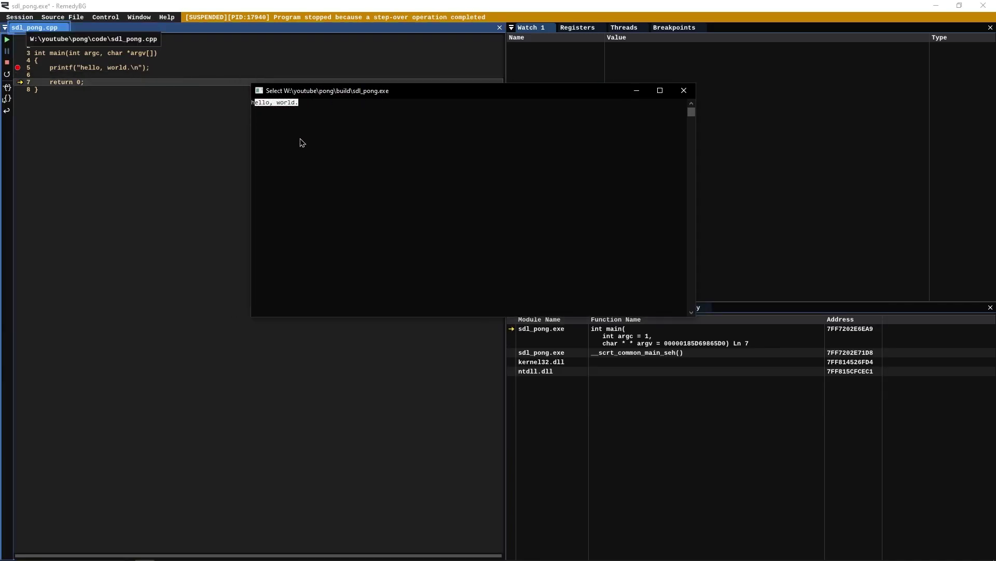
pyautogui.moveTo(371, 120)
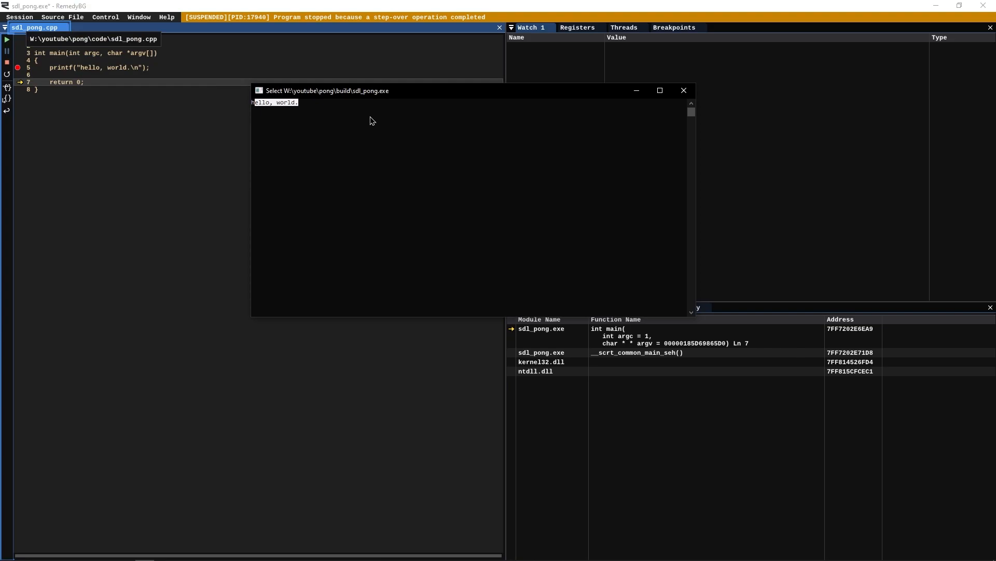
pyautogui.click(683, 90)
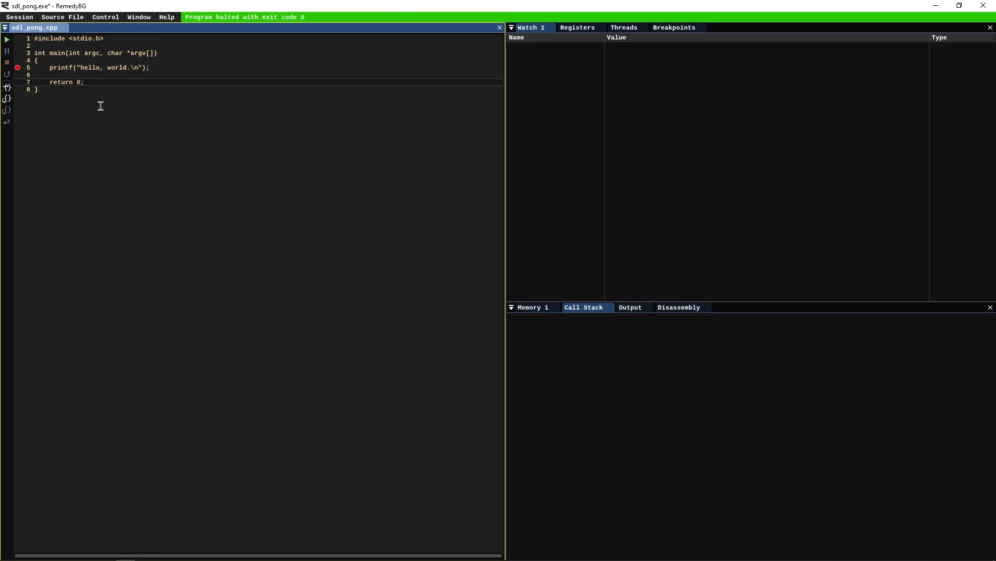
pyautogui.press('alt+tab')
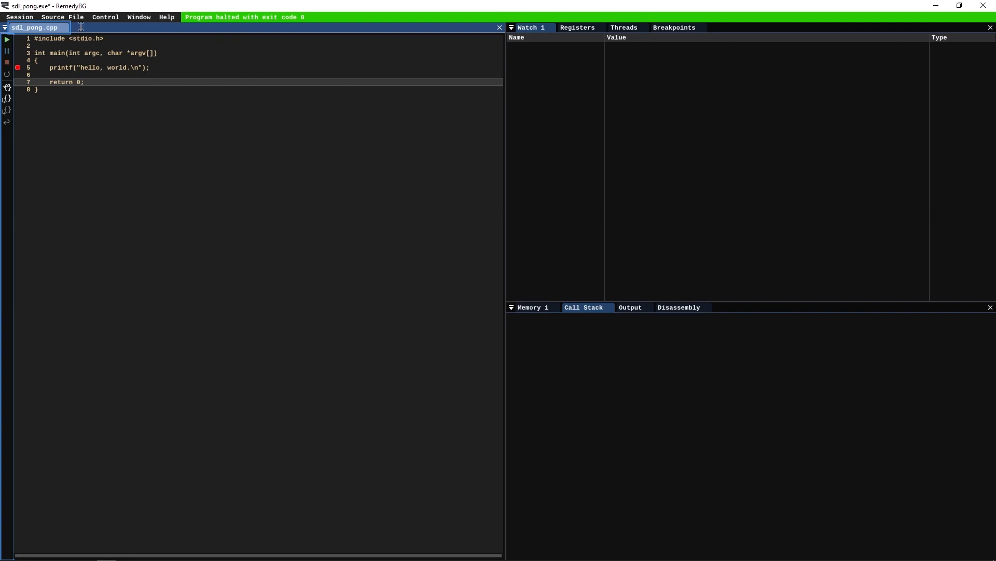
# Save the RemedyBG session as pong.rdbg in the pong misc folder
pyautogui.click(16, 16)
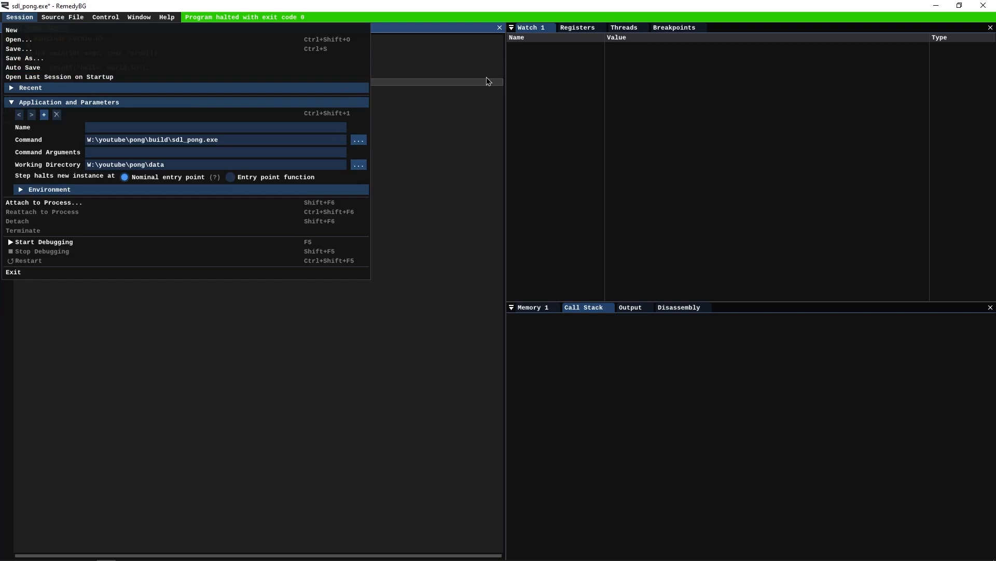
pyautogui.click(21, 58)
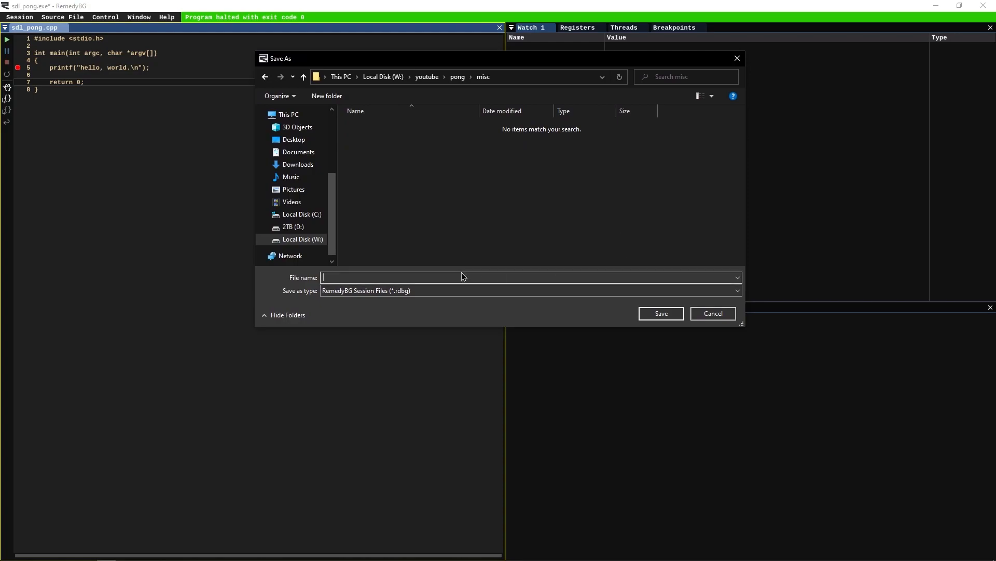
pyautogui.write('pong')
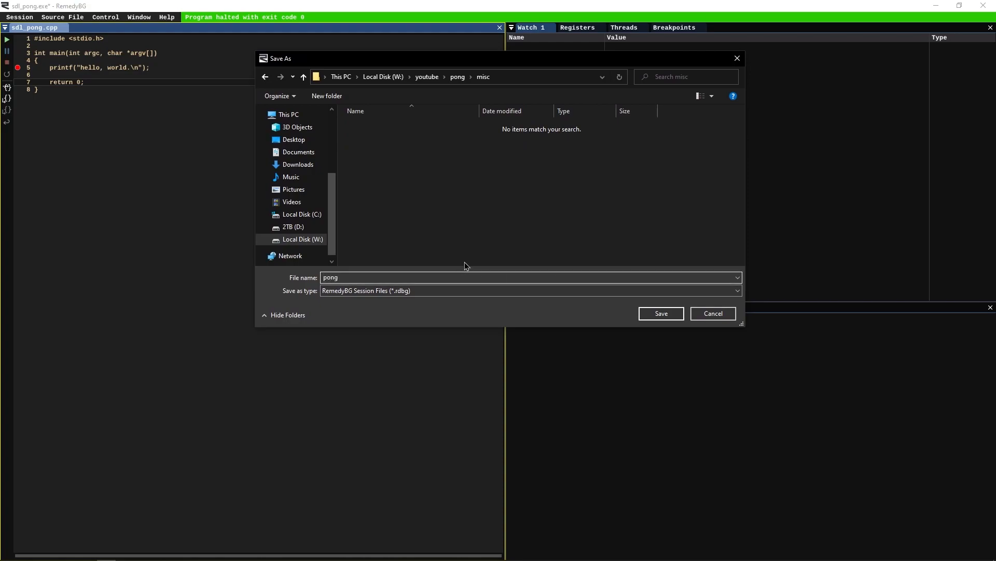
pyautogui.click(661, 314)
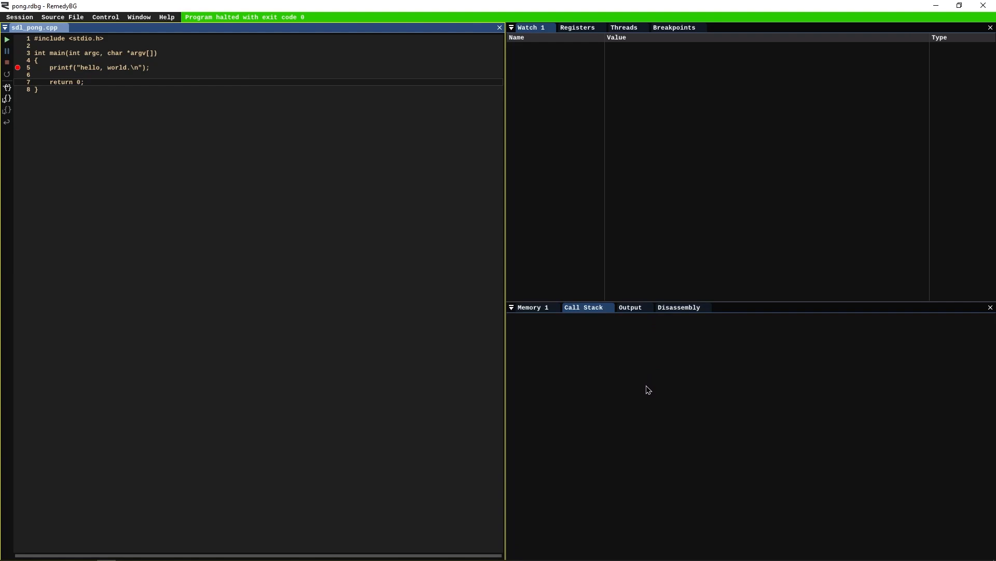